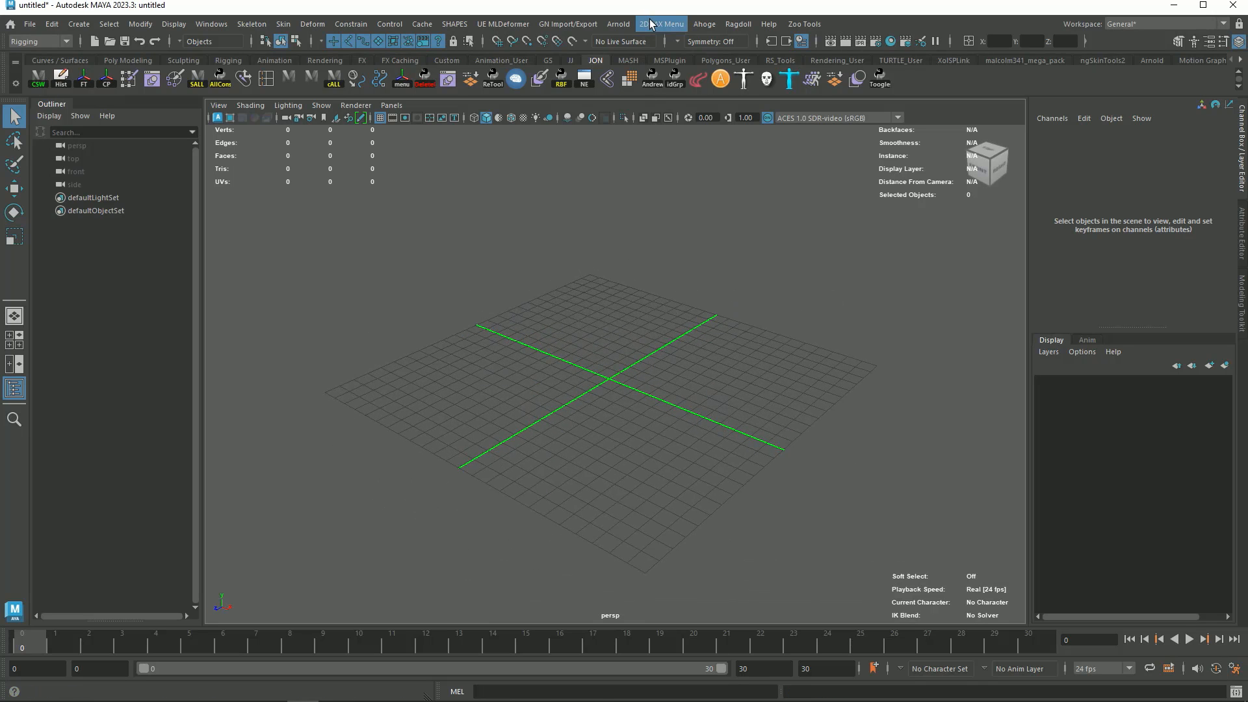
Step: Set up a new HelixEdit project named Apes with character Koba
{"action": "left_click", "coordinate": [662, 23]}
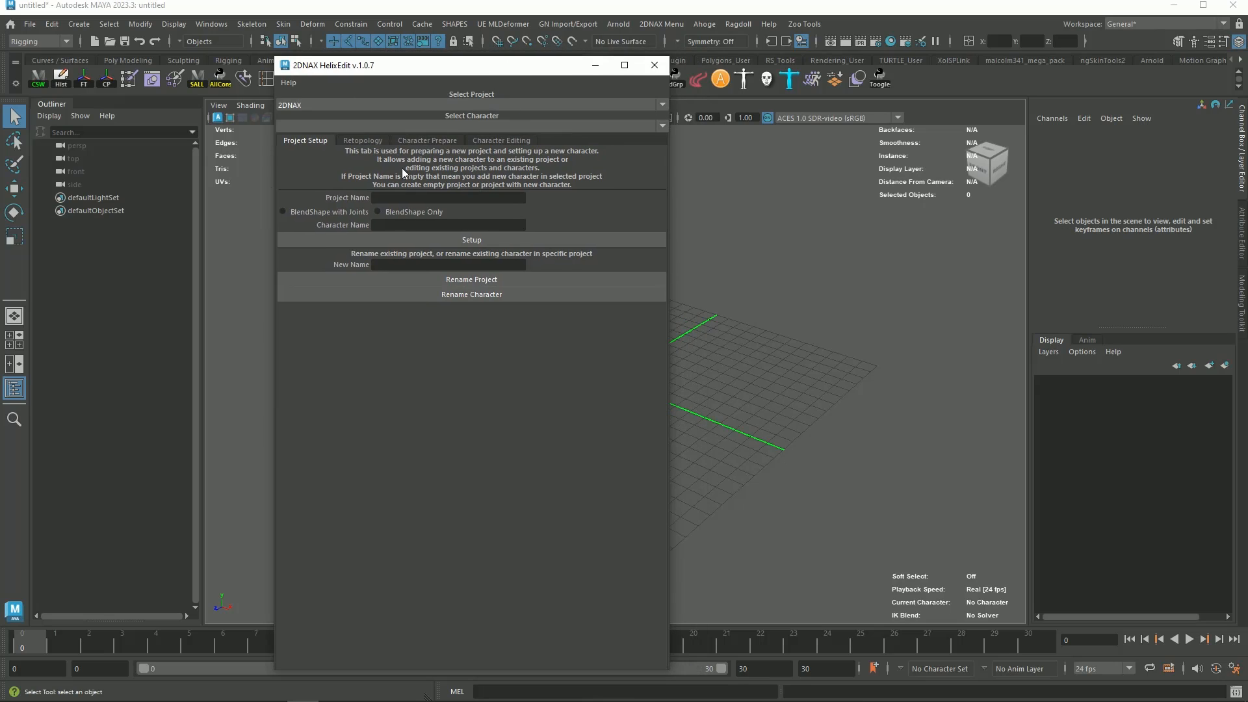
{"action": "type", "text": "APe"}
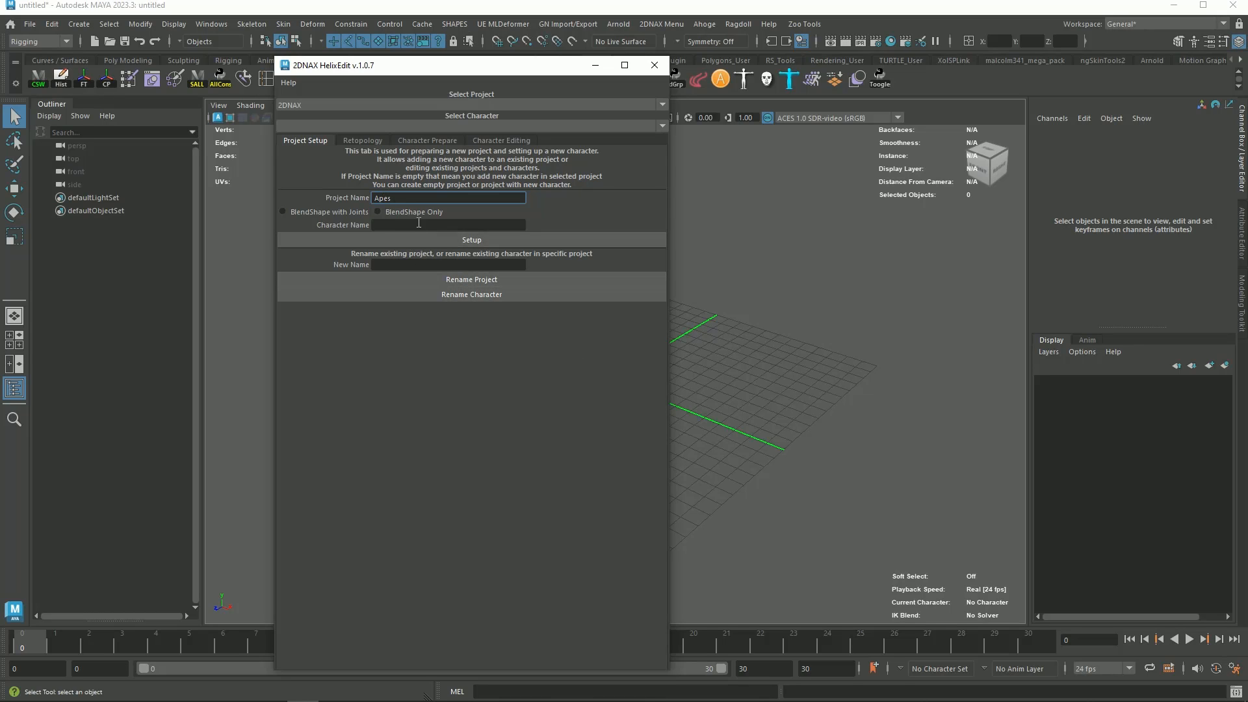
{"action": "type", "text": "Koba"}
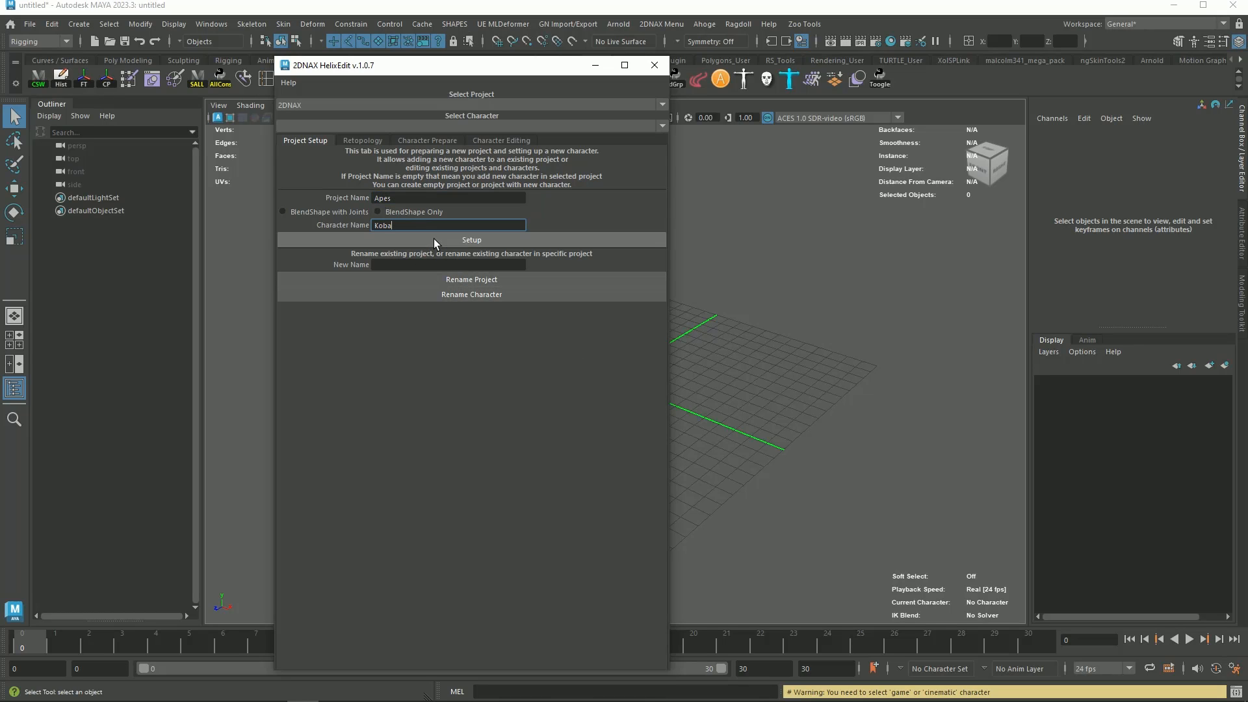
{"action": "left_click", "coordinate": [377, 212]}
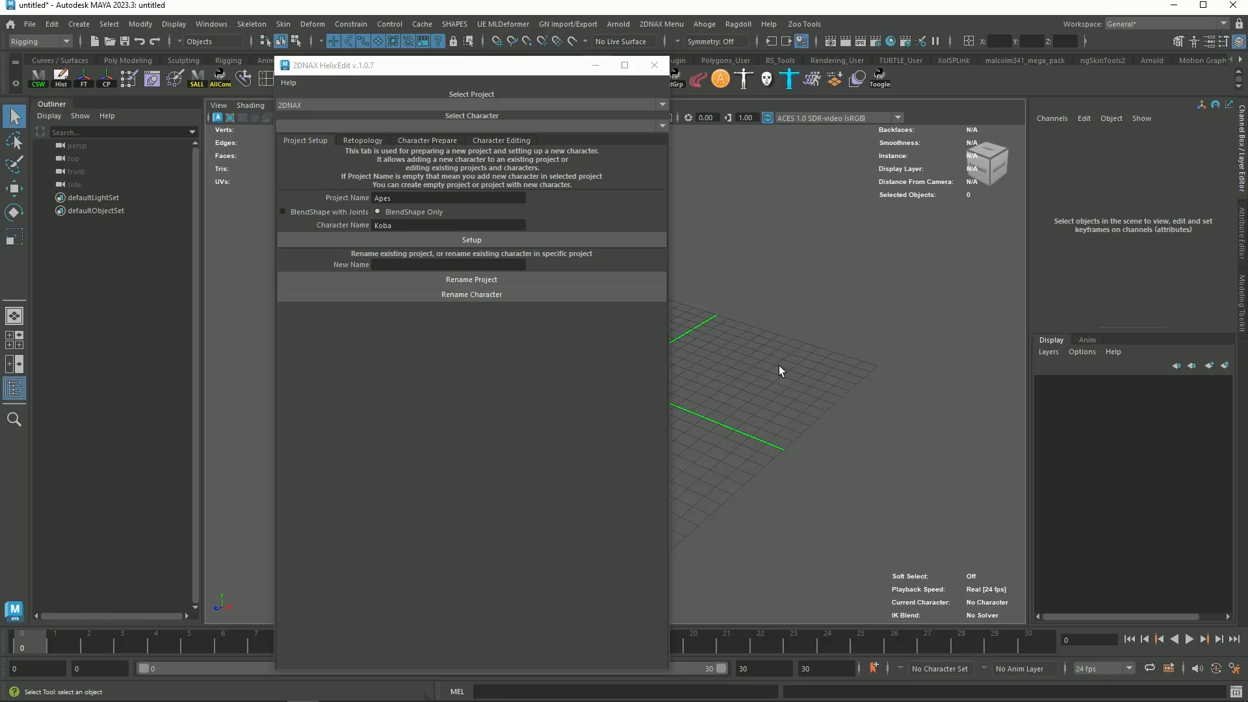
Step: Run Body Prepare for Apes/Koba using the male MetaHuman body DNA
{"action": "left_click", "coordinate": [426, 140]}
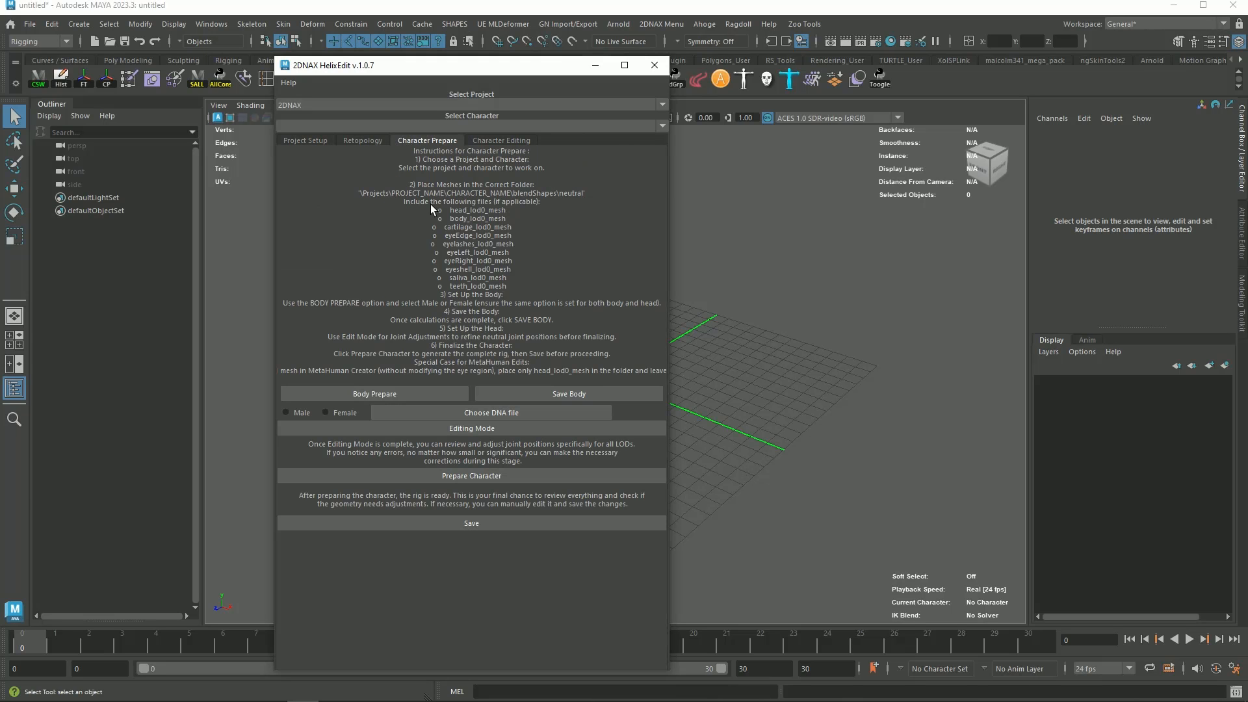
{"action": "mouse_move", "coordinate": [435, 288]}
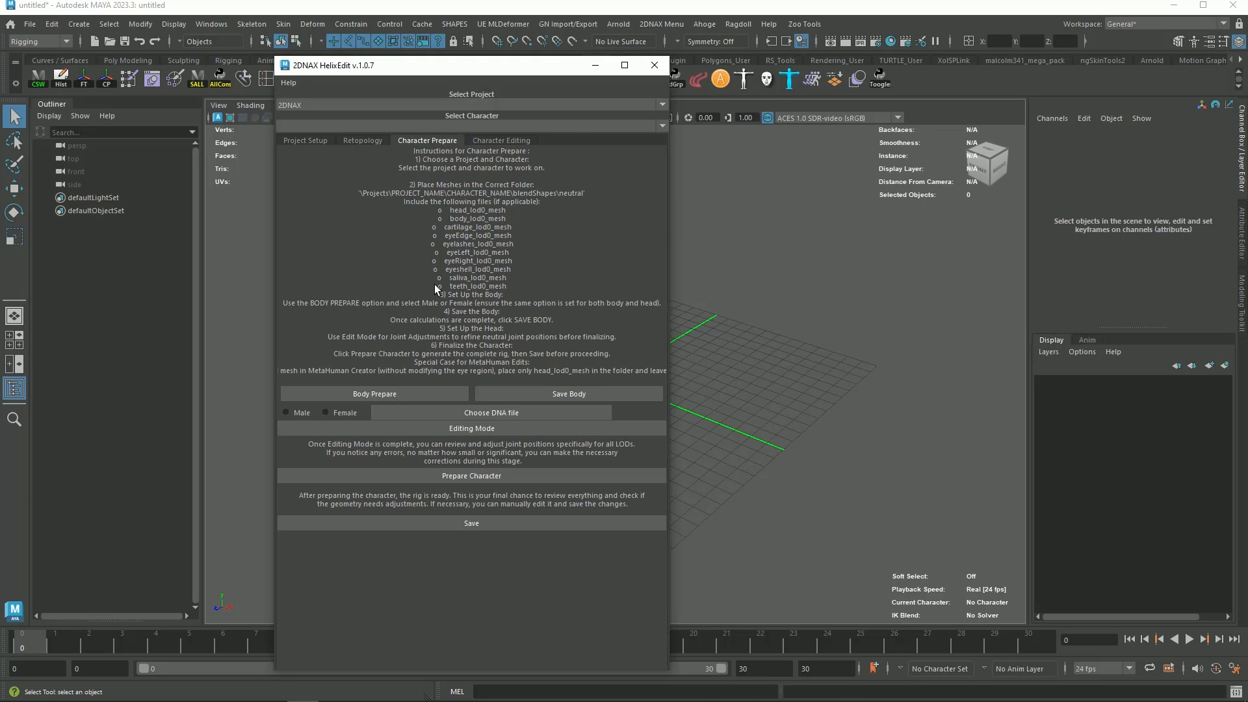
{"action": "mouse_move", "coordinate": [447, 274]}
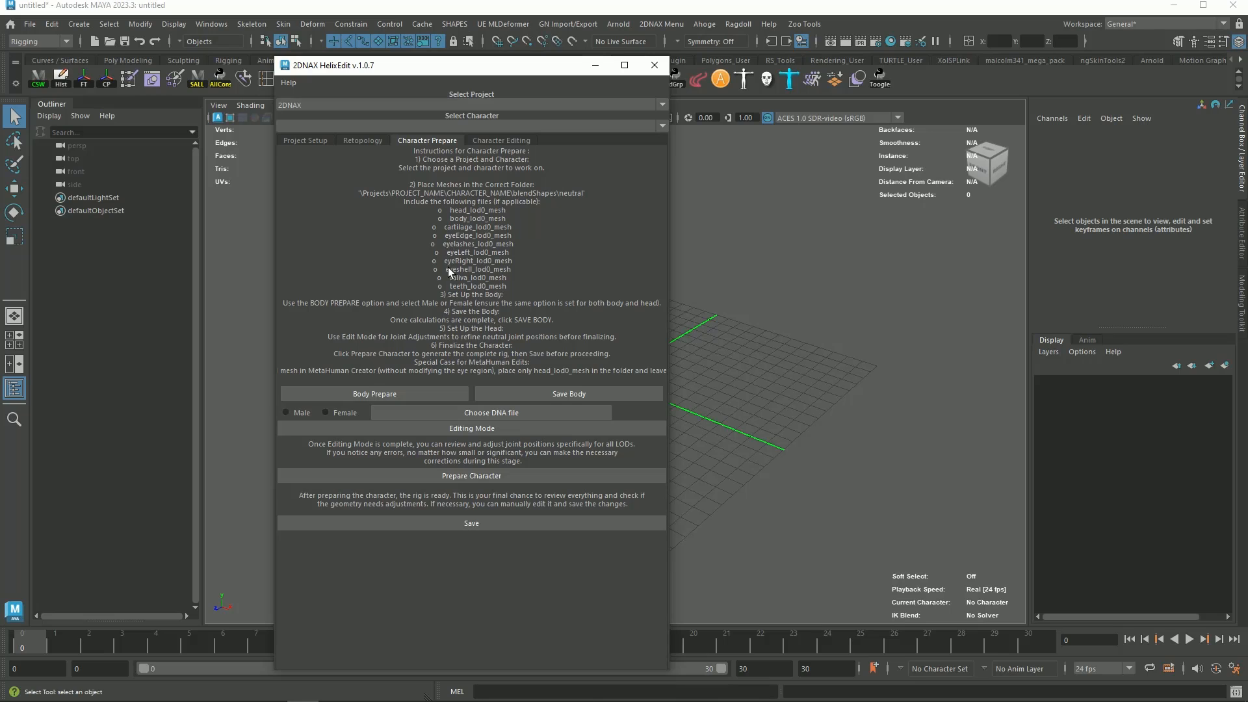
{"action": "mouse_move", "coordinate": [421, 225]}
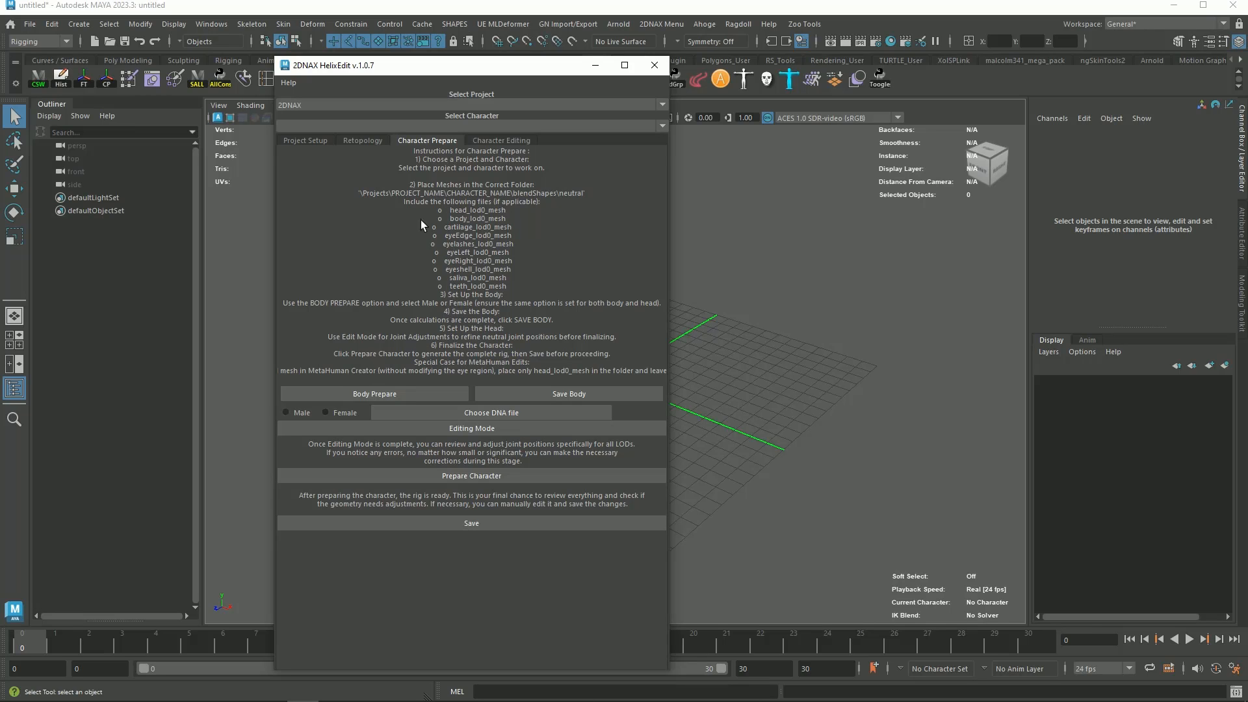
{"action": "mouse_move", "coordinate": [466, 175]}
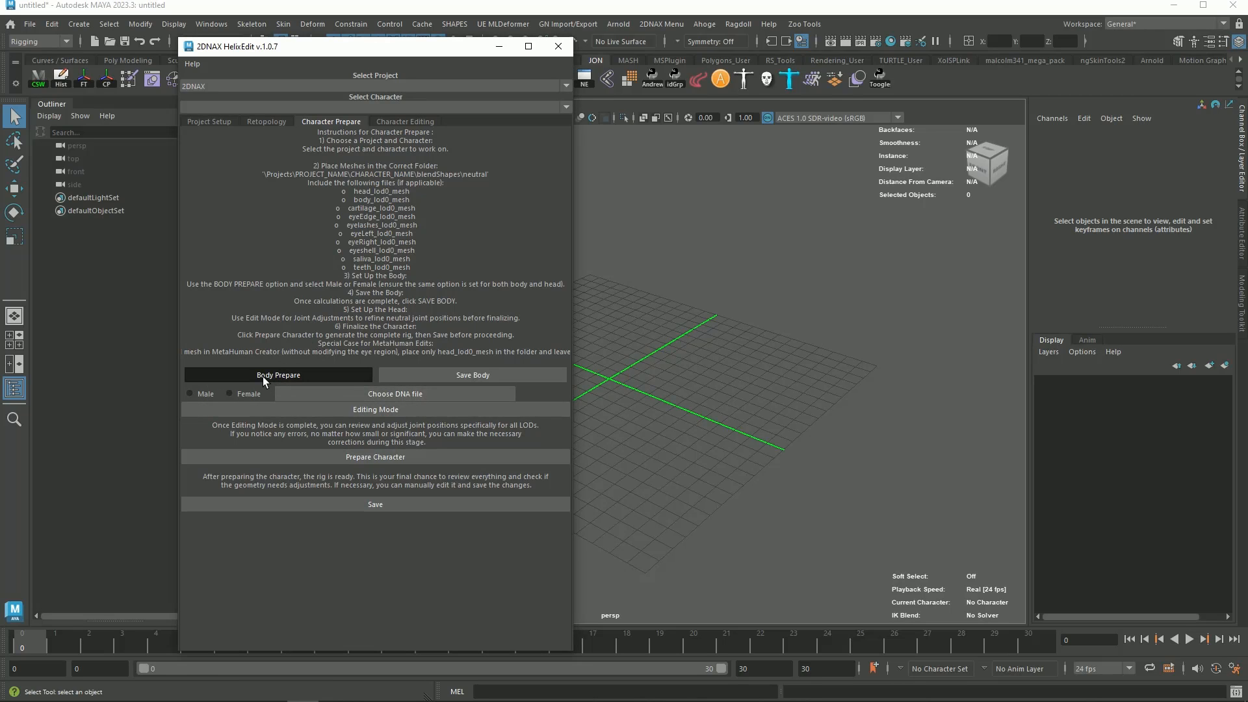
{"action": "left_click", "coordinate": [278, 374]}
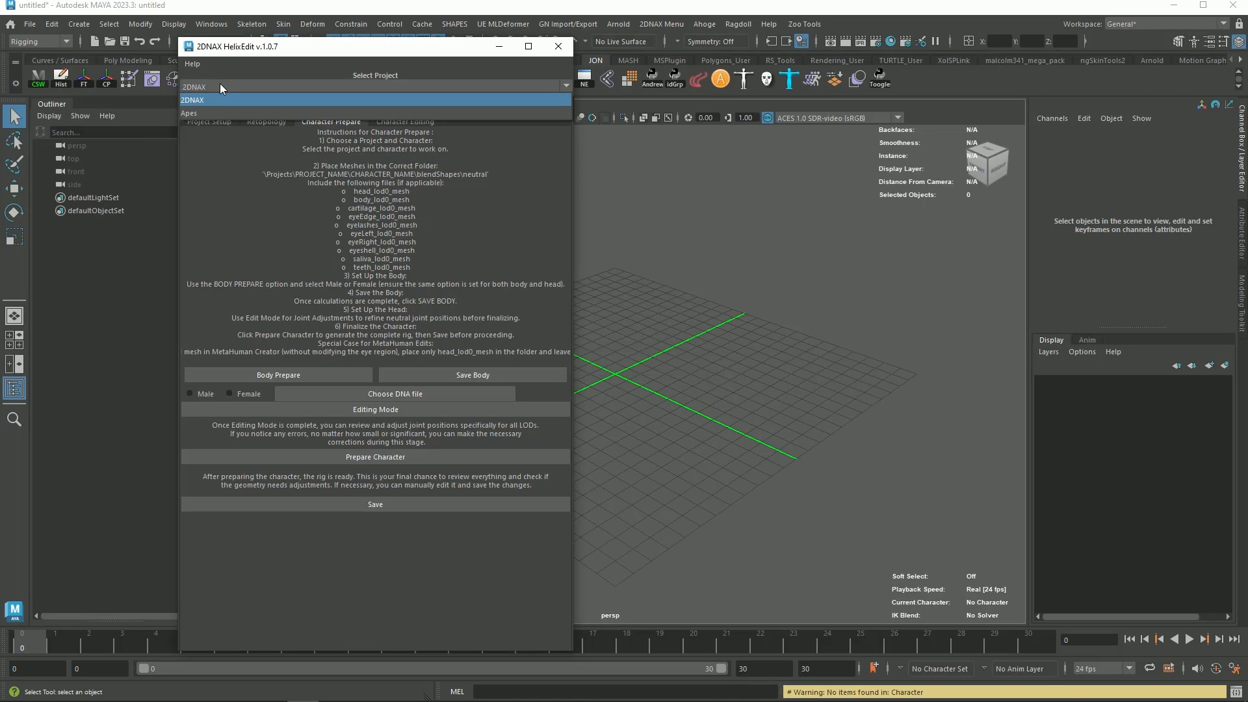
{"action": "left_click", "coordinate": [189, 113]}
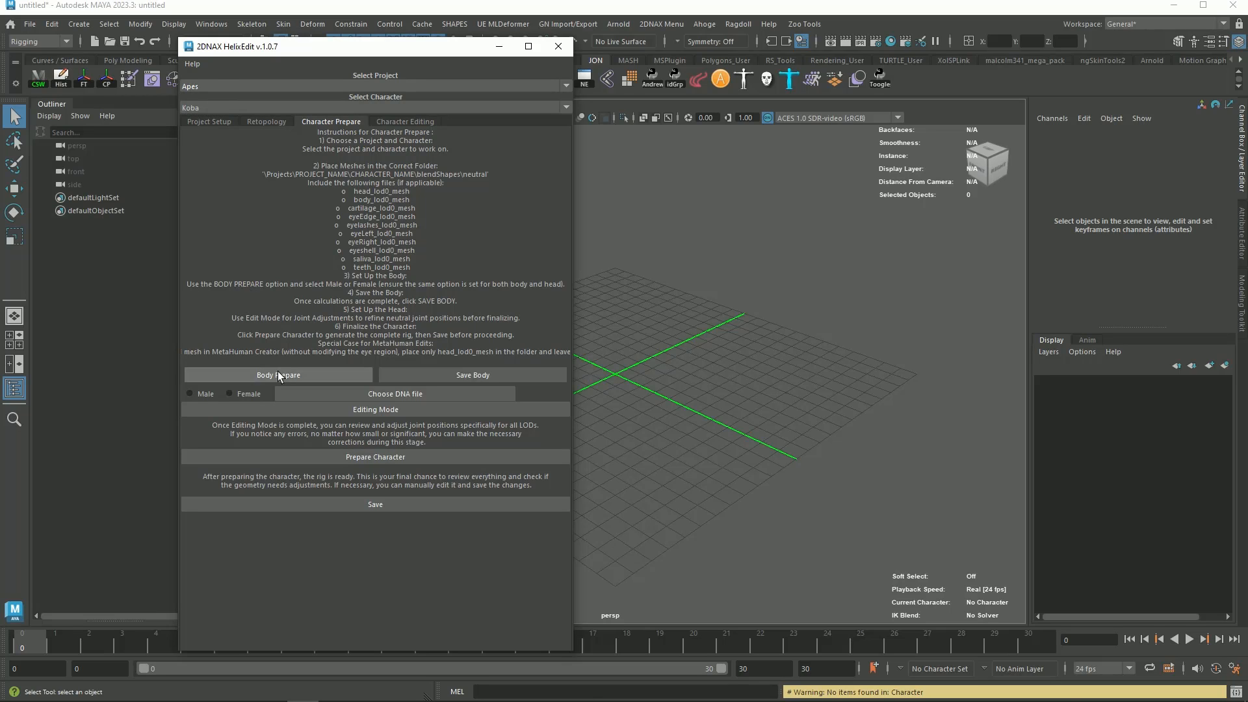
{"action": "left_click", "coordinate": [278, 375]}
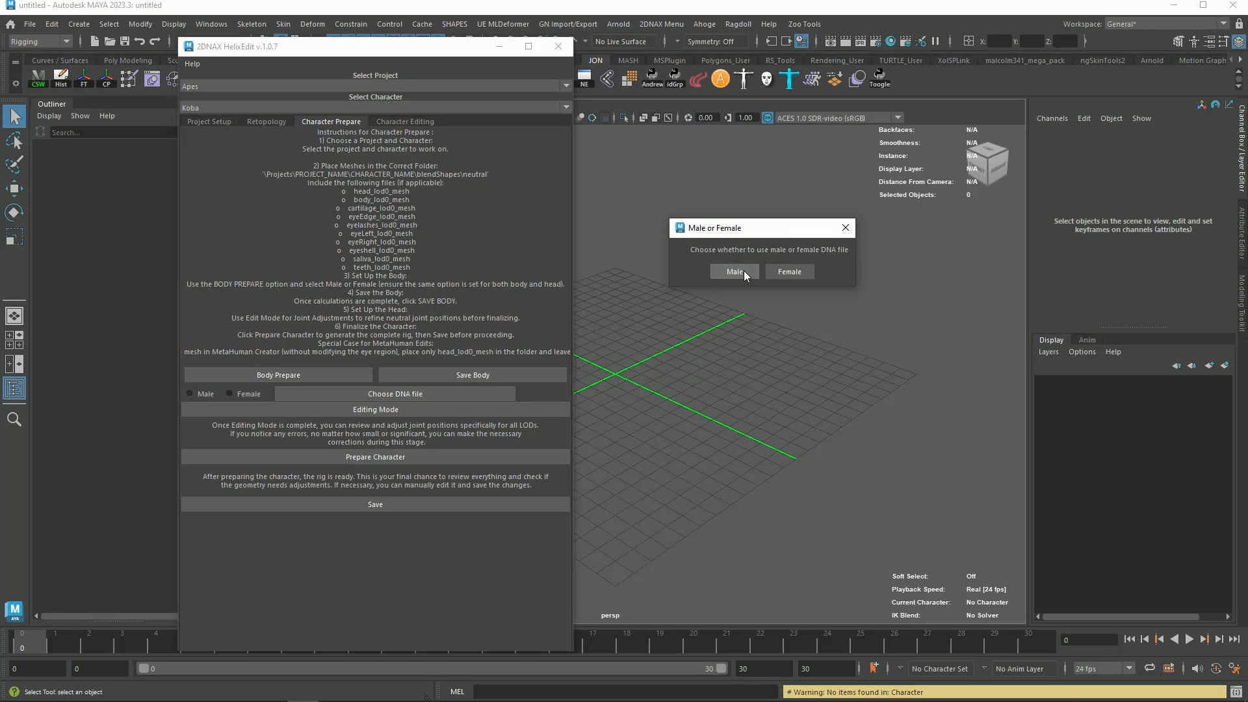
{"action": "left_click", "coordinate": [733, 271]}
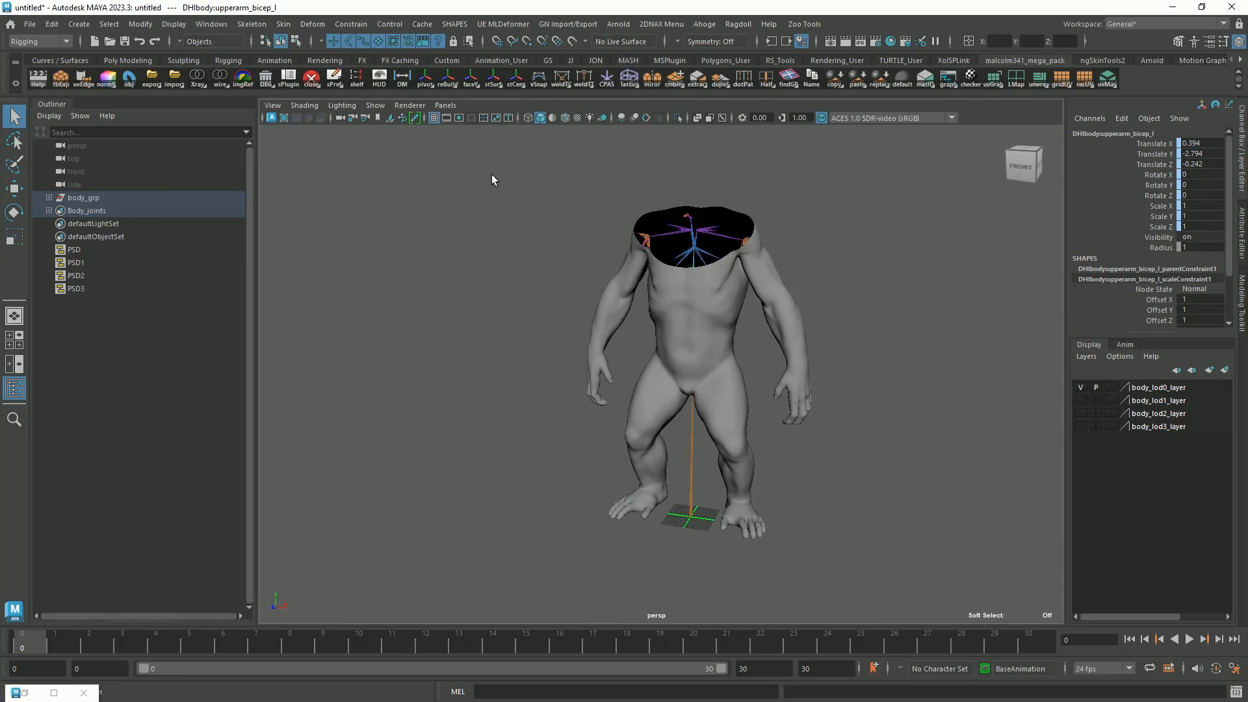
Step: Inspect the fitted body joints and save the prepared body scene
{"action": "left_click_drag", "start_coordinate": [494, 179], "coordinate": [701, 168]}
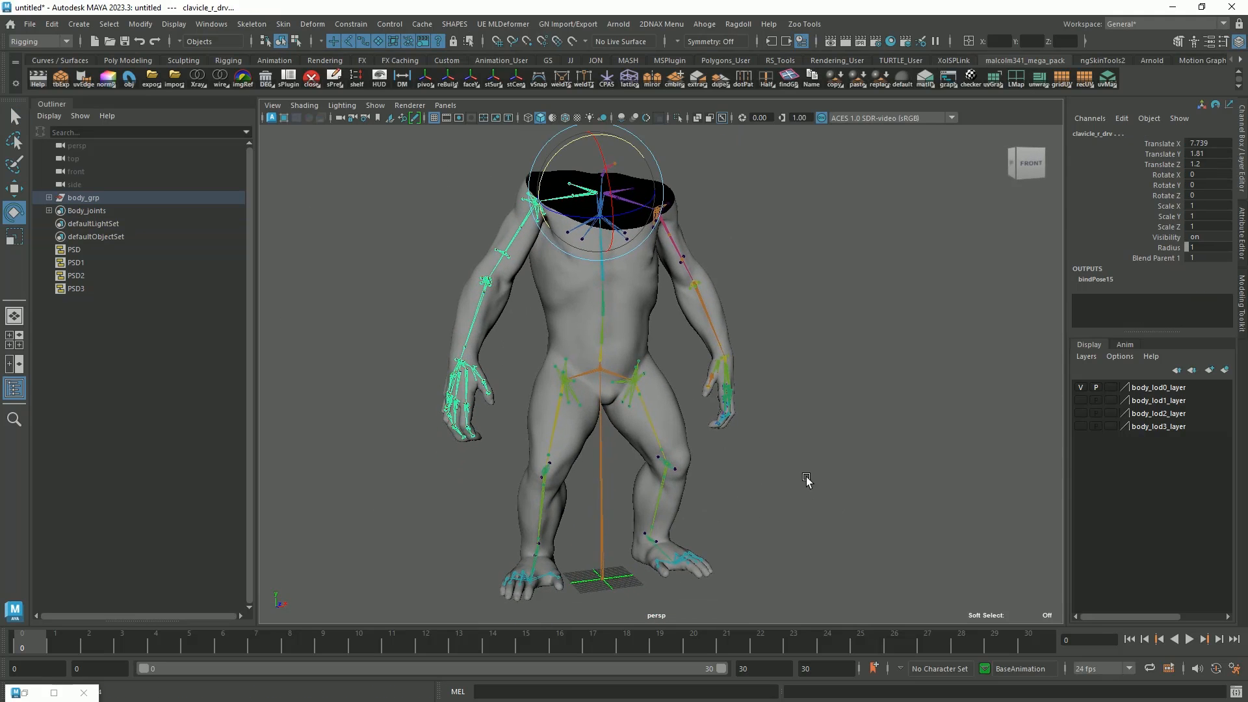
{"action": "left_click_drag", "start_coordinate": [805, 481], "coordinate": [668, 494]}
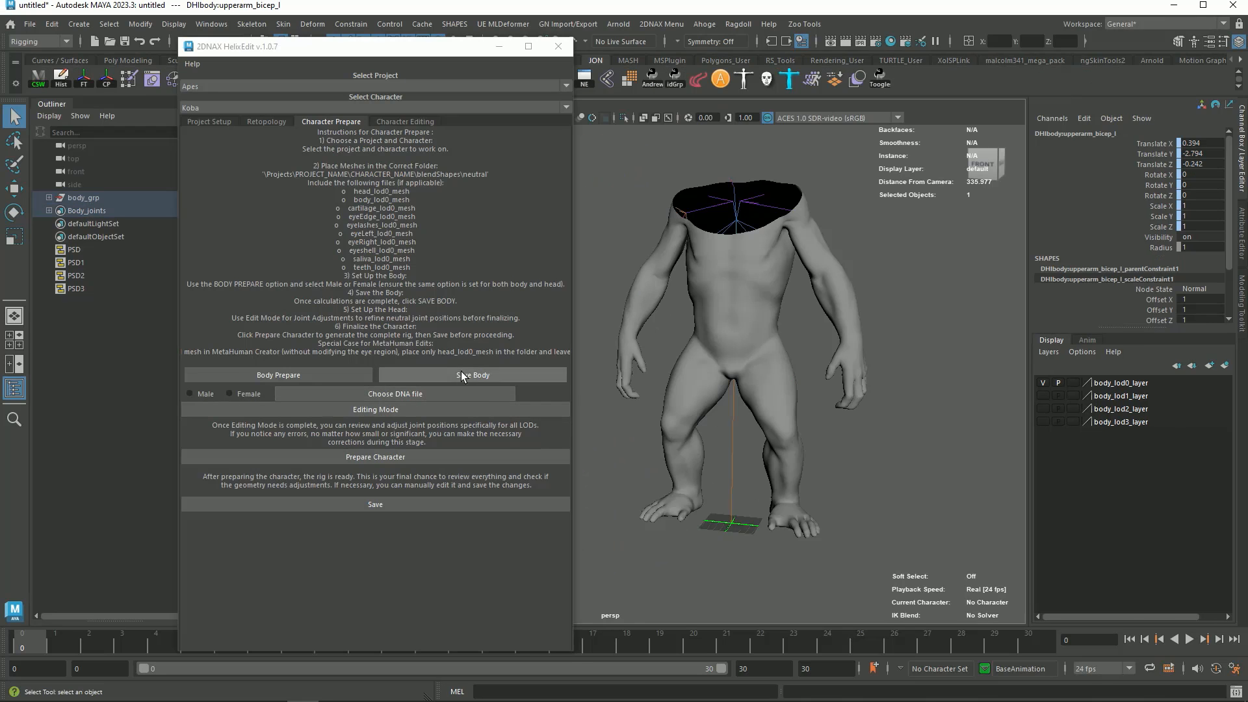
{"action": "left_click", "coordinate": [473, 374]}
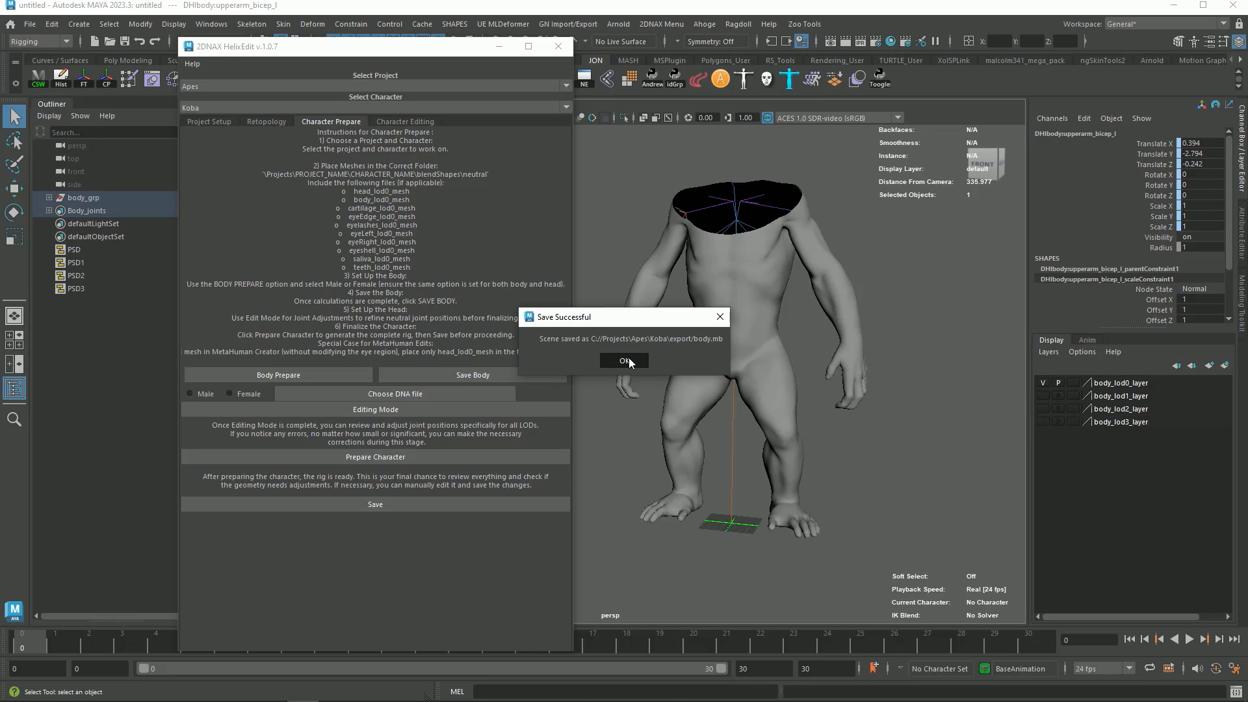
{"action": "left_click", "coordinate": [624, 360]}
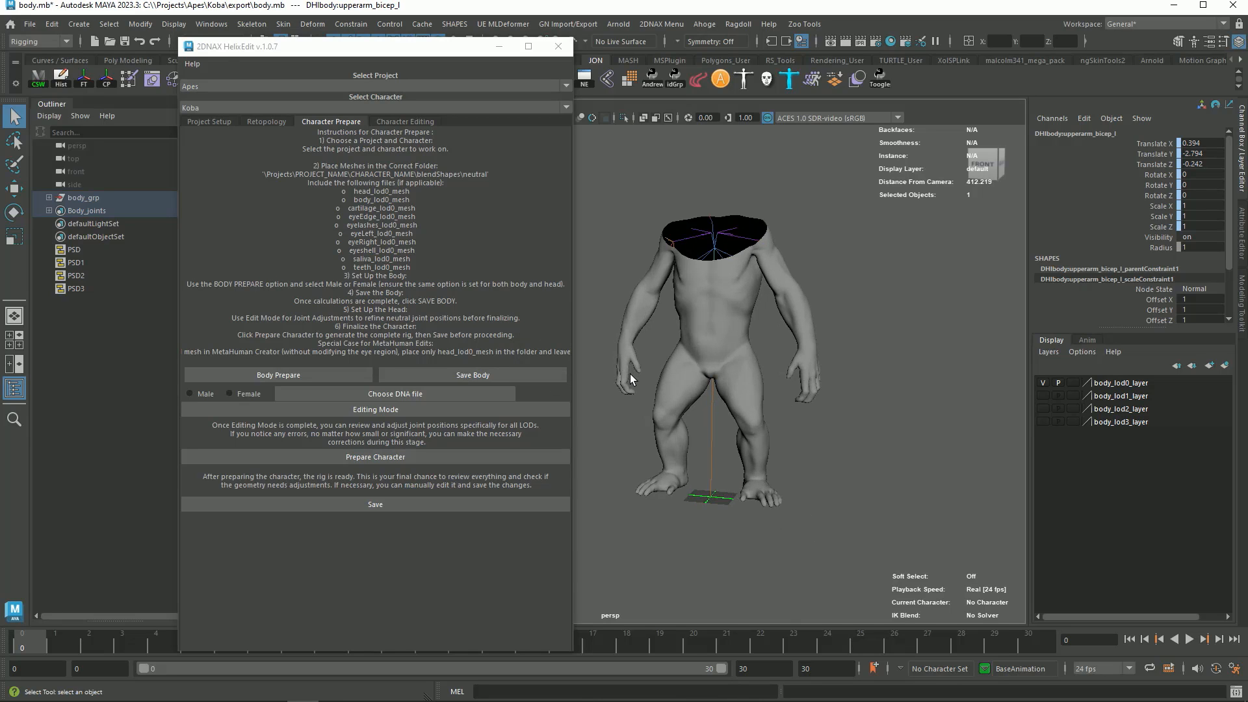
{"action": "left_click", "coordinate": [374, 410]}
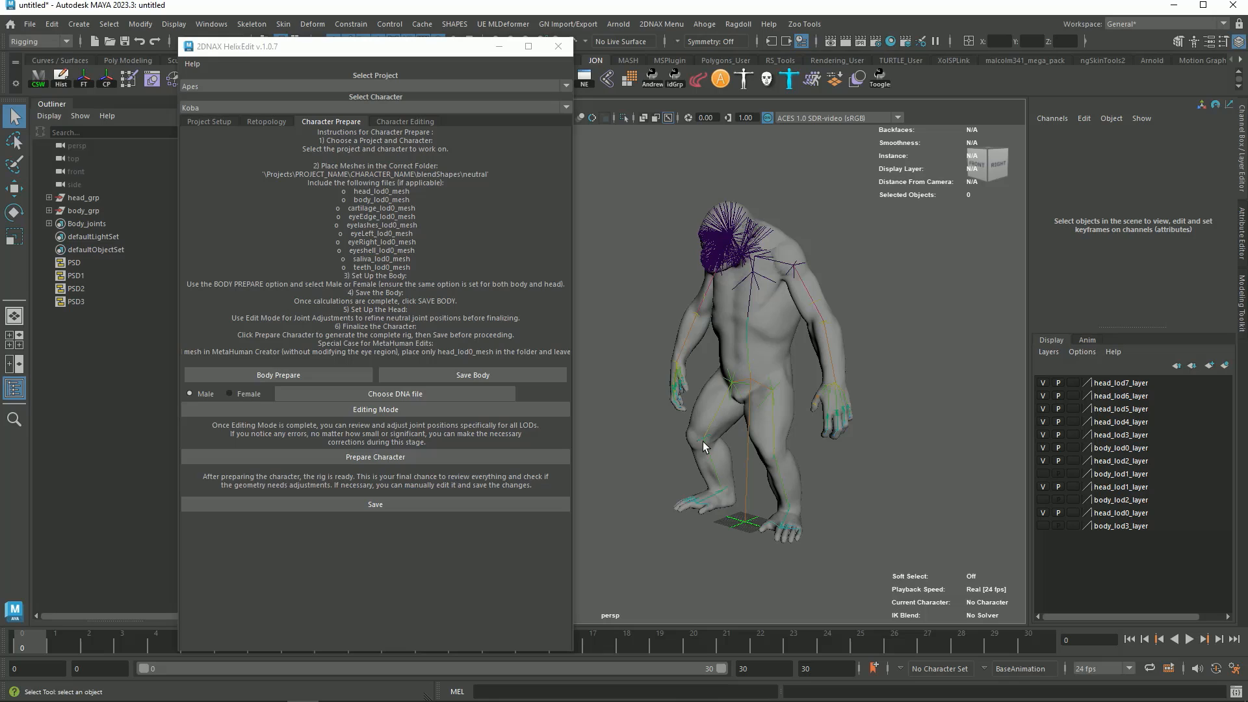
Step: Prepare the head and open the Version_01 shape-editing scene for Koba
{"action": "left_click", "coordinate": [374, 456]}
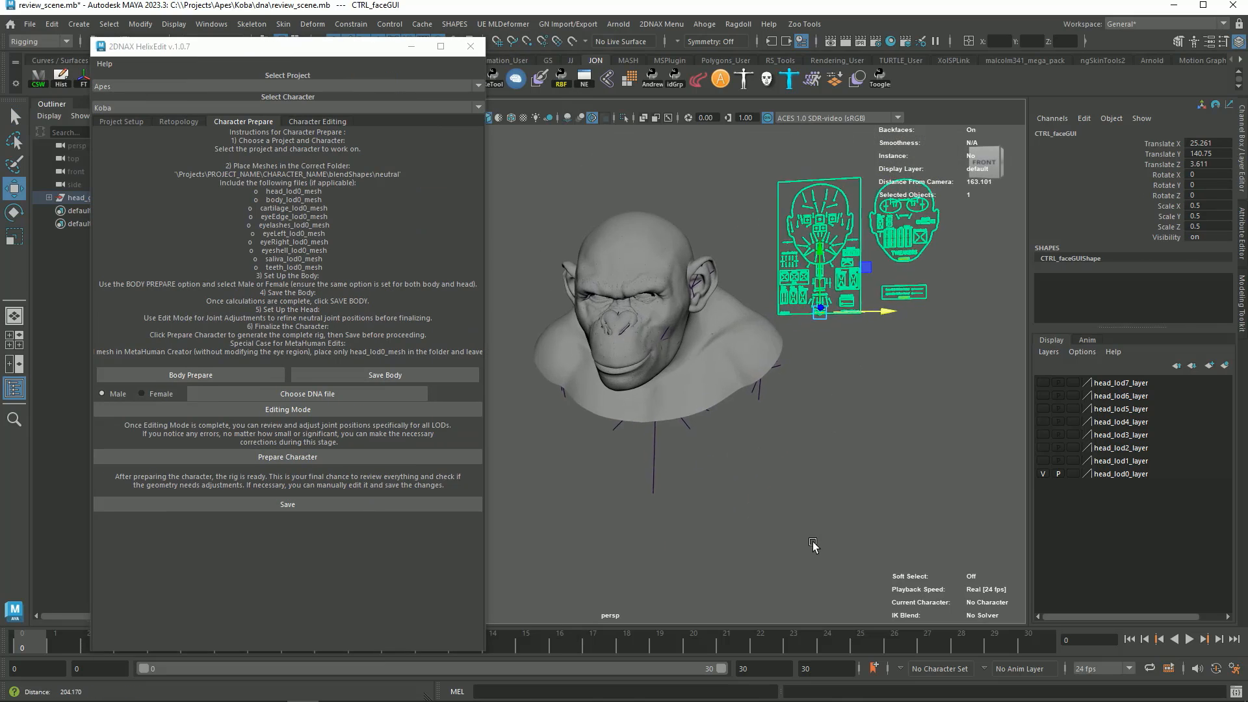
{"action": "left_click", "coordinate": [288, 504]}
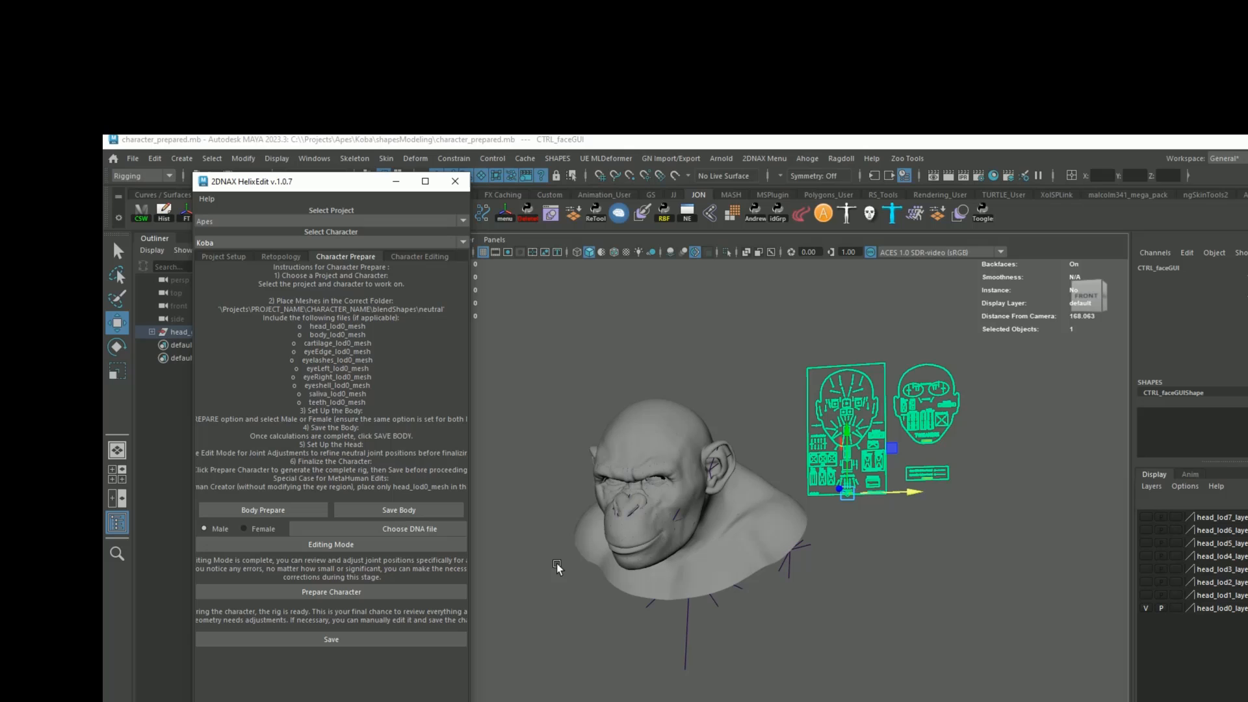
{"action": "left_click", "coordinate": [419, 256]}
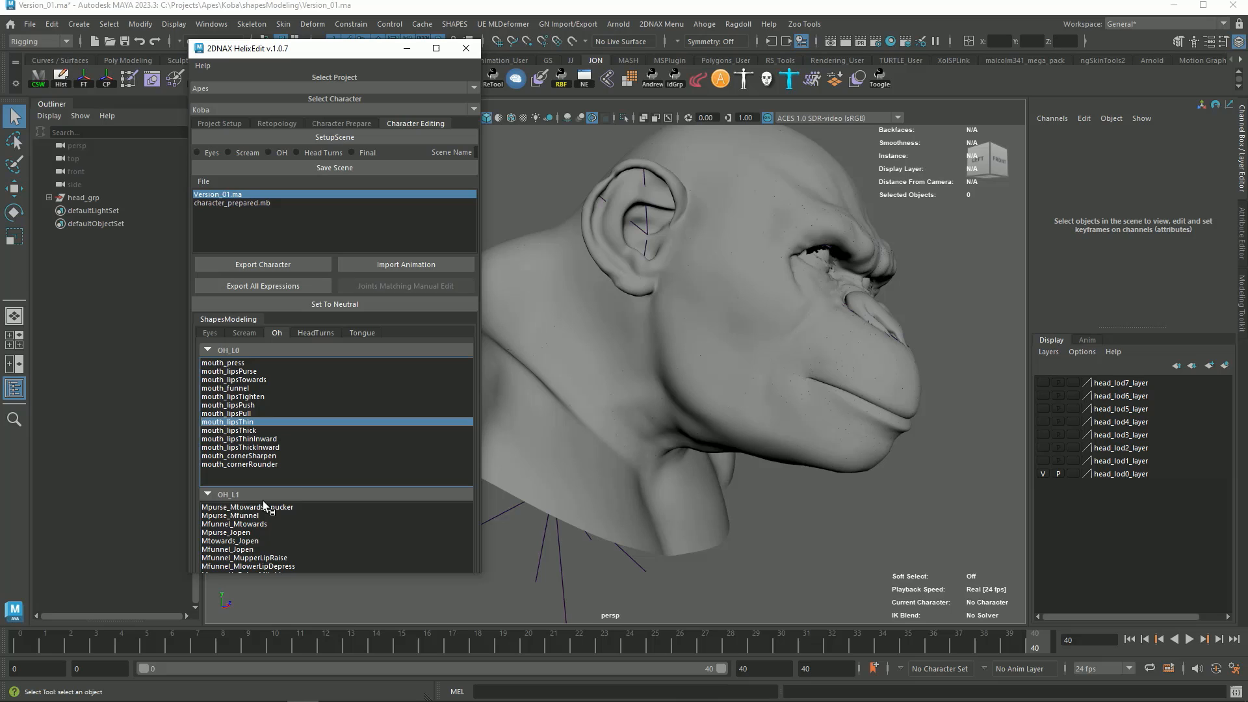
Step: Preview head-turn and lip shapes, then set the jaw_open Scream expression
{"action": "left_click", "coordinate": [314, 333]}
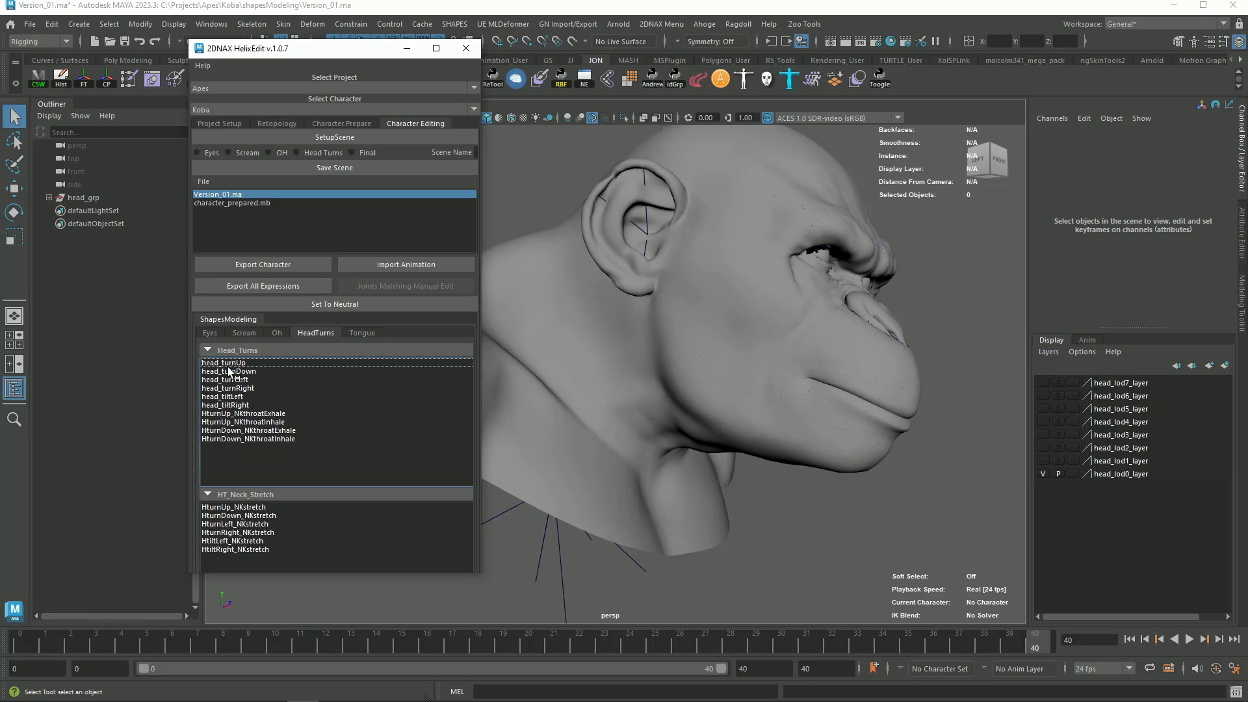
{"action": "left_click", "coordinate": [223, 362]}
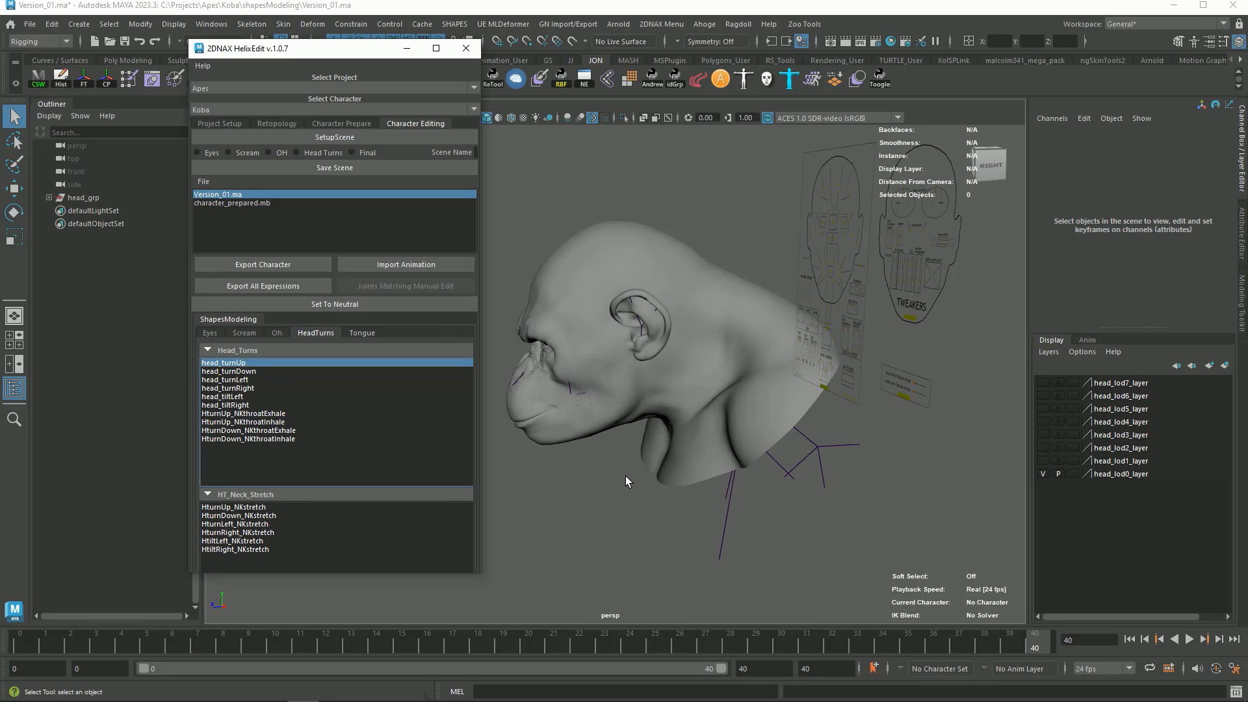
{"action": "left_click", "coordinate": [278, 301]}
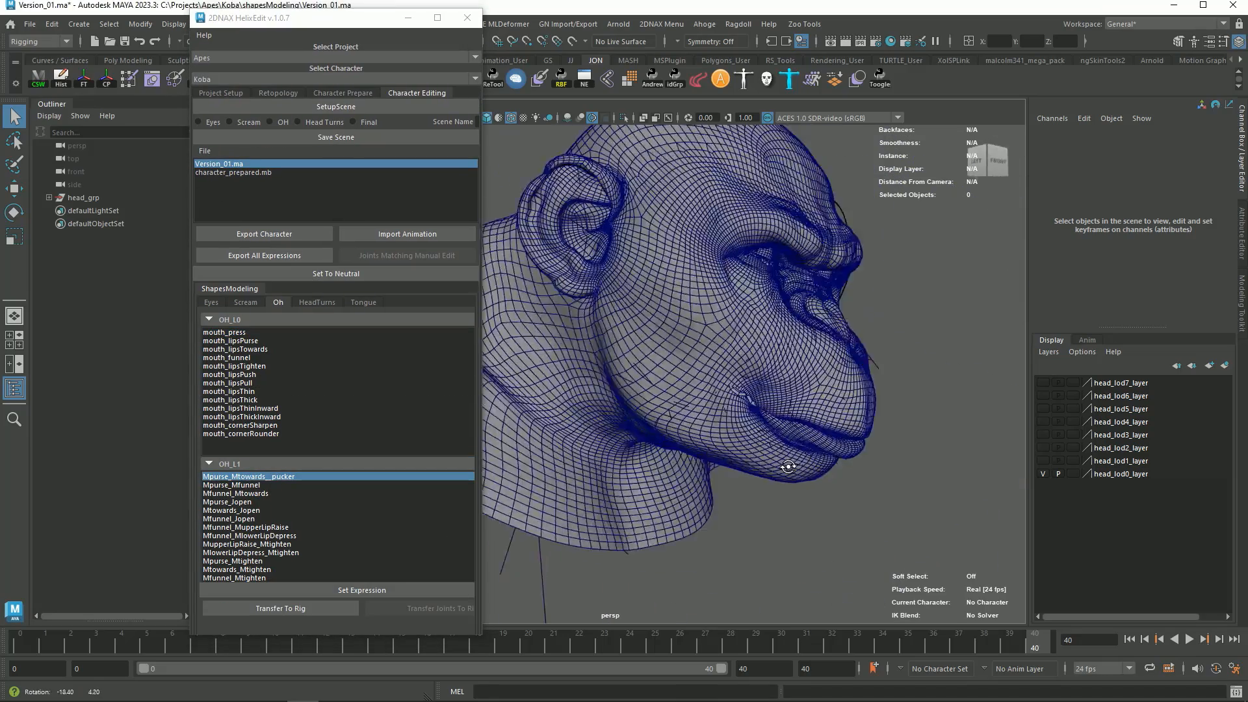
{"action": "left_click", "coordinate": [248, 518]}
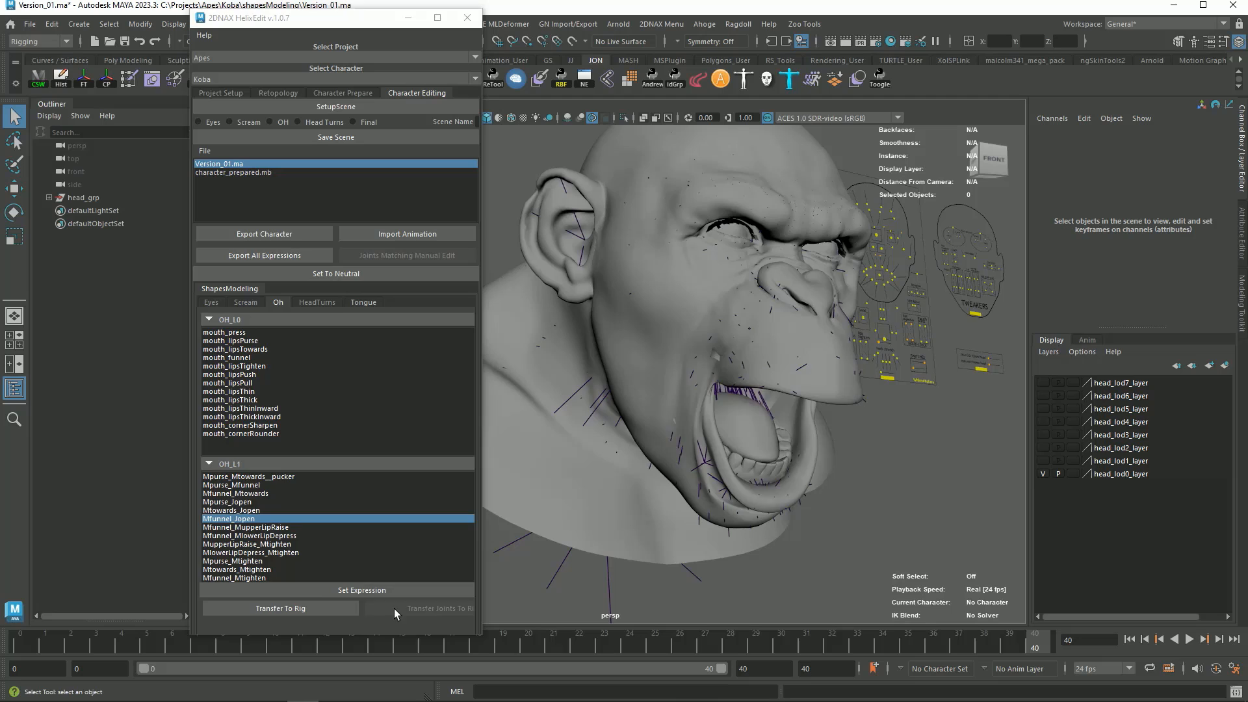
{"action": "left_click", "coordinate": [246, 302]}
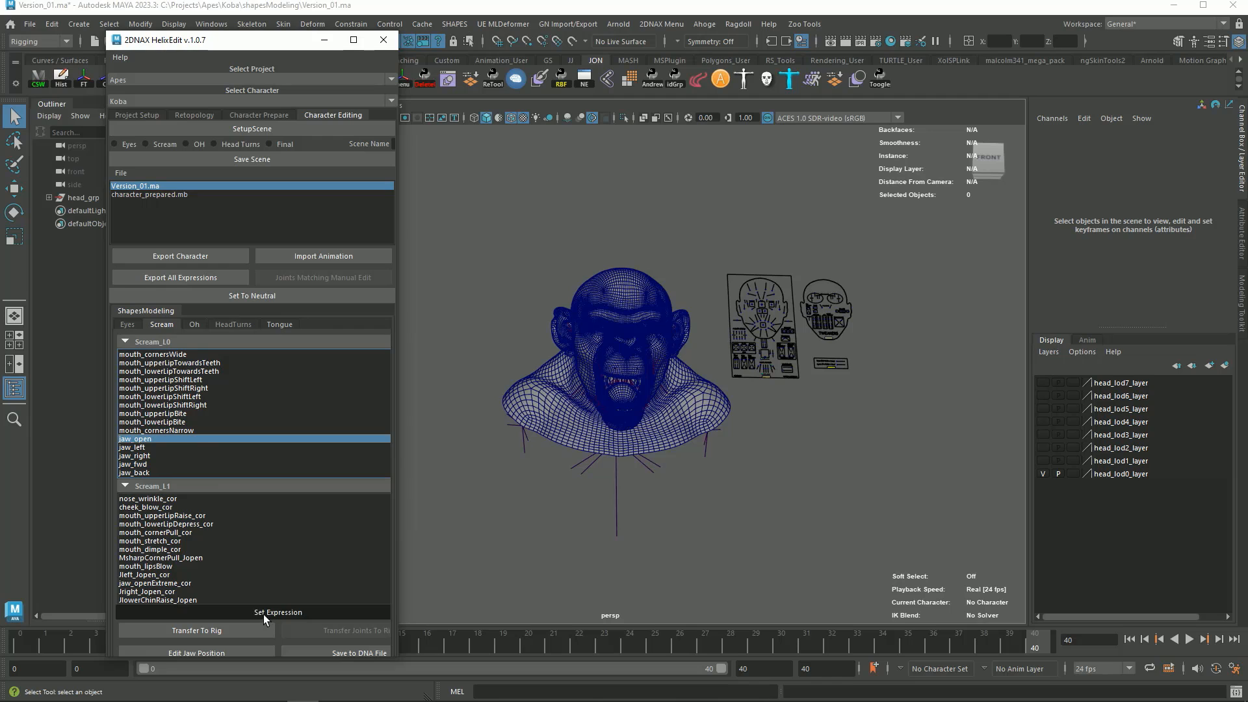
{"action": "left_click", "coordinate": [278, 612]}
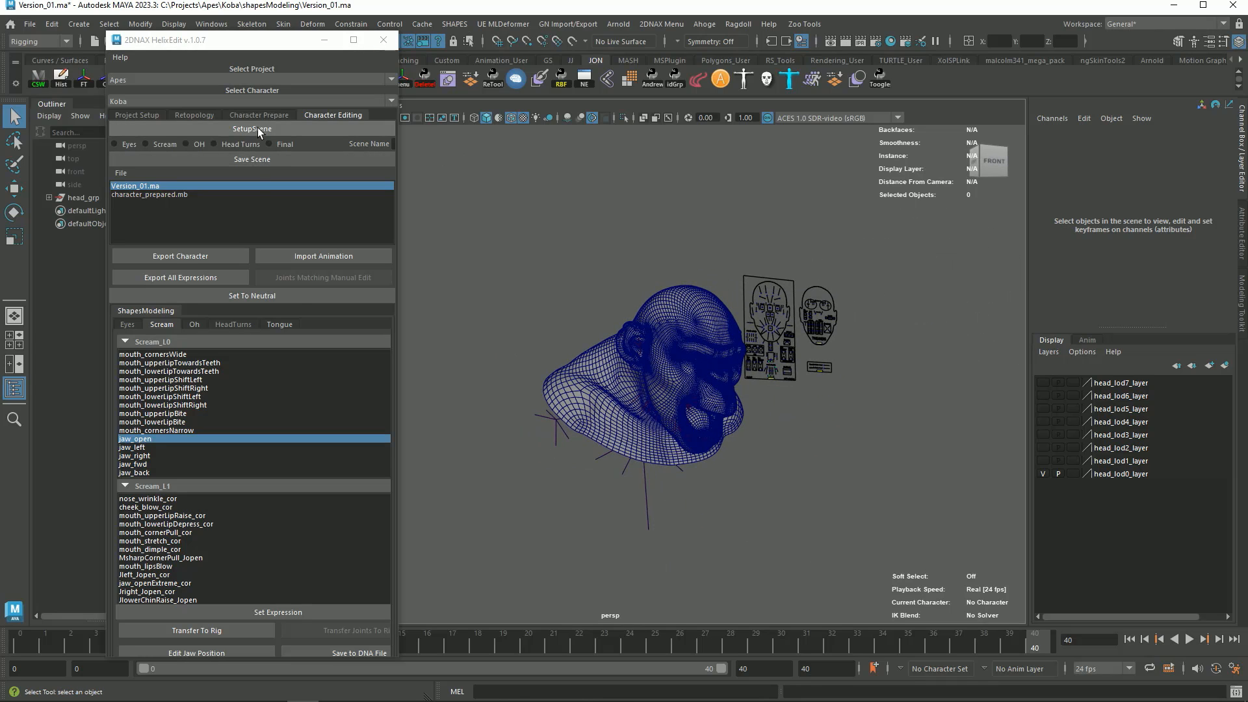
Step: Set up the retopo scene and sculpt the jaw_open mouth shape
{"action": "left_click", "coordinate": [251, 129]}
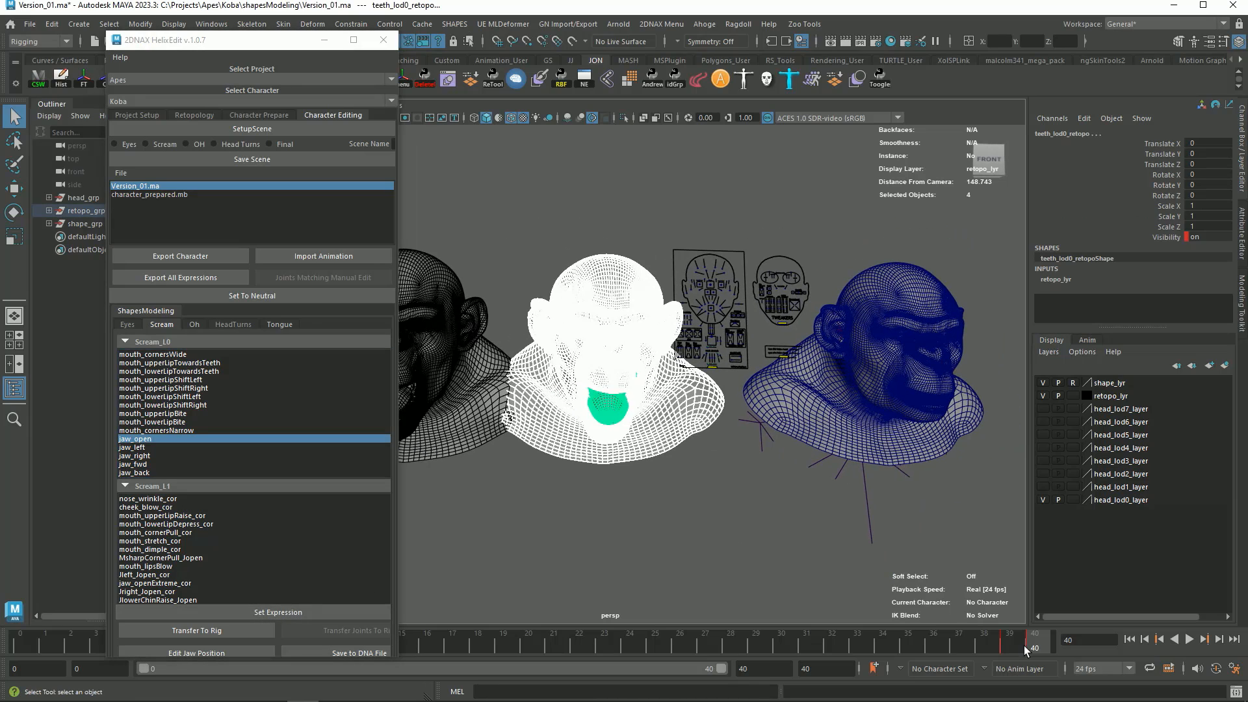
{"action": "left_click", "coordinate": [1190, 638]}
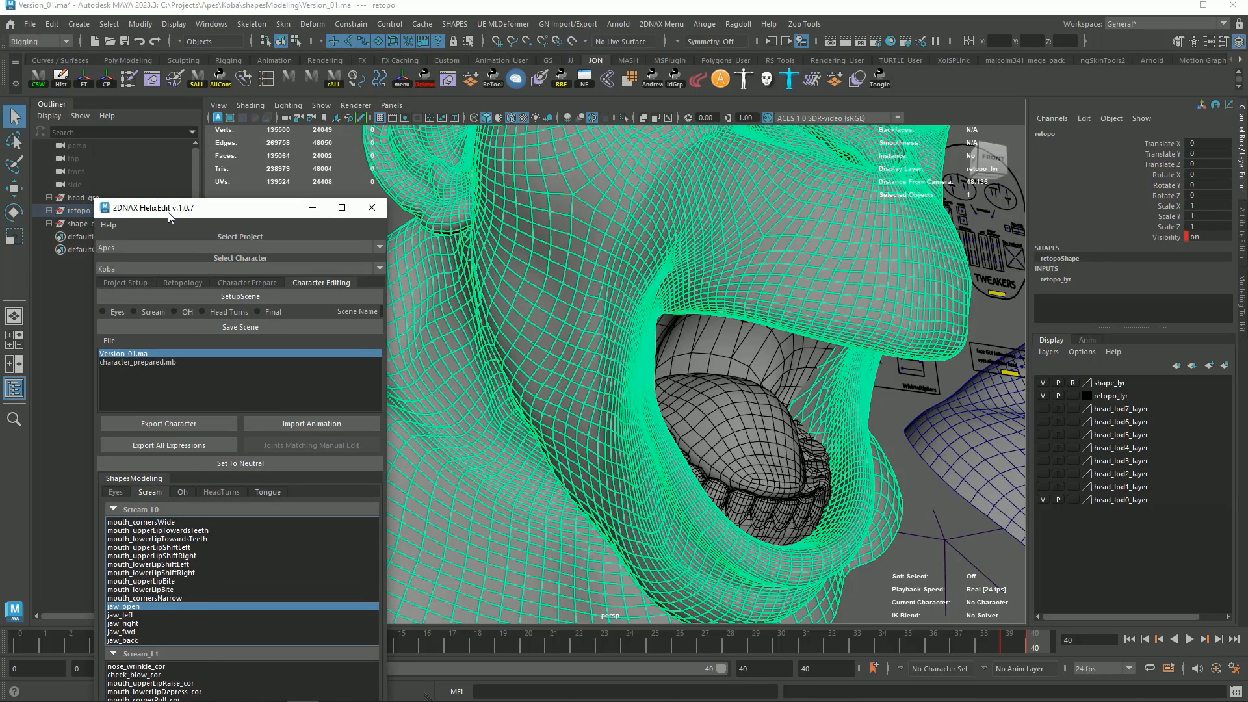
{"action": "left_click", "coordinate": [183, 61]}
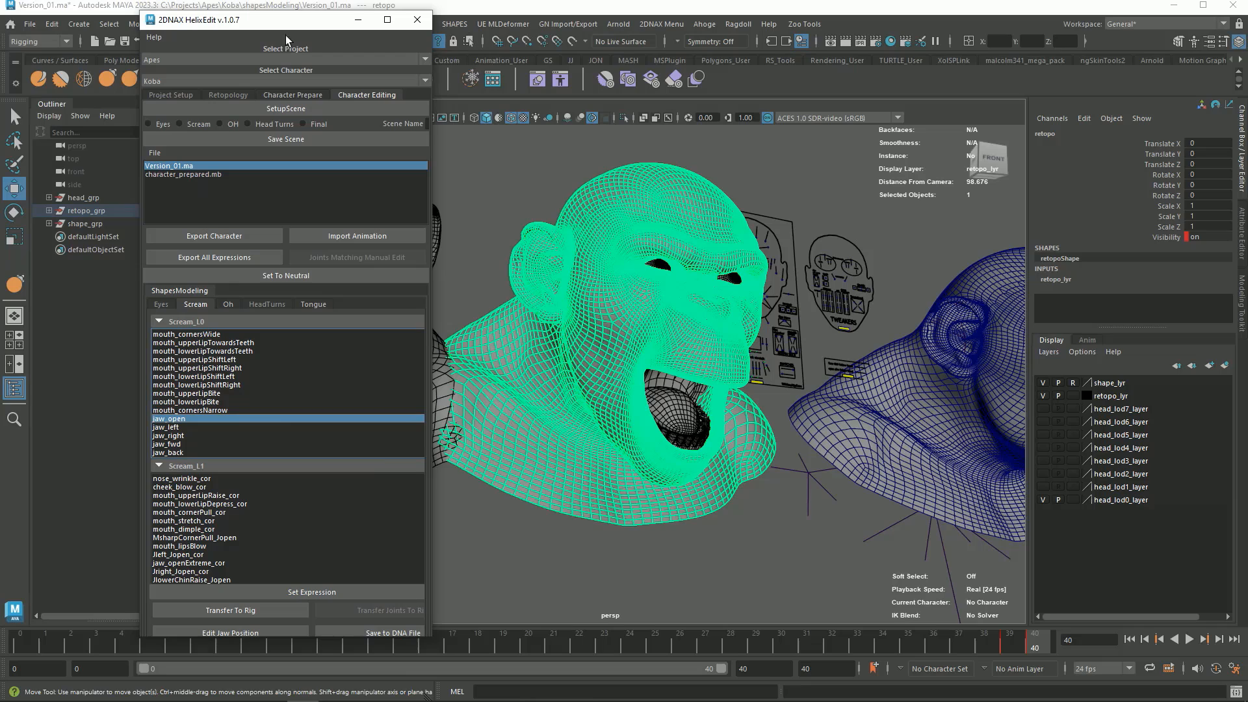
{"action": "mouse_move", "coordinate": [230, 611]}
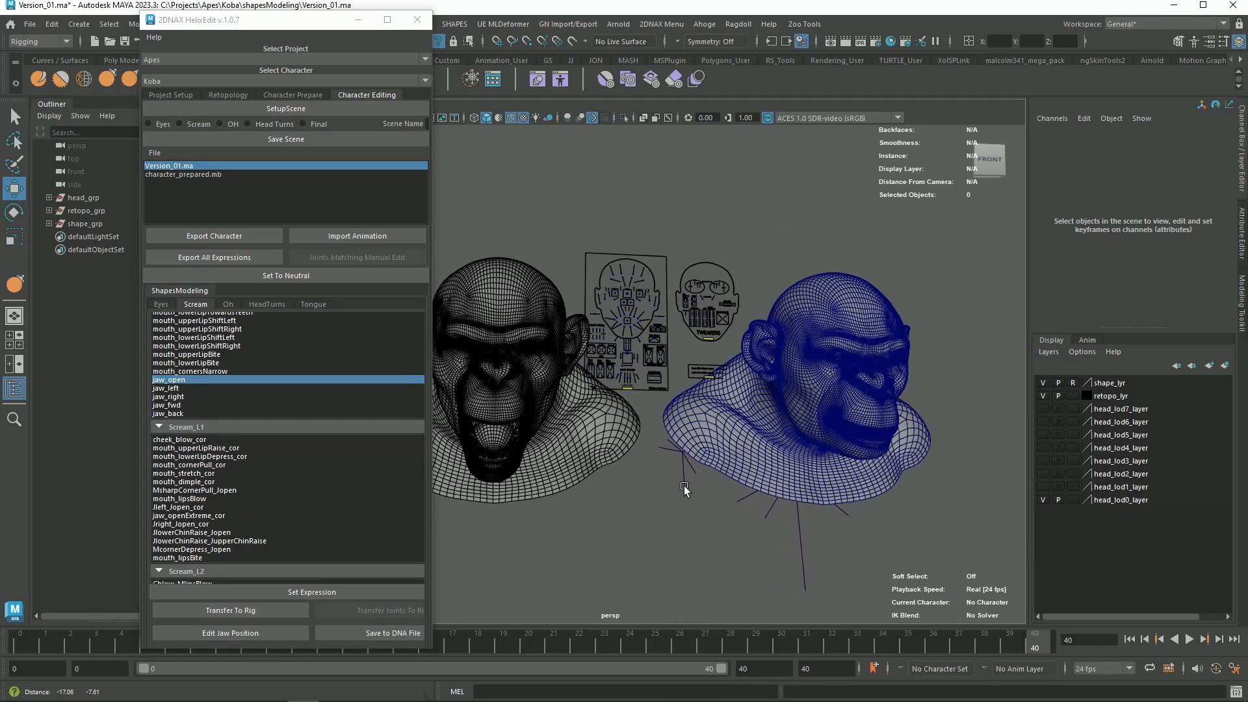
Step: Switch to smooth shading and sculpt the jaw_left and jaw_right shapes
{"action": "left_click", "coordinate": [641, 370]}
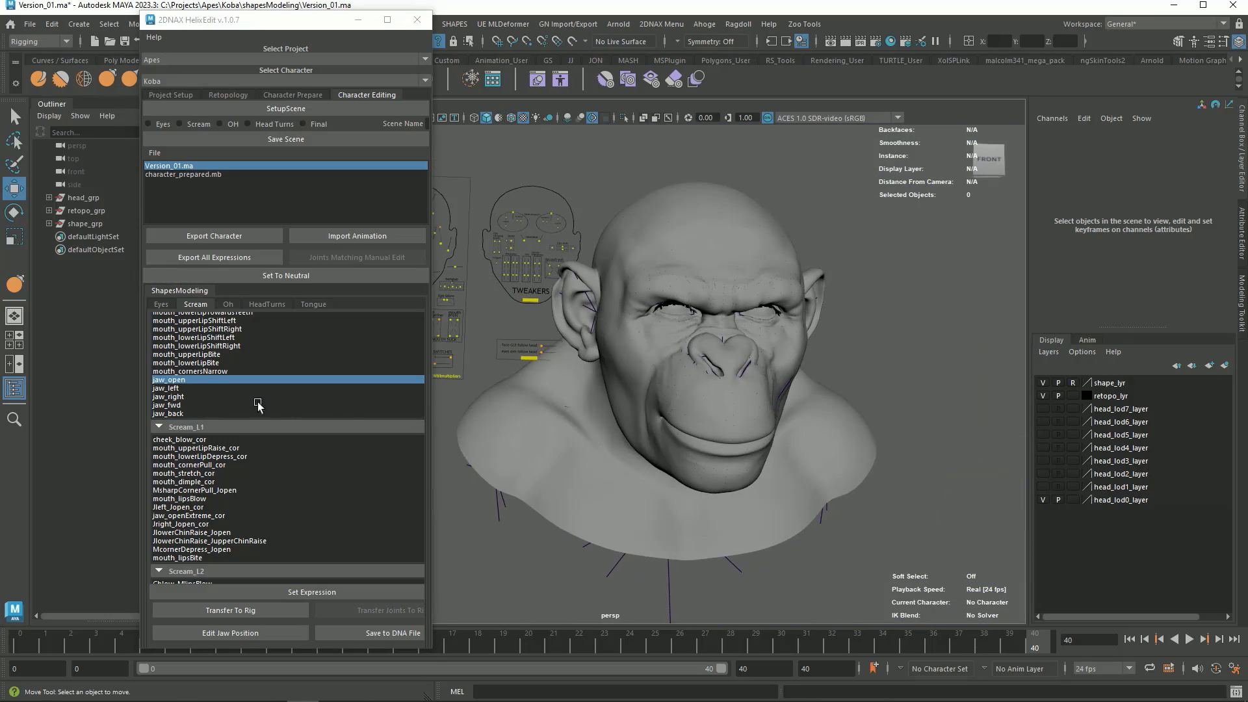
{"action": "left_click", "coordinate": [167, 389]}
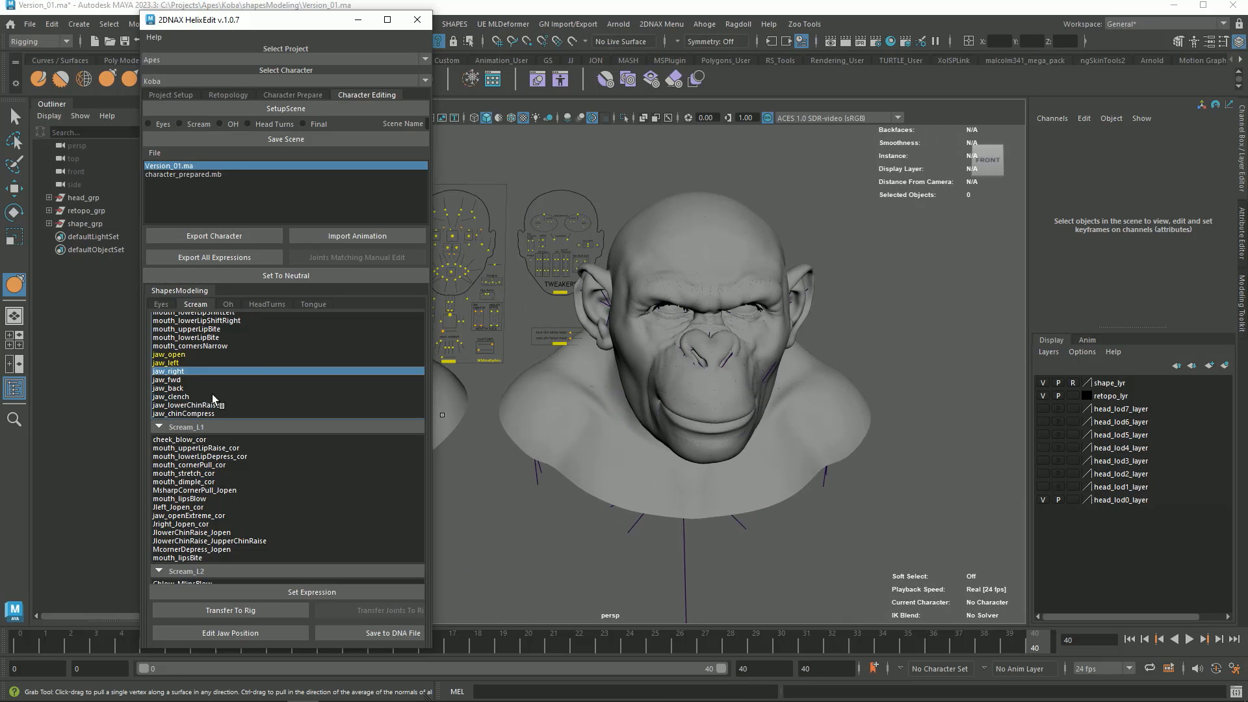
{"action": "left_click", "coordinate": [185, 404]}
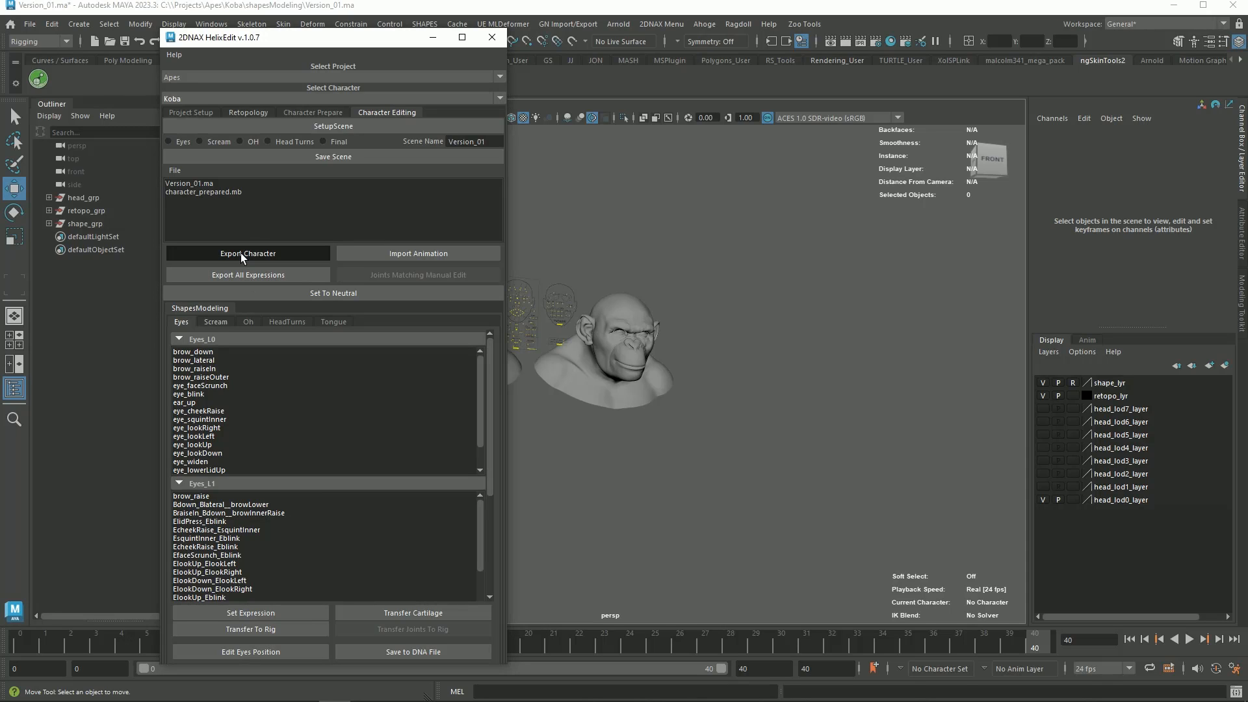
Step: Export Koba as male: prepare, export meshes and AnimColorExpression, save SceneForAnimation
{"action": "left_click", "coordinate": [247, 253]}
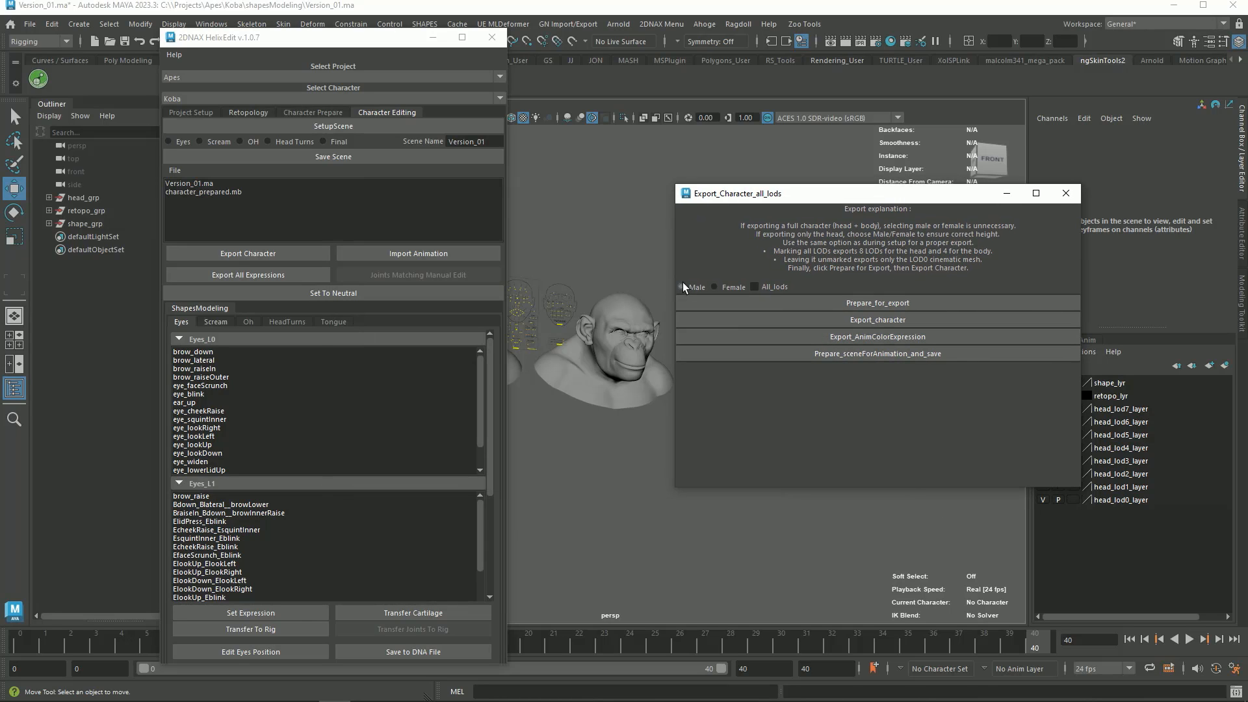
{"action": "left_click", "coordinate": [876, 303]}
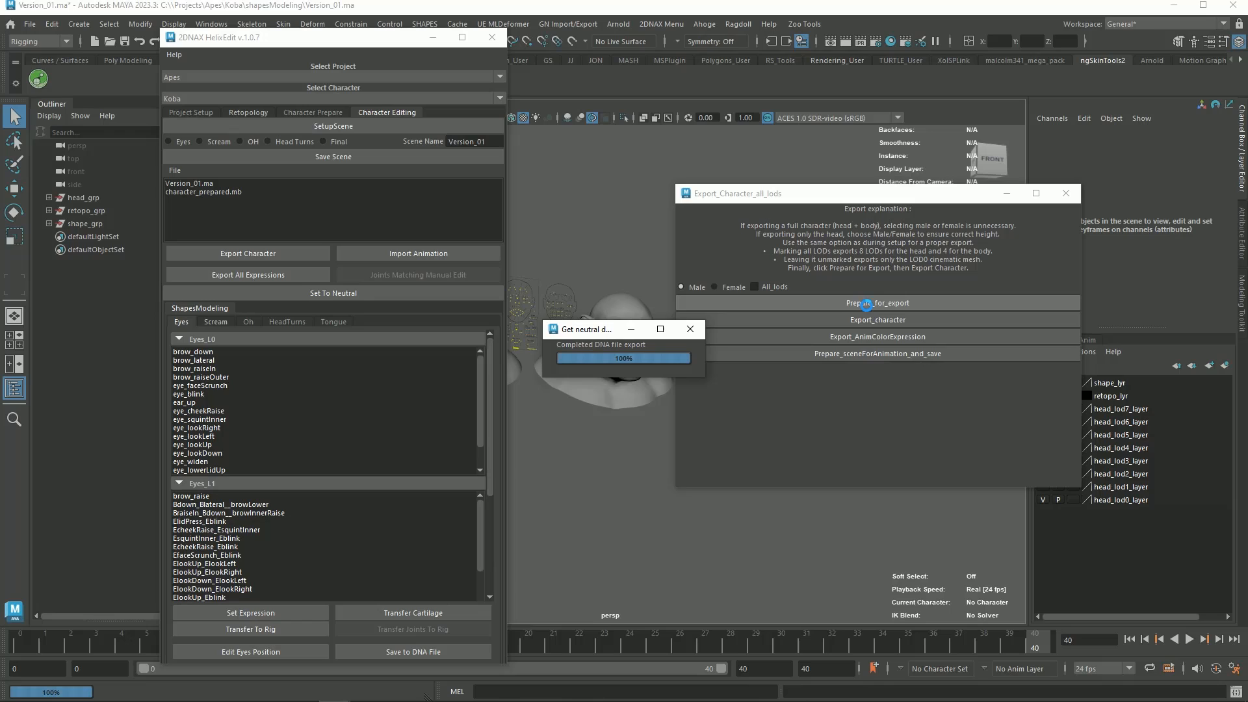
{"action": "left_click", "coordinate": [876, 303]}
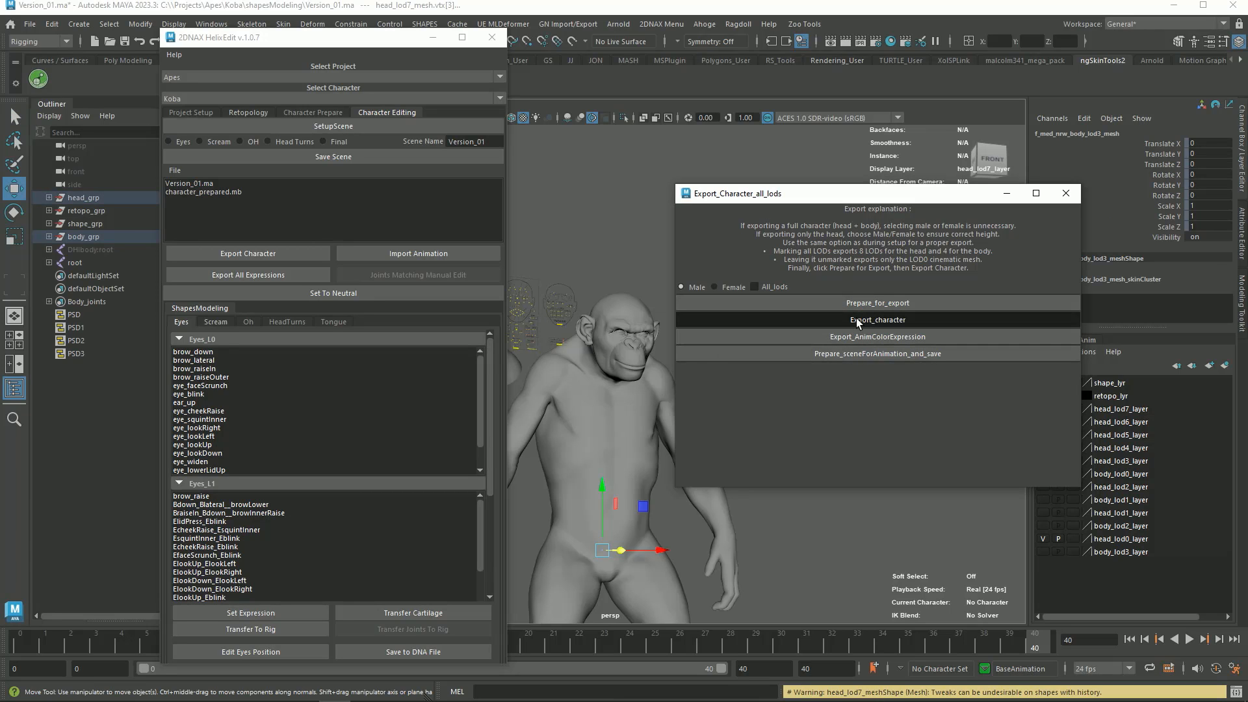
{"action": "left_click", "coordinate": [876, 320]}
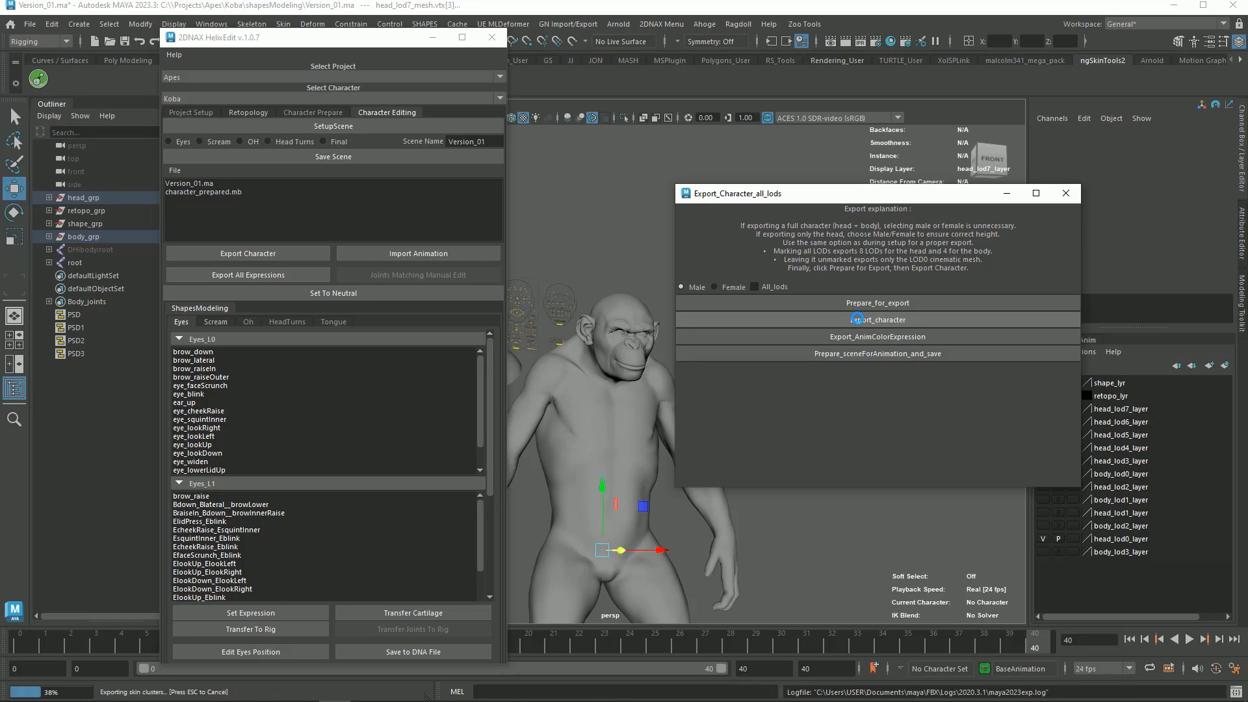
{"action": "left_click", "coordinate": [877, 320]}
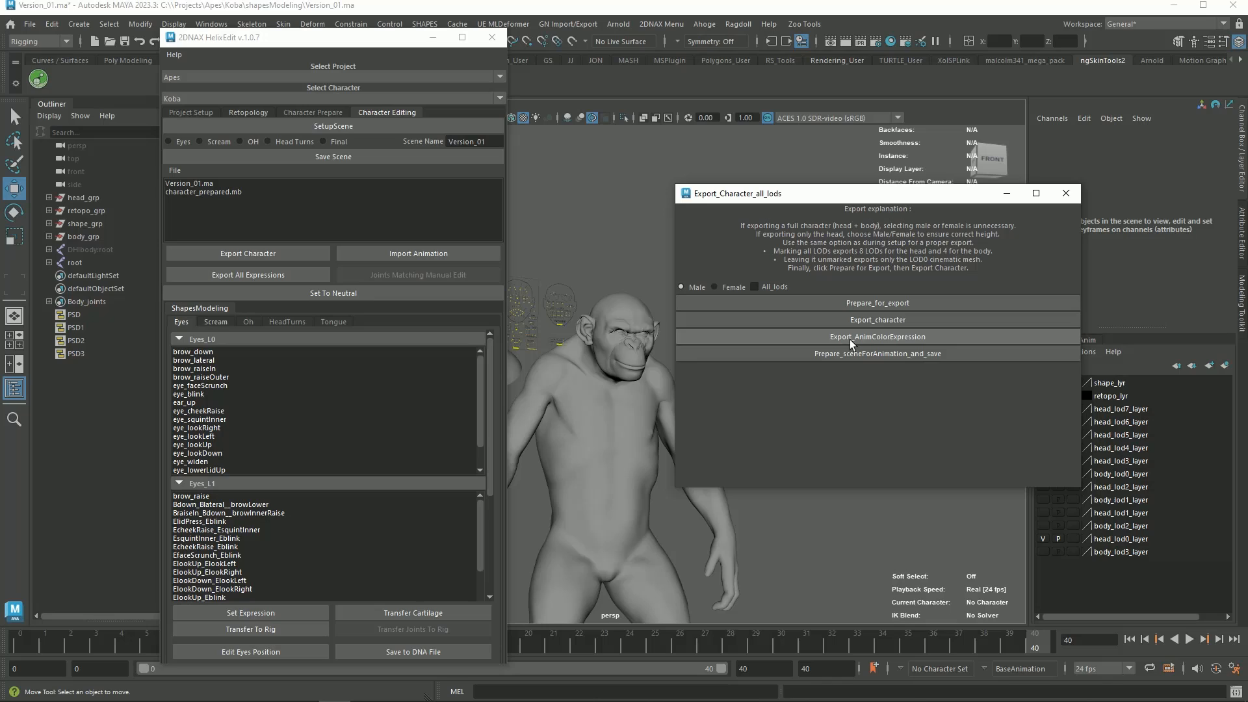
{"action": "left_click", "coordinate": [876, 354]}
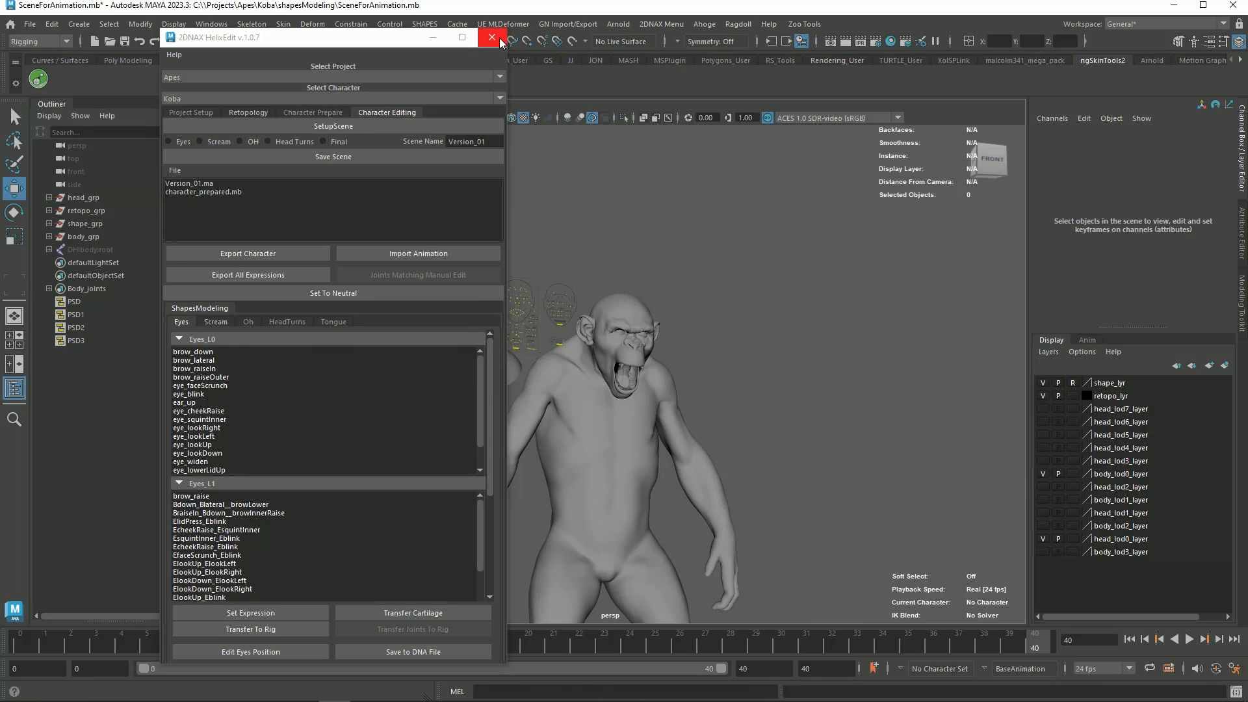
Step: Duplicate BP_A_Base55 as BP_Koba and move it into the Koba folder
{"action": "left_click", "coordinate": [491, 38]}
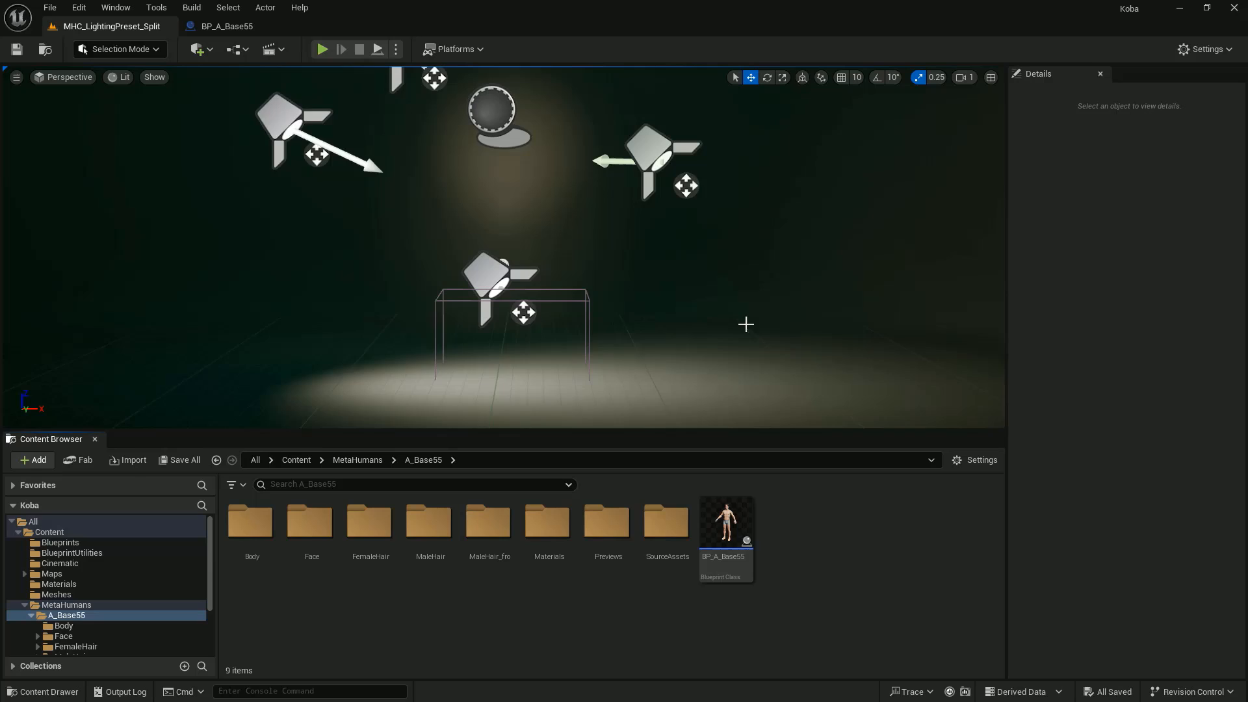
{"action": "right_click", "coordinate": [724, 521]}
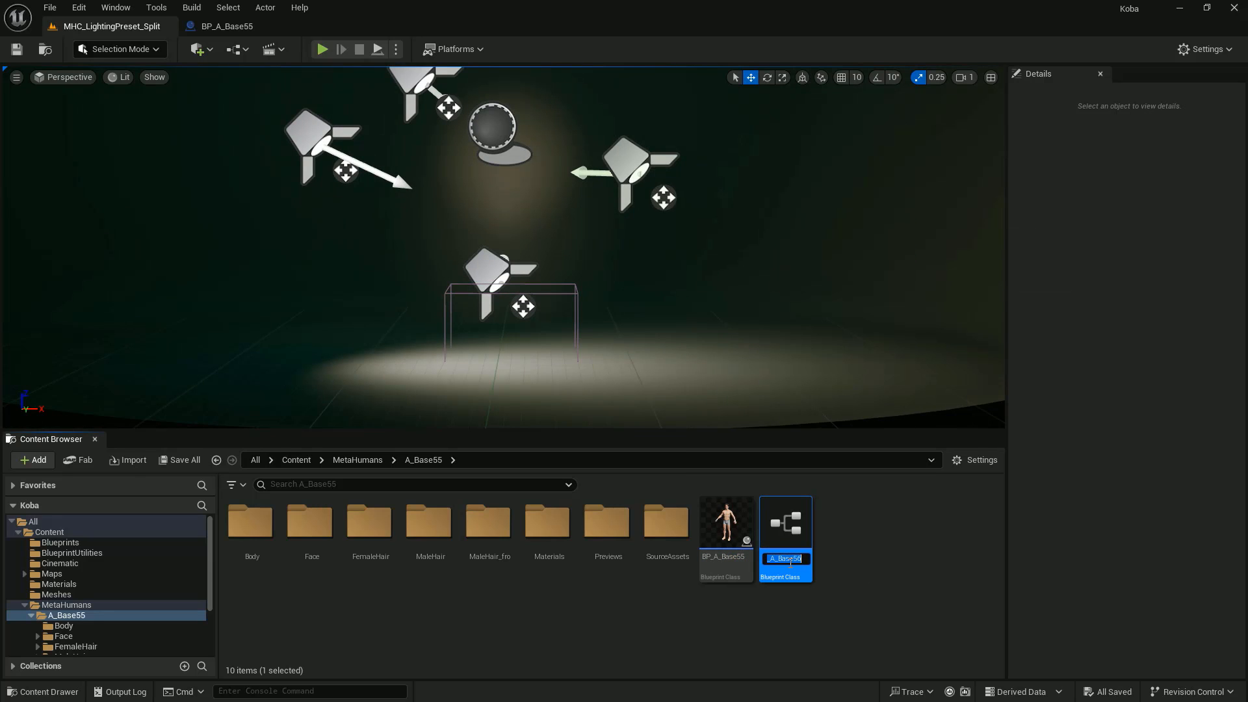
{"action": "type", "text": "BP_Koba"}
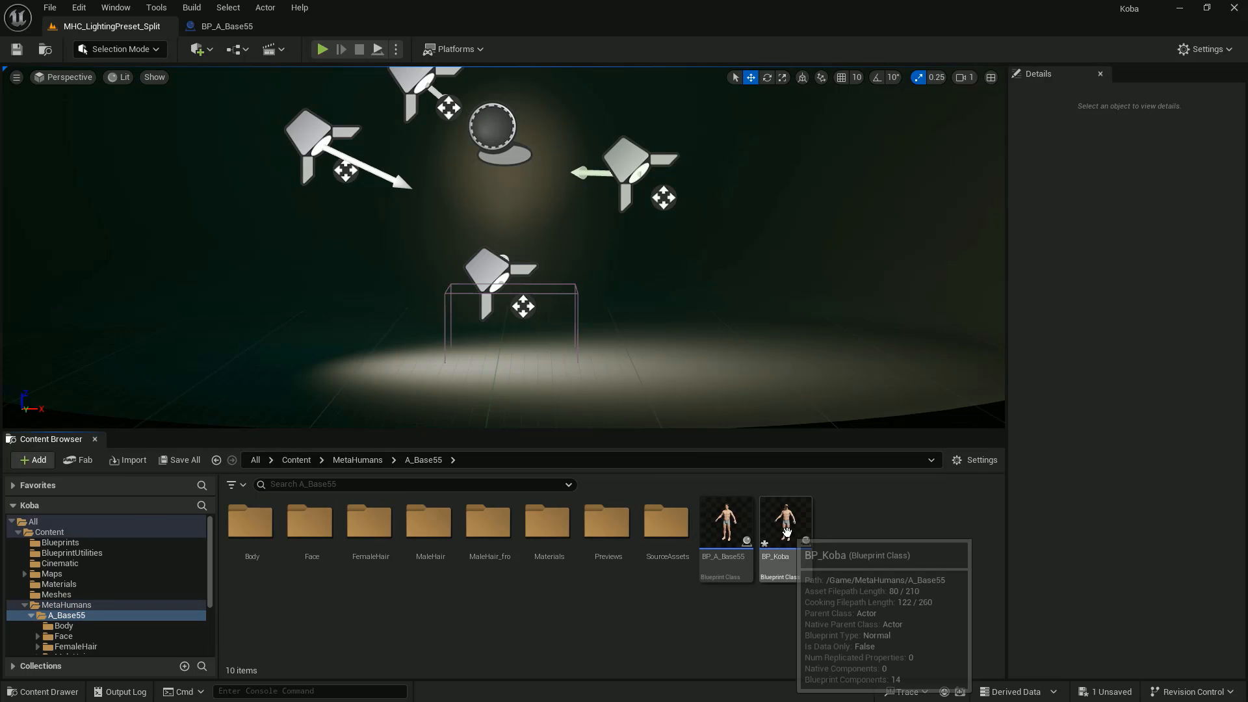
{"action": "left_click_drag", "start_coordinate": [783, 525], "coordinate": [76, 615]}
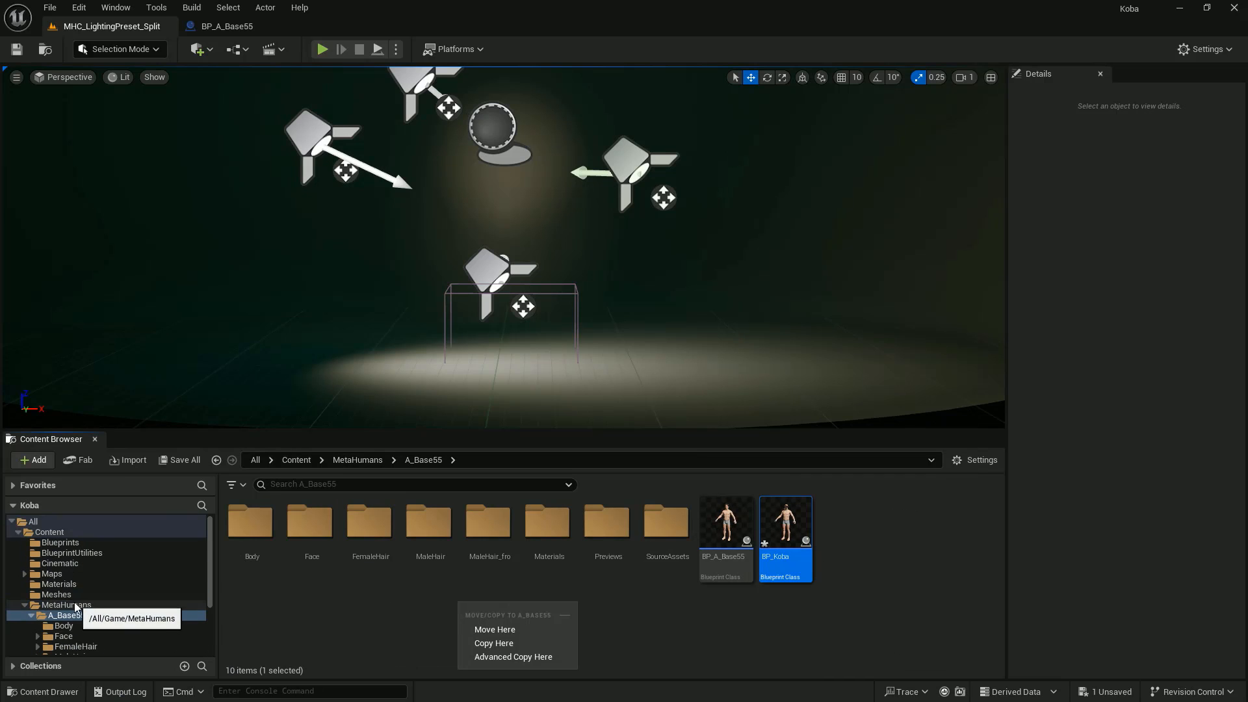
{"action": "double_click", "coordinate": [784, 521]}
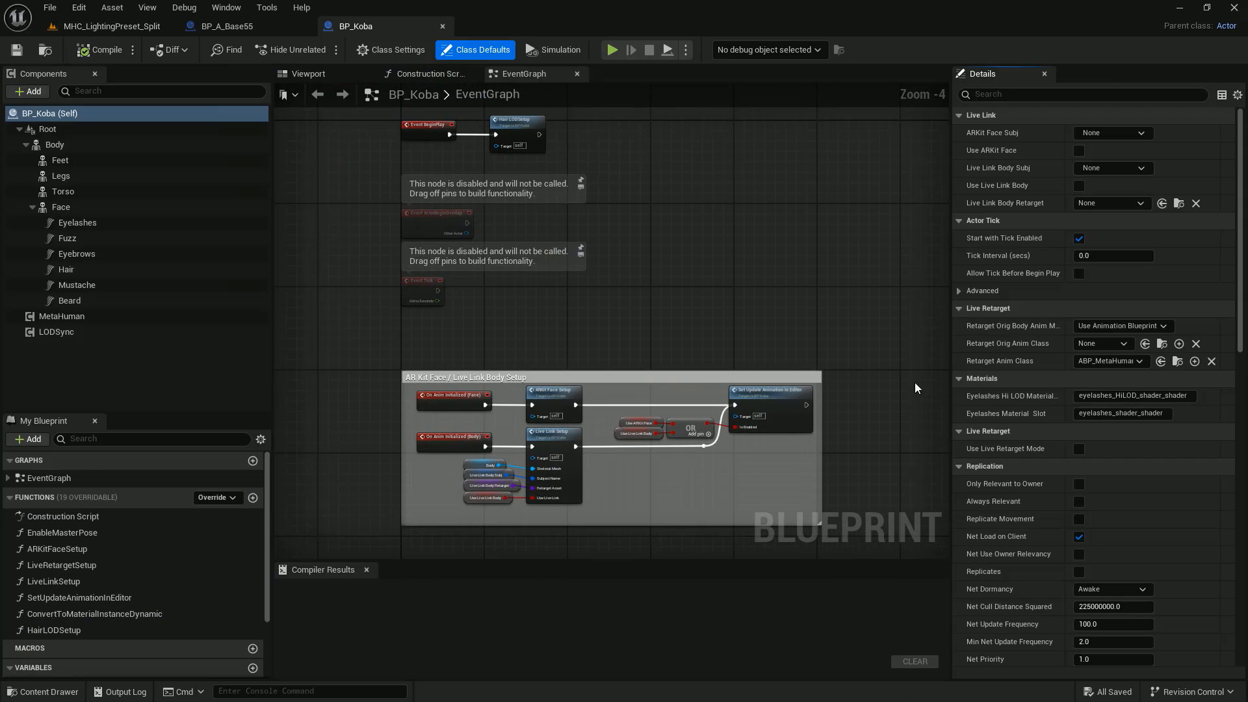
Step: Set BP_Koba's LODSync Forced LOD to 0
{"action": "left_click", "coordinate": [307, 73]}
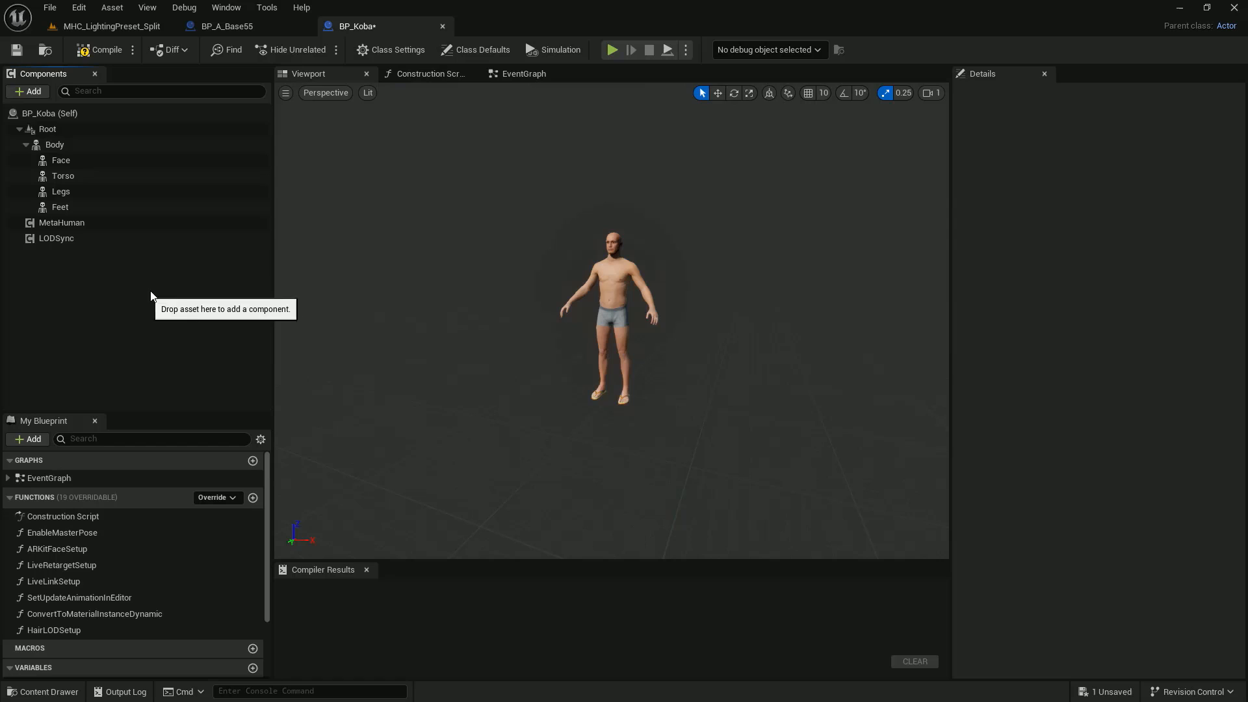
{"action": "left_click", "coordinate": [55, 238]}
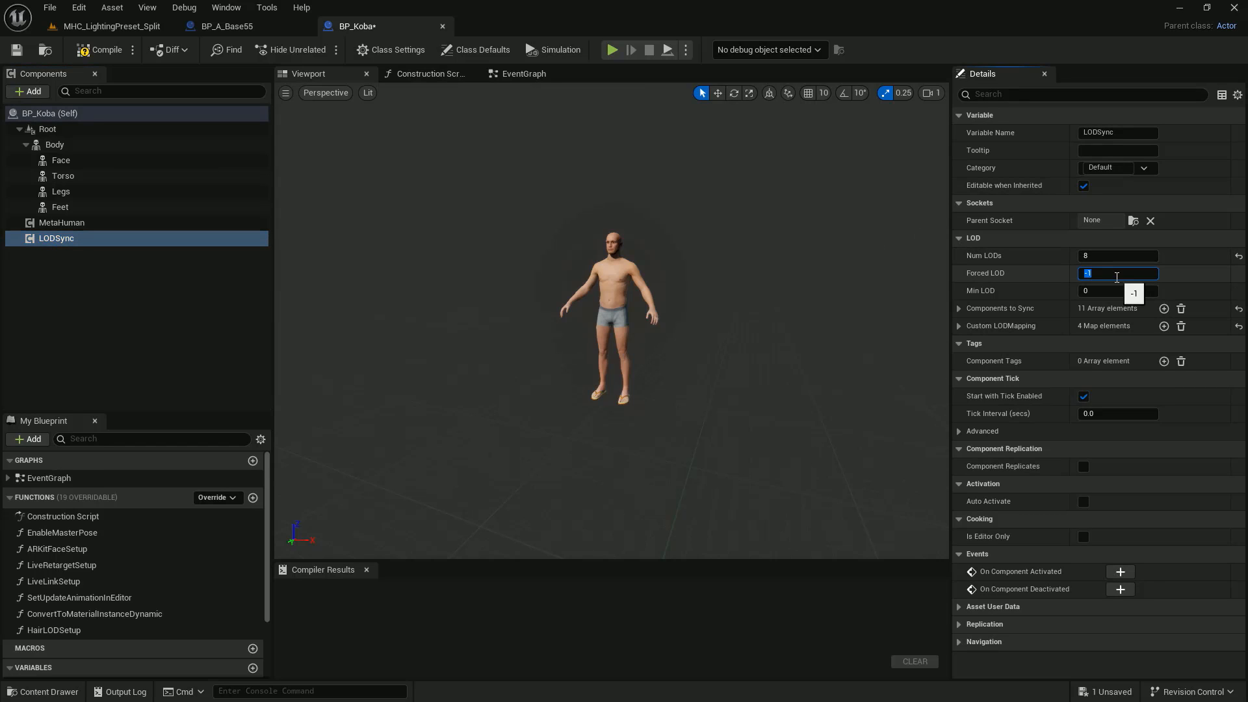
{"action": "type", "text": "0"}
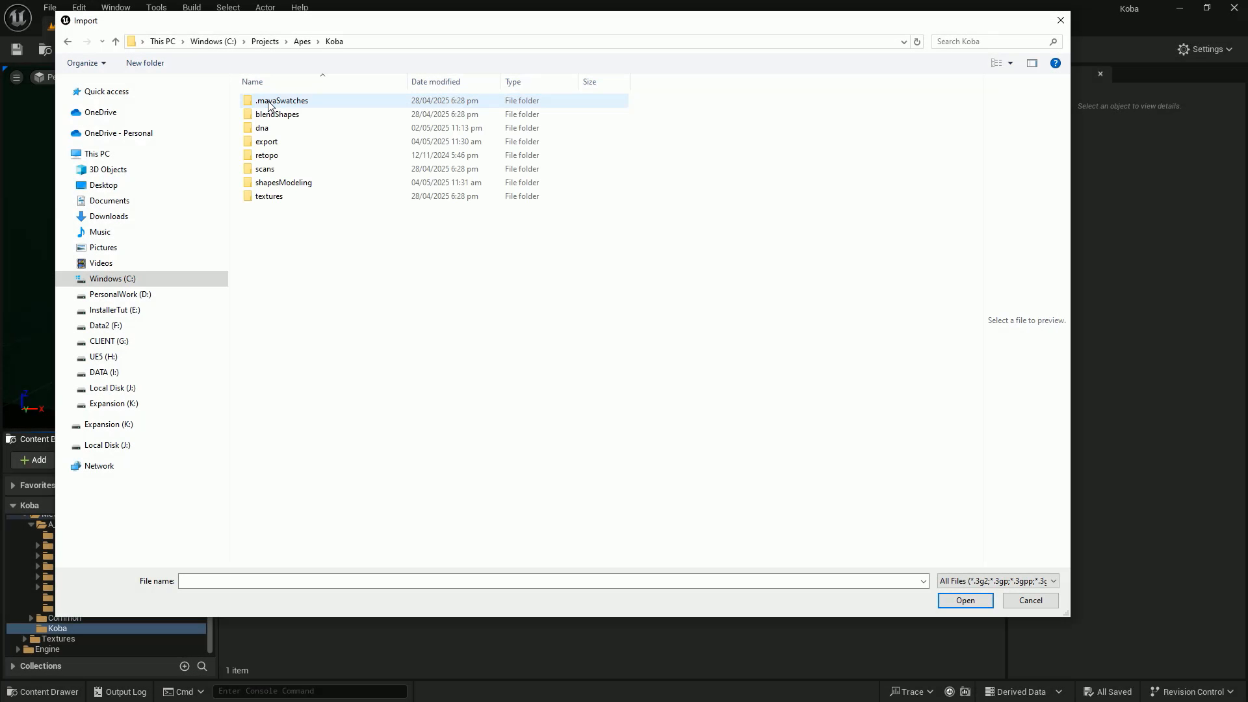
Step: Import export\head_lod0.fbx into the Koba folder as a skeletal mesh
{"action": "left_click", "coordinate": [278, 115]}
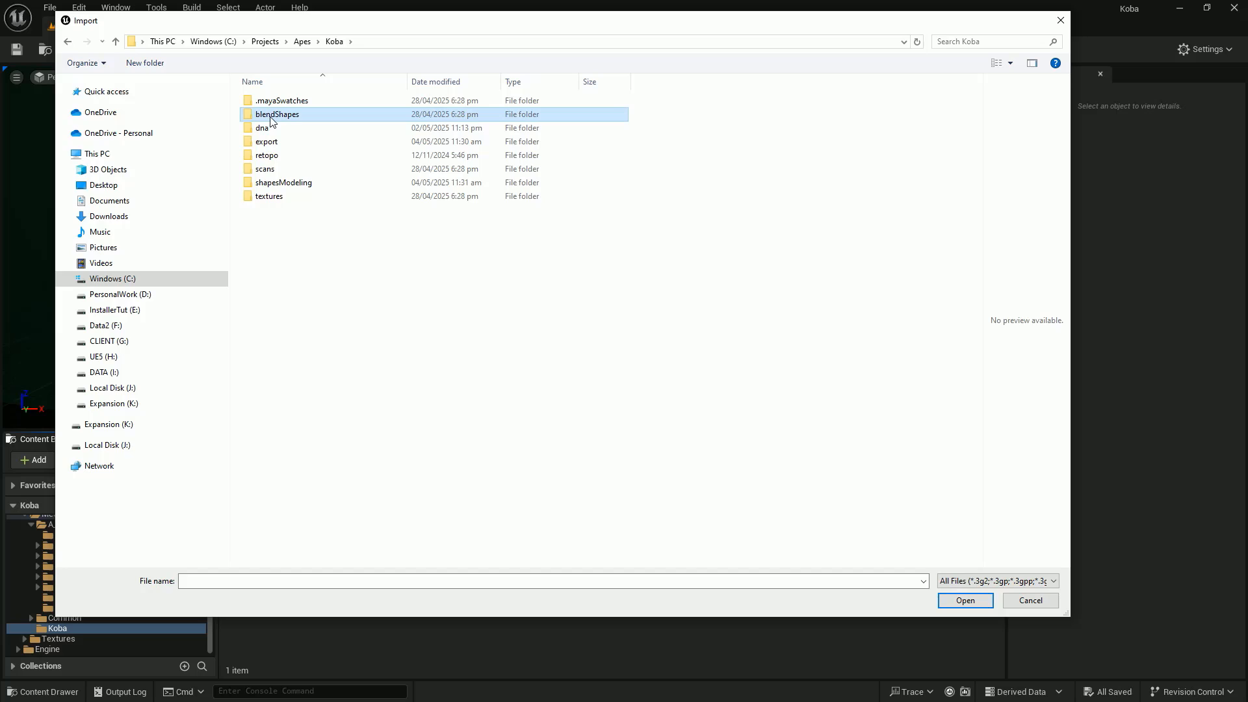
{"action": "double_click", "coordinate": [266, 142]}
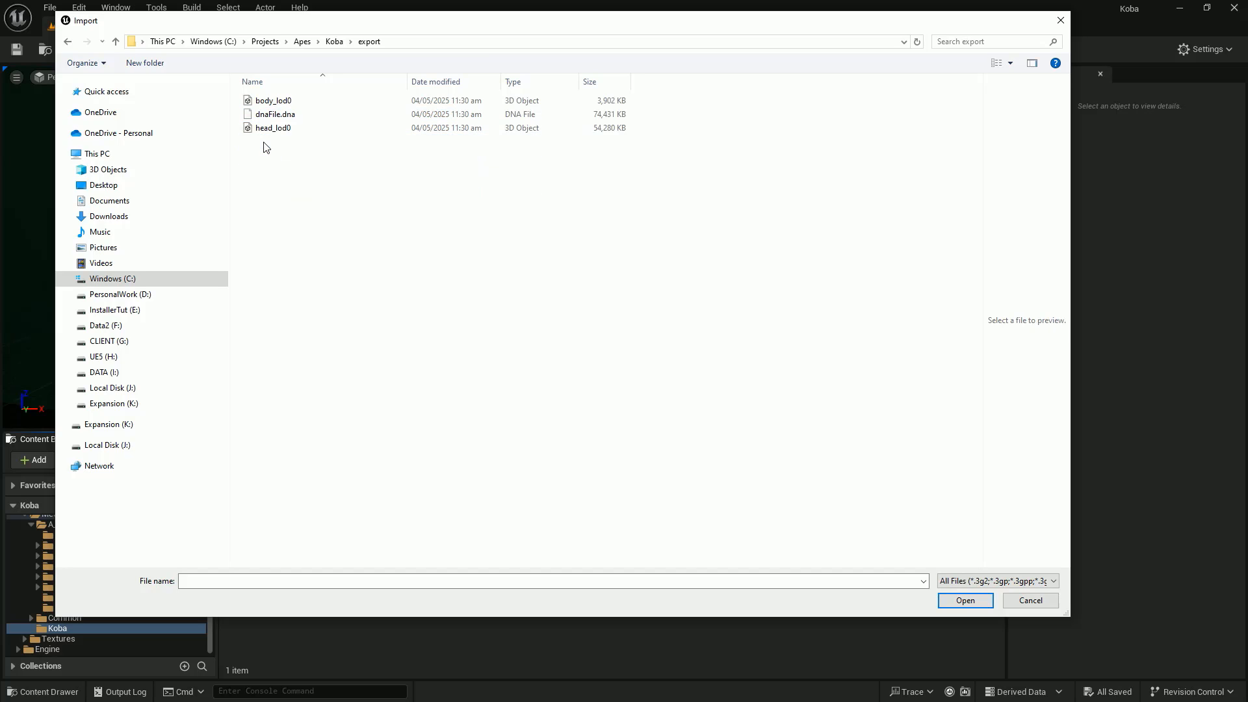
{"action": "left_click", "coordinate": [275, 127]}
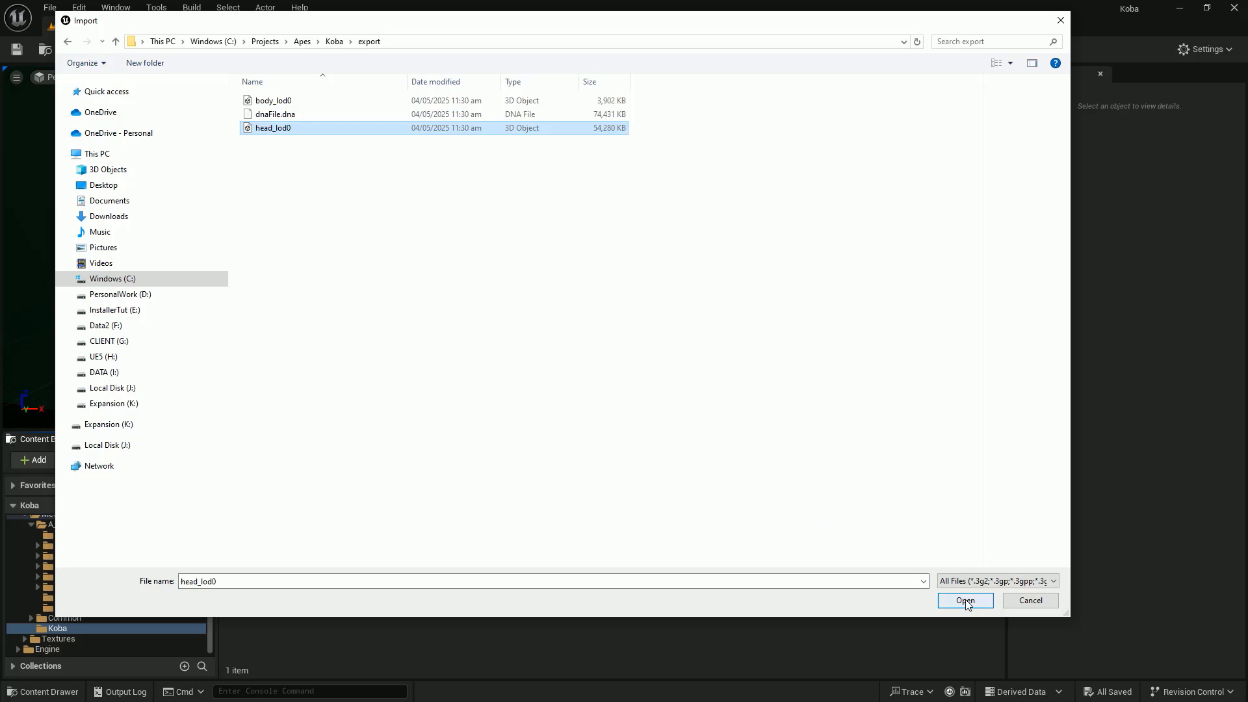
{"action": "left_click", "coordinate": [963, 601]}
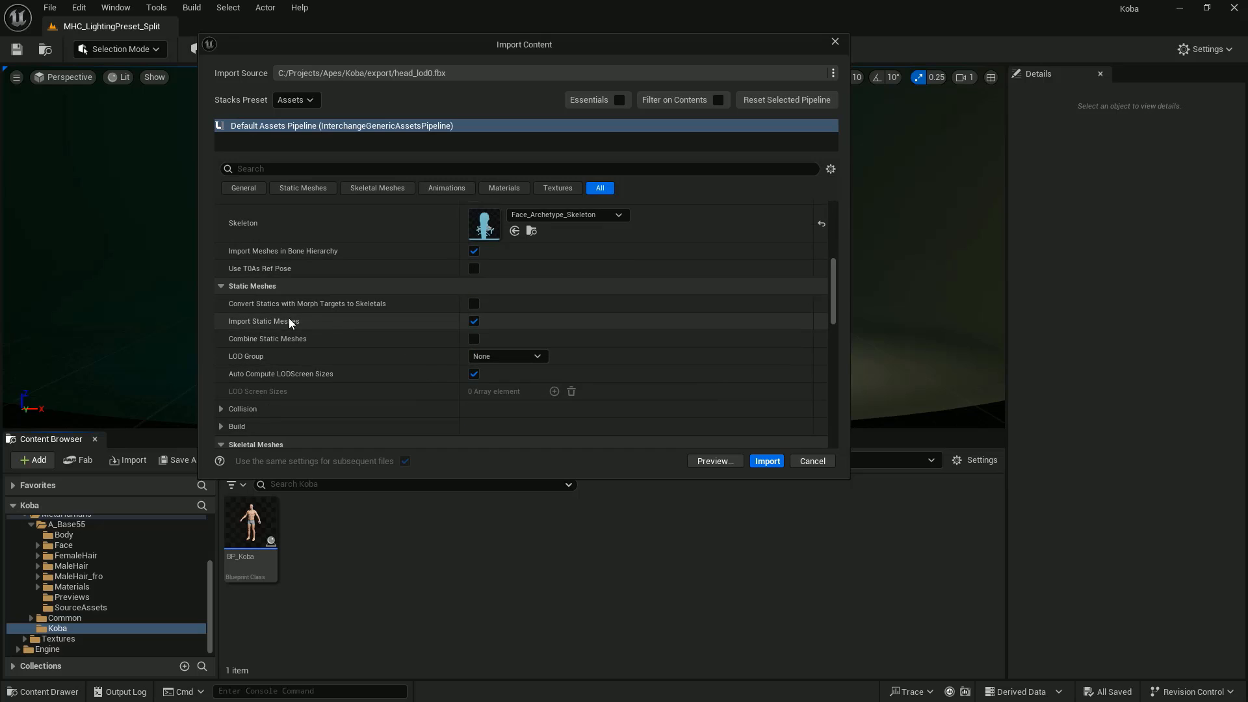
{"action": "scroll", "scroll_direction": "down", "scroll_amount": 3}
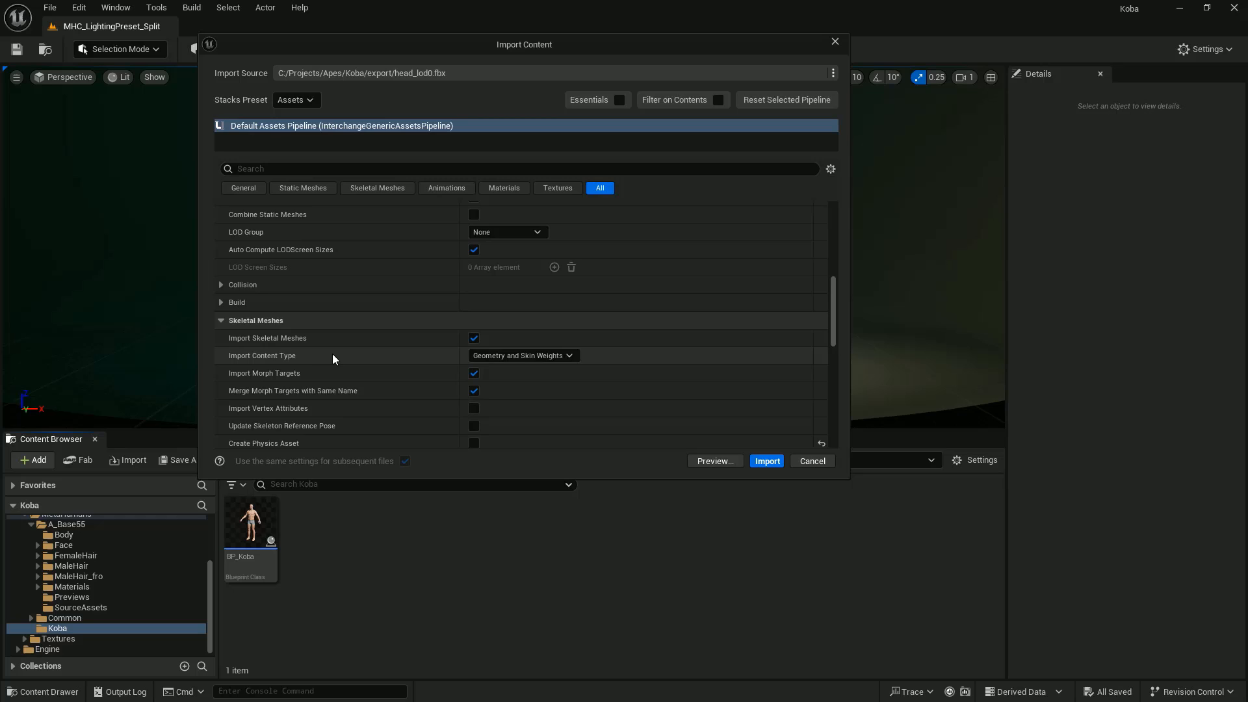
{"action": "scroll", "scroll_direction": "down", "scroll_amount": 3}
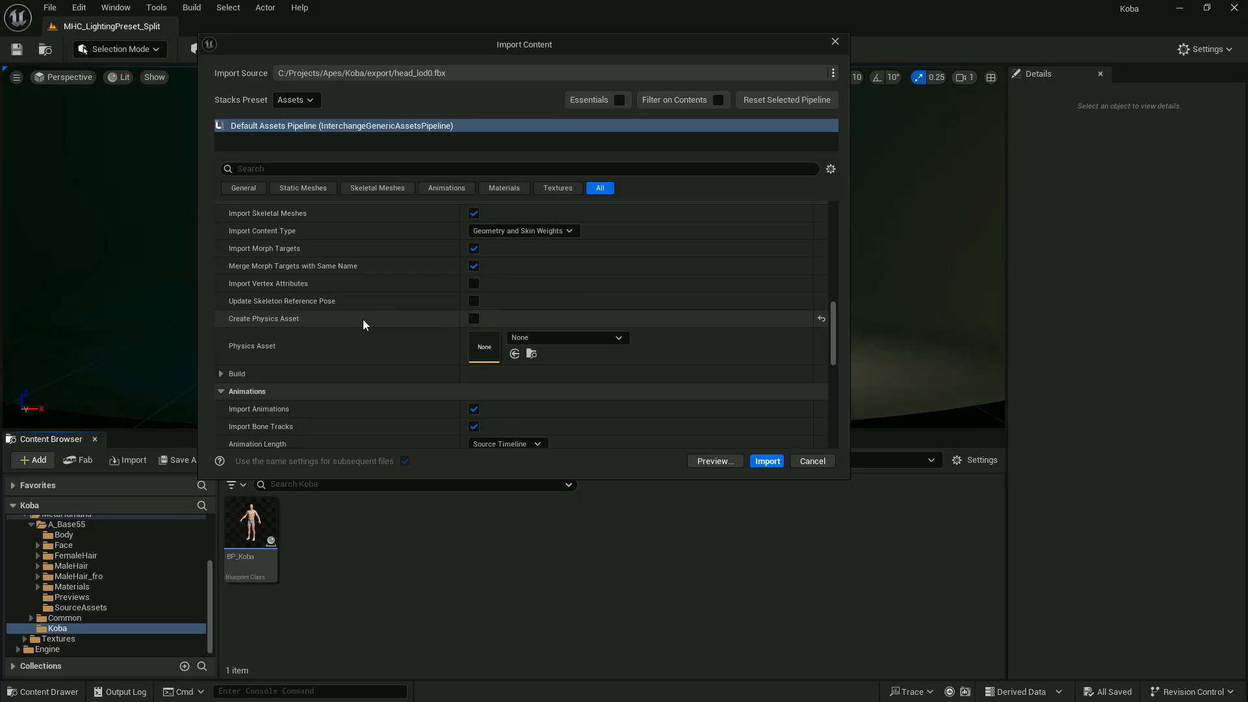
{"action": "left_click", "coordinate": [764, 460]}
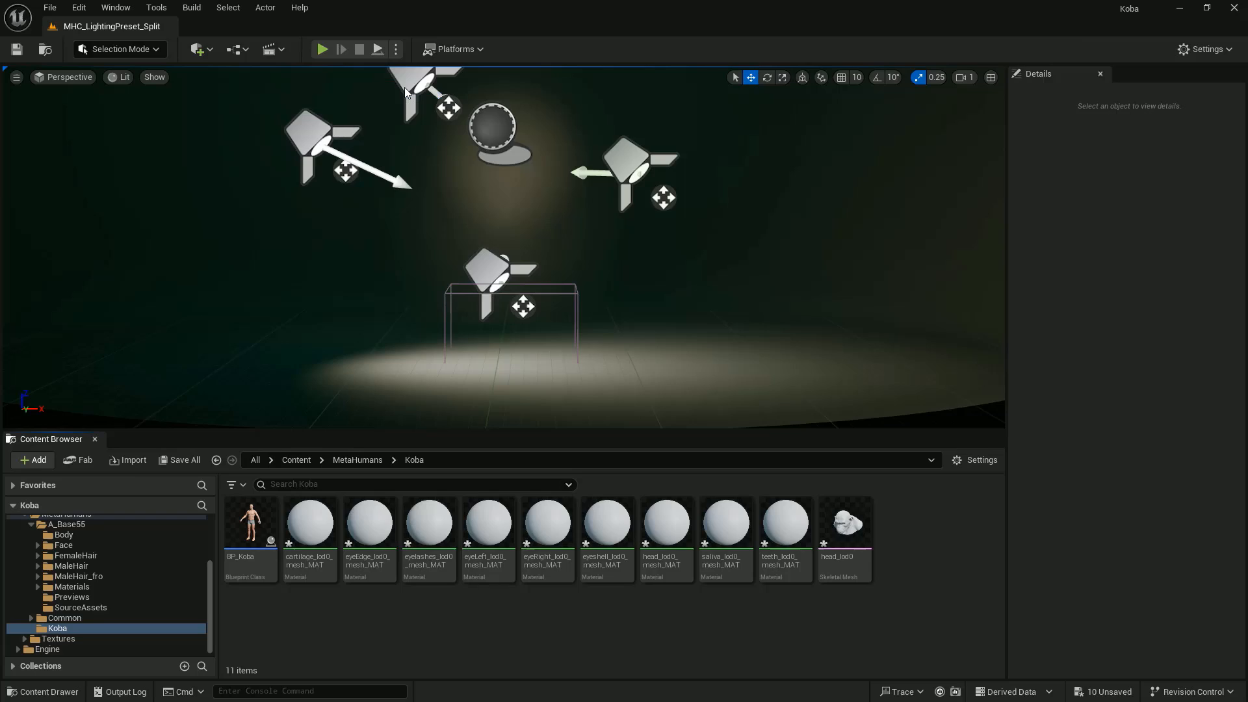
Step: Import body_lod0 as a skeletal mesh on metahuman_base_skel, then select the head_lod0 mesh
{"action": "left_click", "coordinate": [126, 460]}
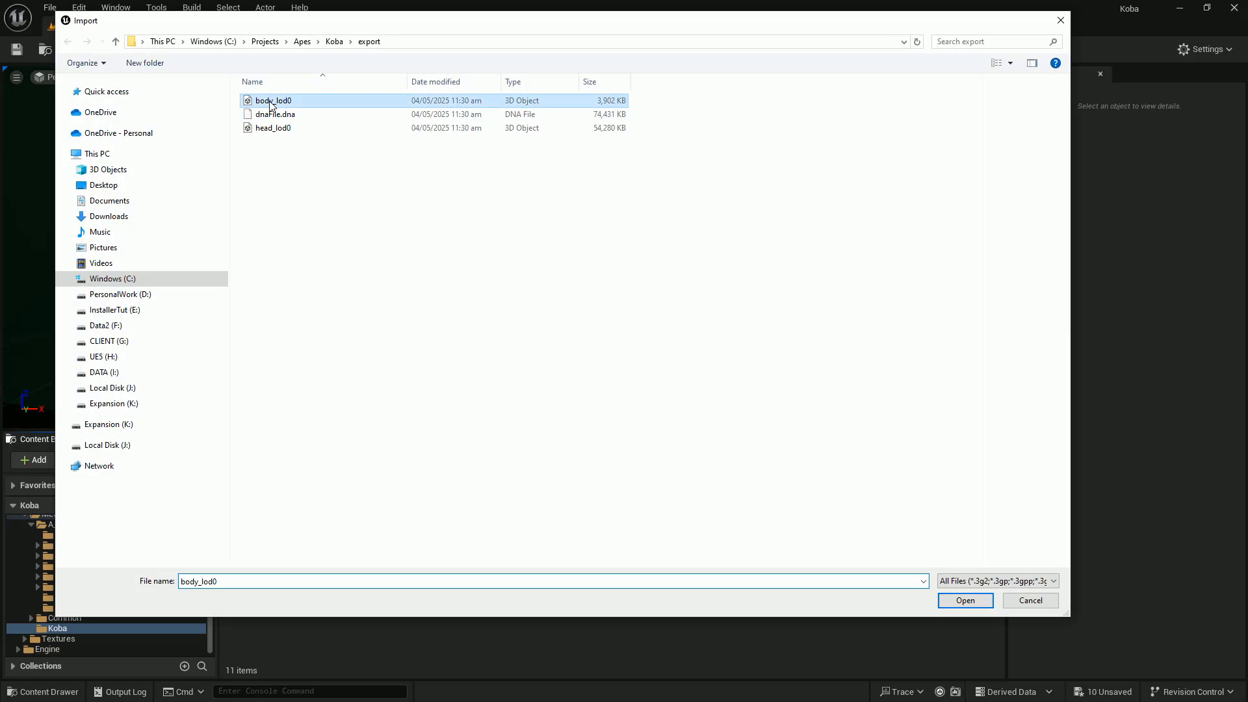
{"action": "left_click", "coordinate": [964, 600]}
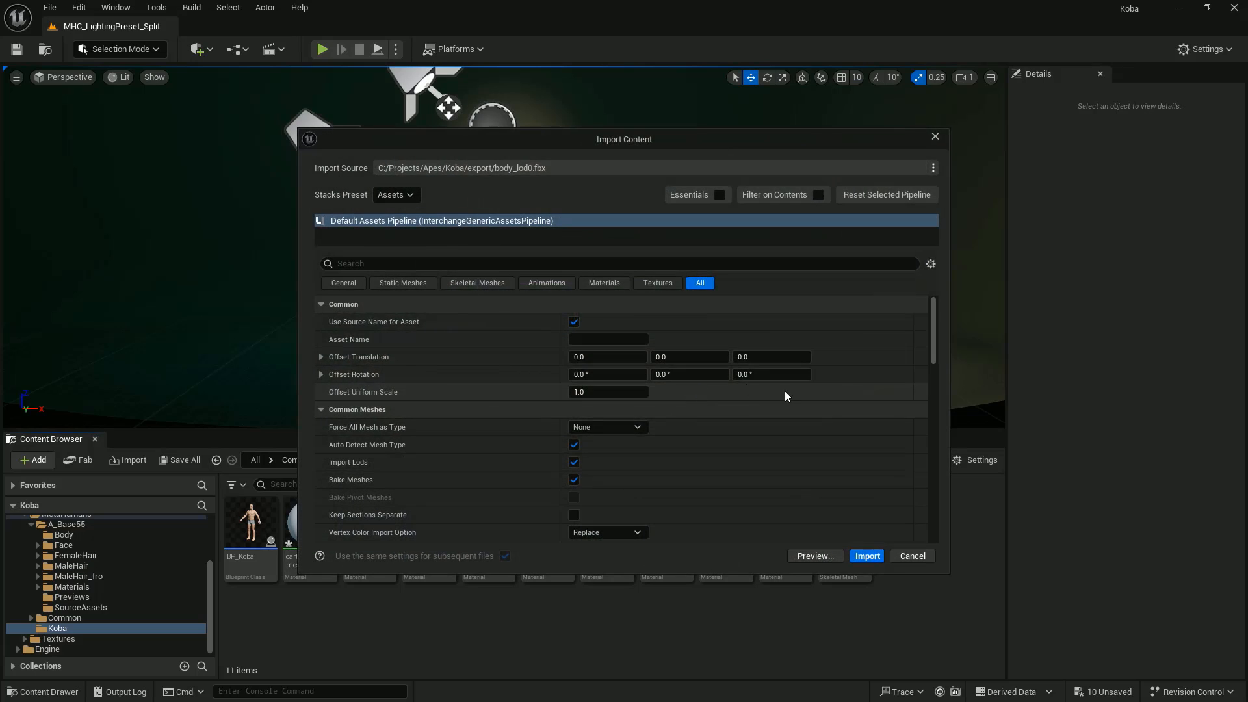
{"action": "left_click", "coordinate": [667, 413]}
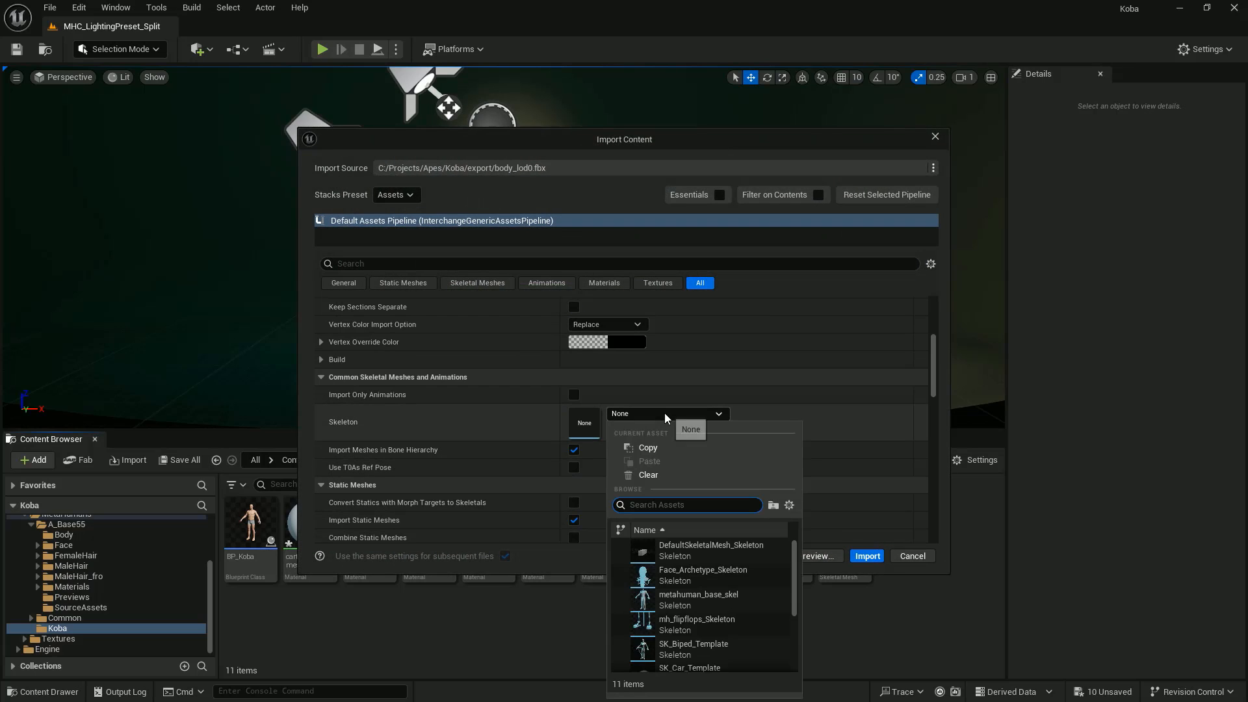
{"action": "left_click", "coordinate": [698, 594]}
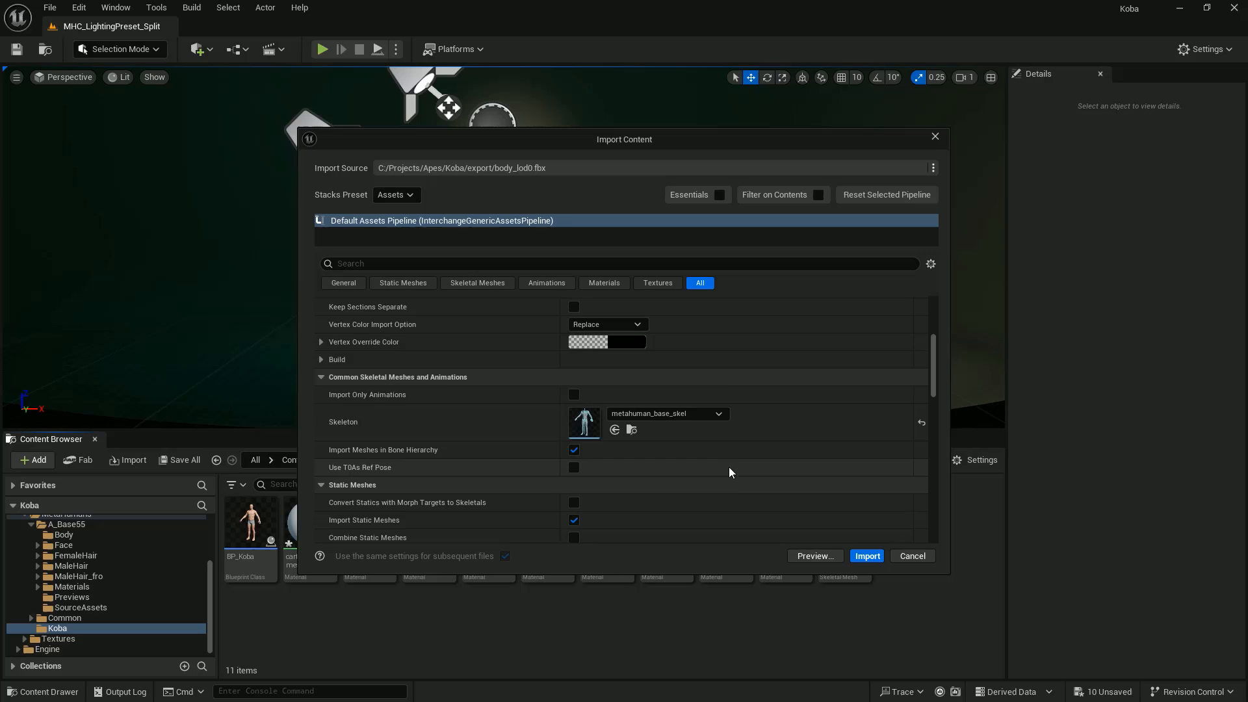
{"action": "left_click", "coordinate": [866, 555]}
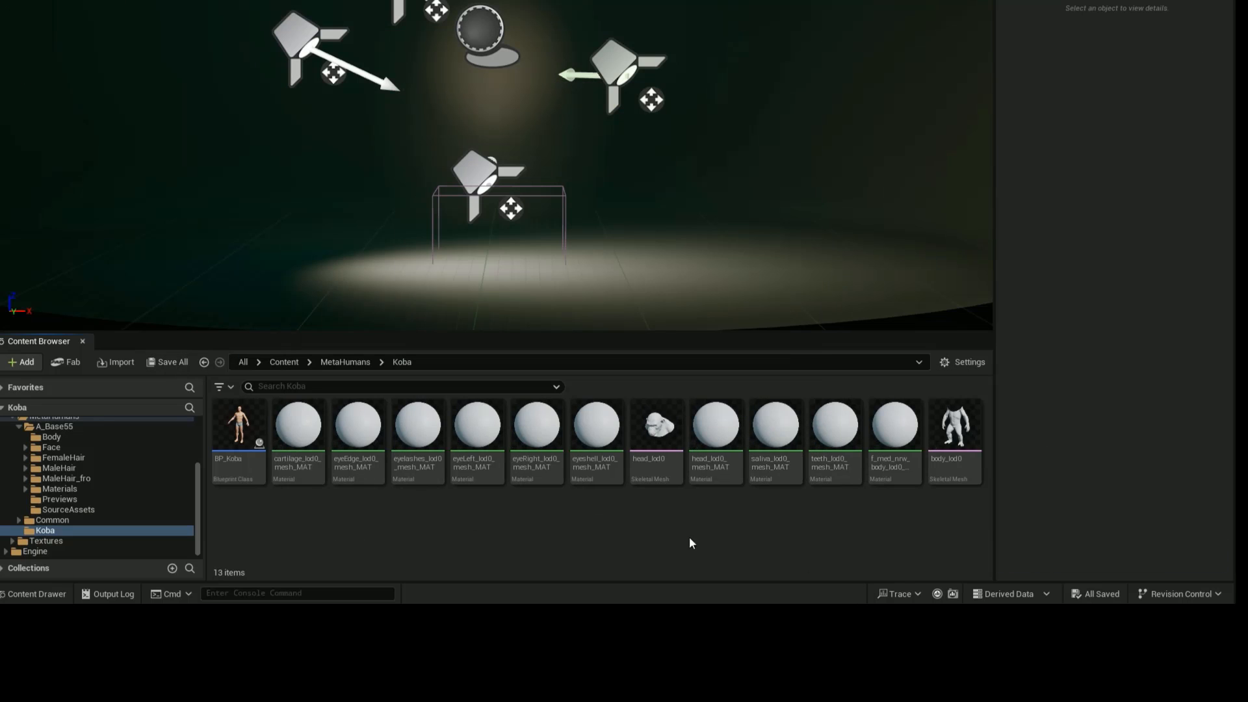
{"action": "left_click", "coordinate": [788, 522]}
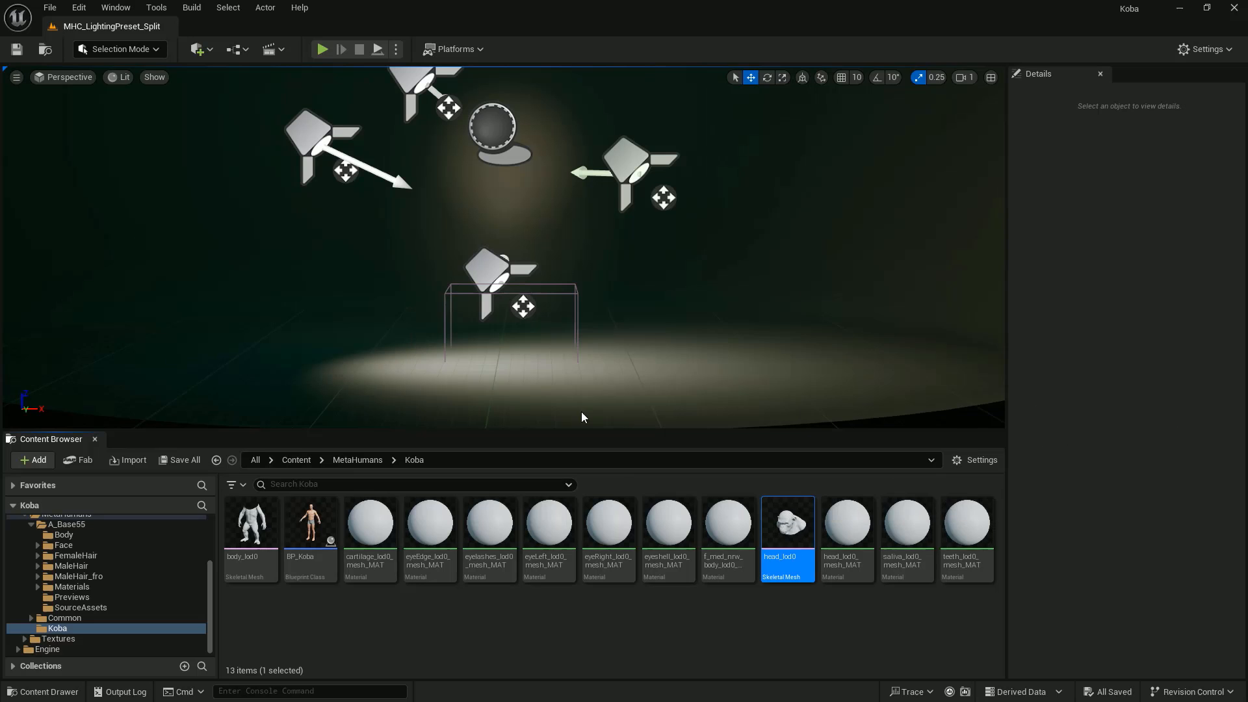
Step: Assign Face_PostProcess_AnimBP as head_lod0's post-process anim blueprint
{"action": "double_click", "coordinate": [788, 522]}
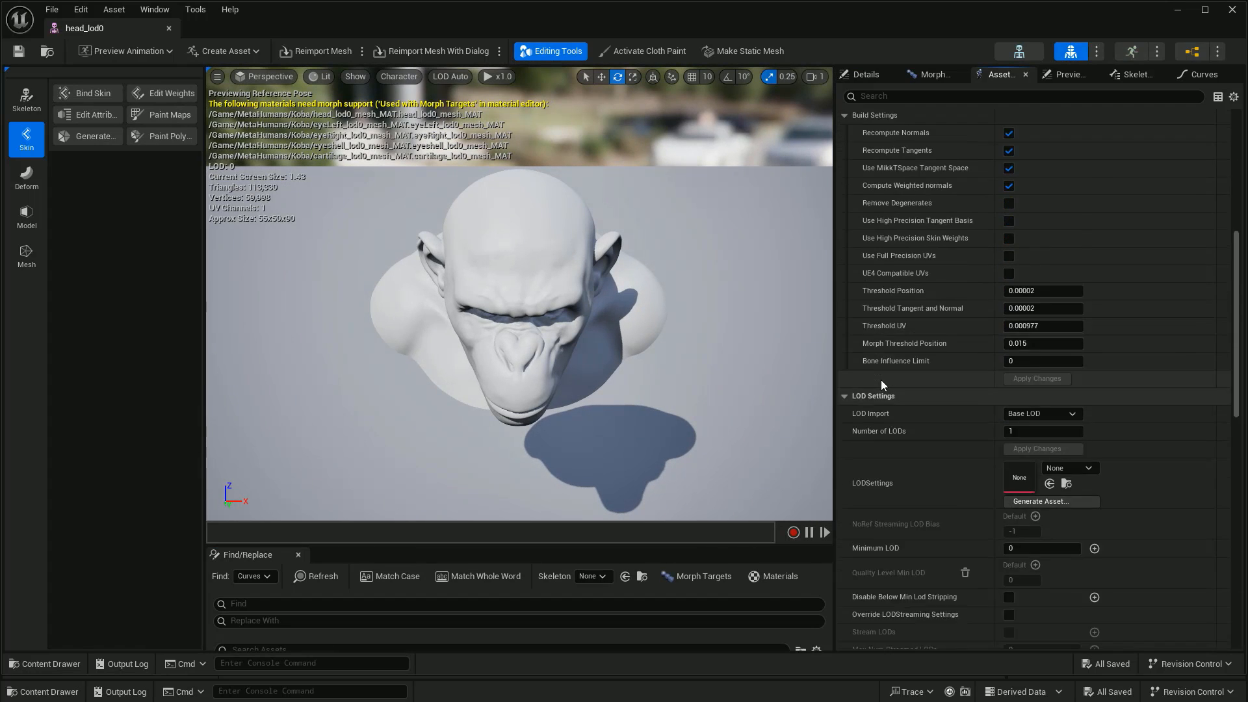
{"action": "left_click", "coordinate": [1022, 362]}
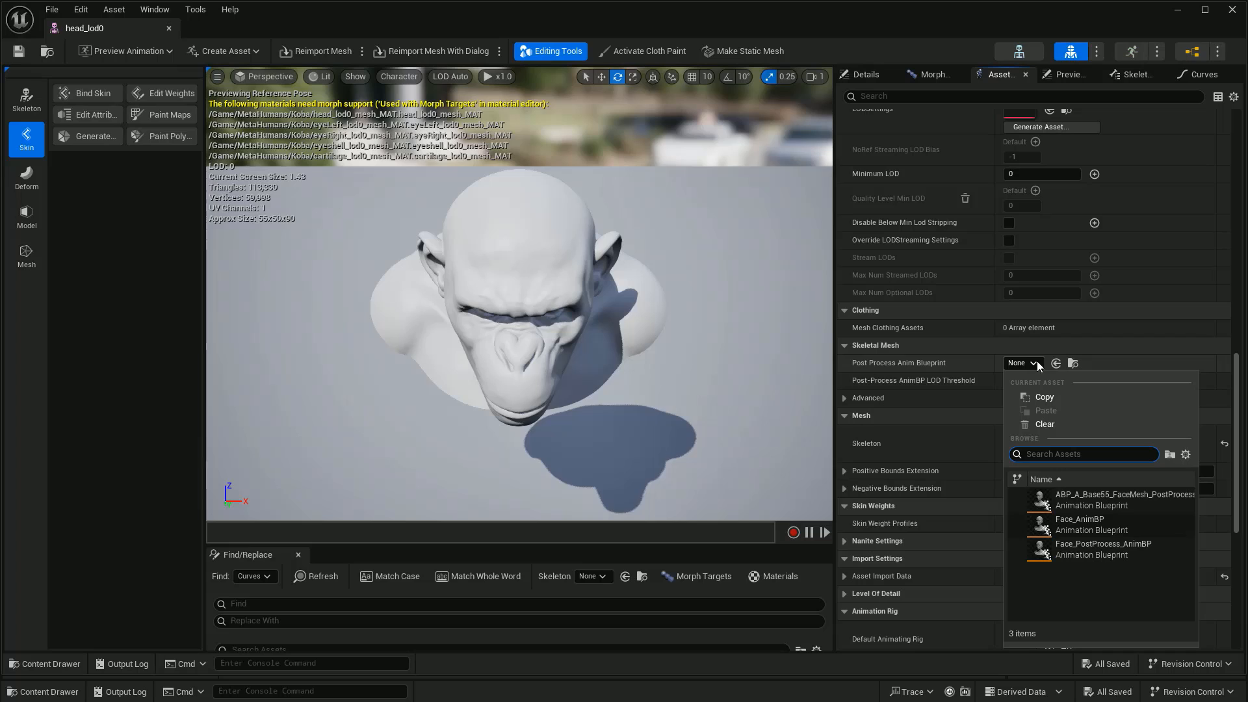
{"action": "left_click", "coordinate": [1103, 547]}
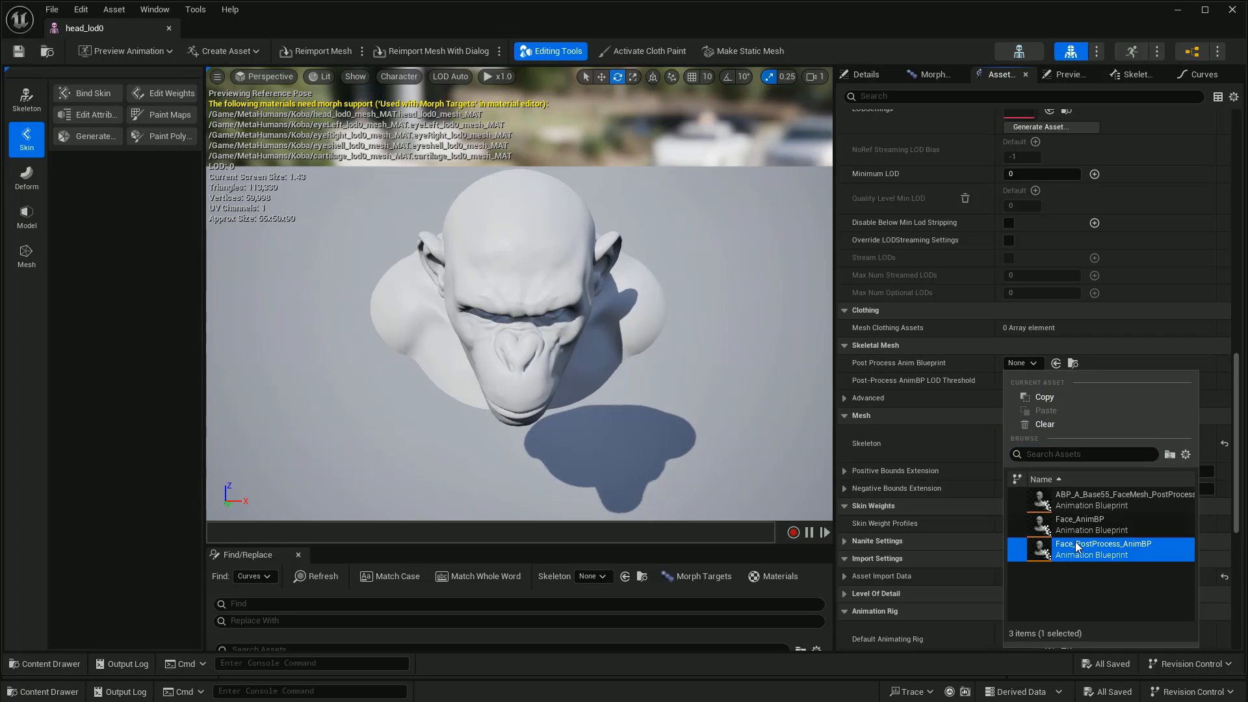
{"action": "left_click", "coordinate": [1105, 548]}
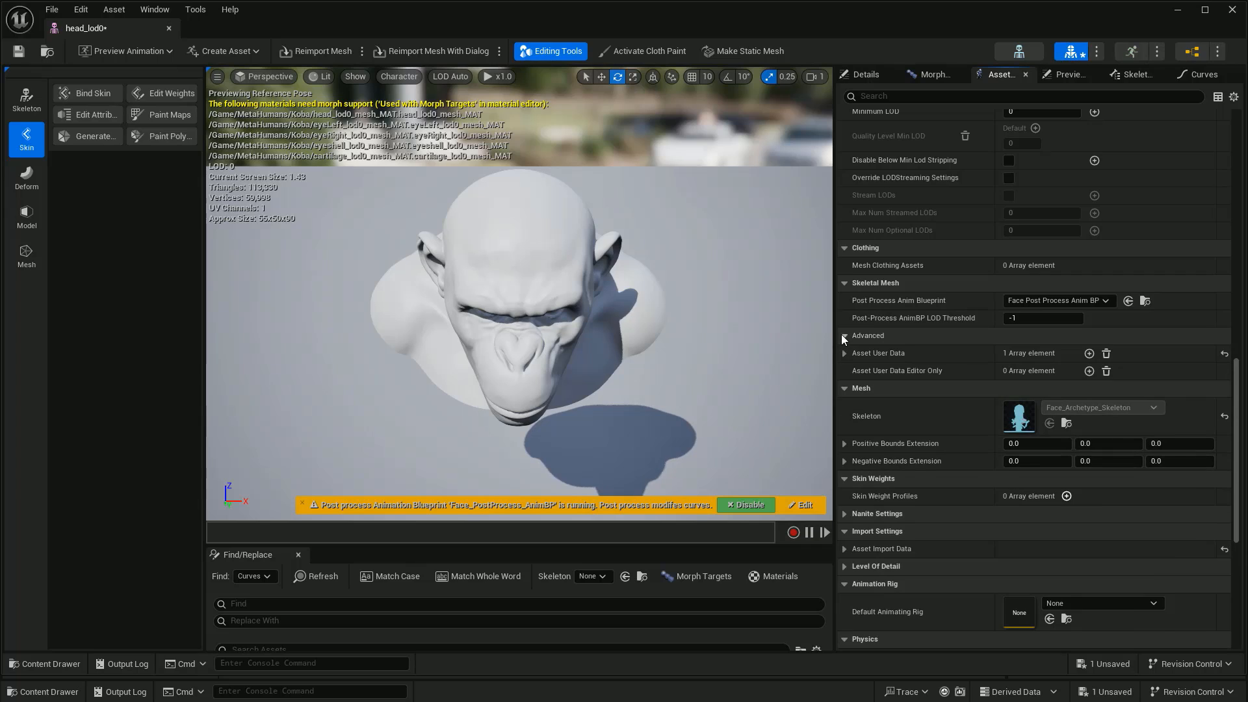
Step: Add a second Asset User Data entry to head_lod0 and choose its type
{"action": "left_click", "coordinate": [845, 353]}
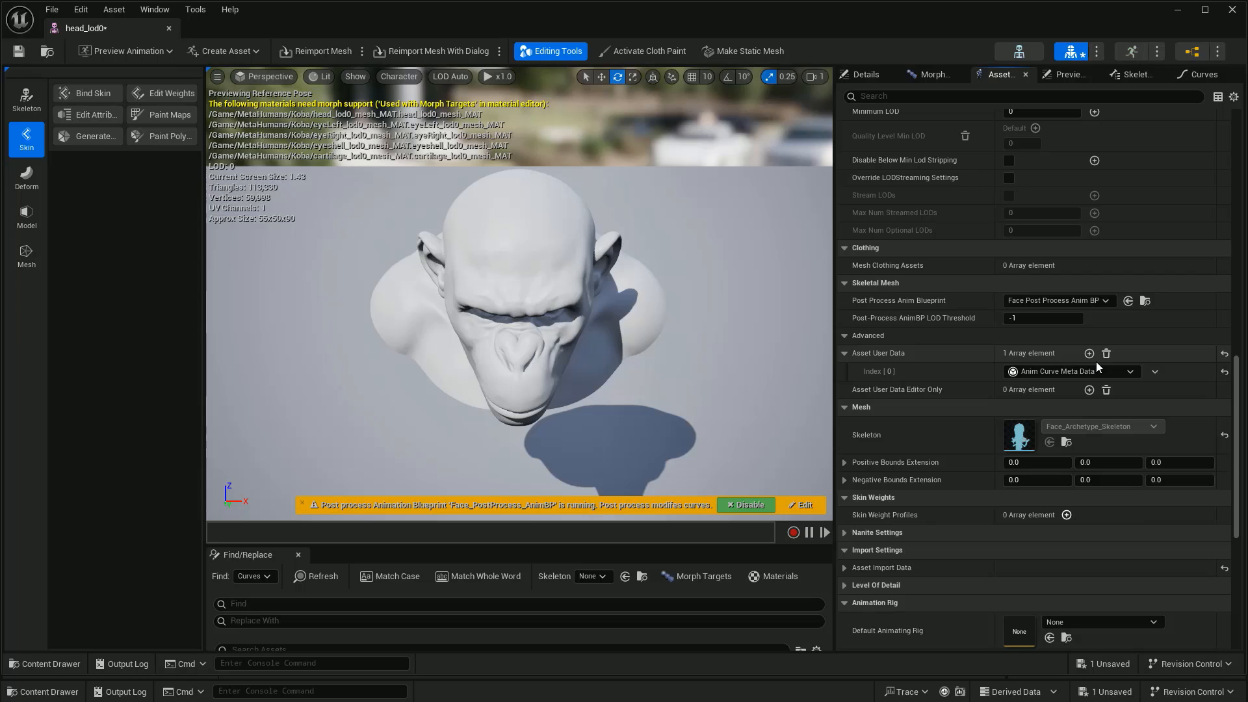
{"action": "left_click", "coordinate": [1089, 352]}
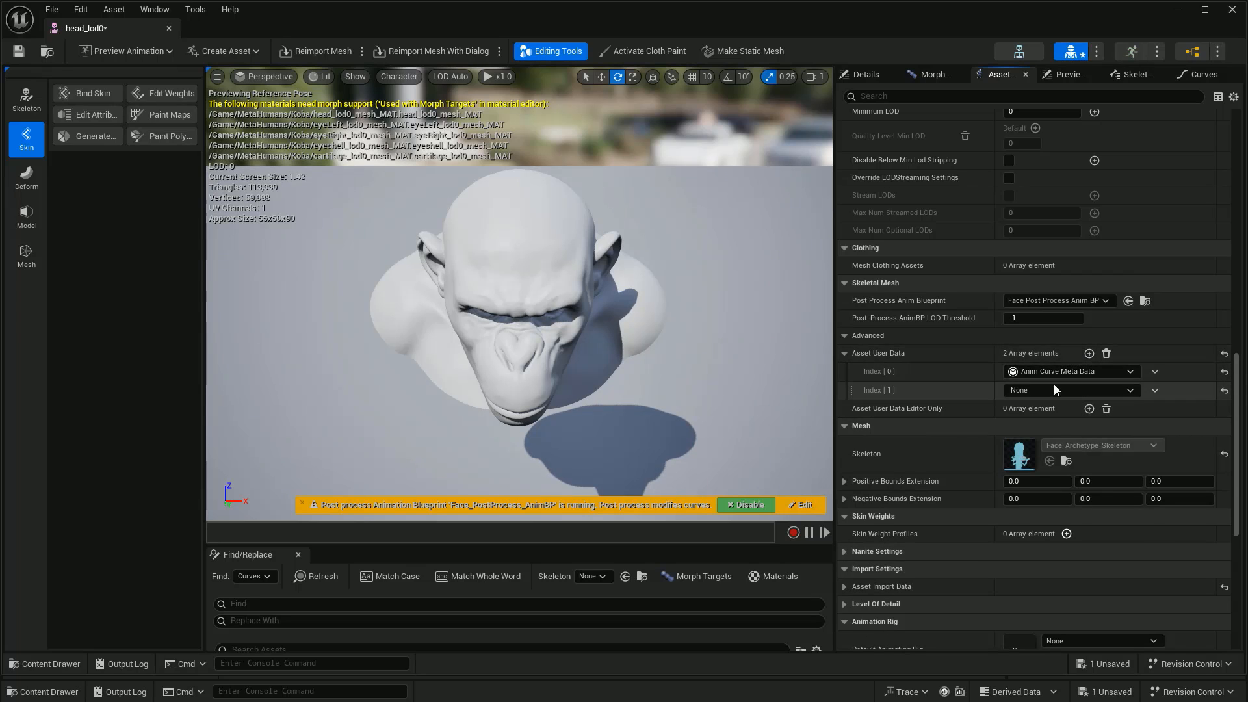
{"action": "left_click", "coordinate": [1069, 390]}
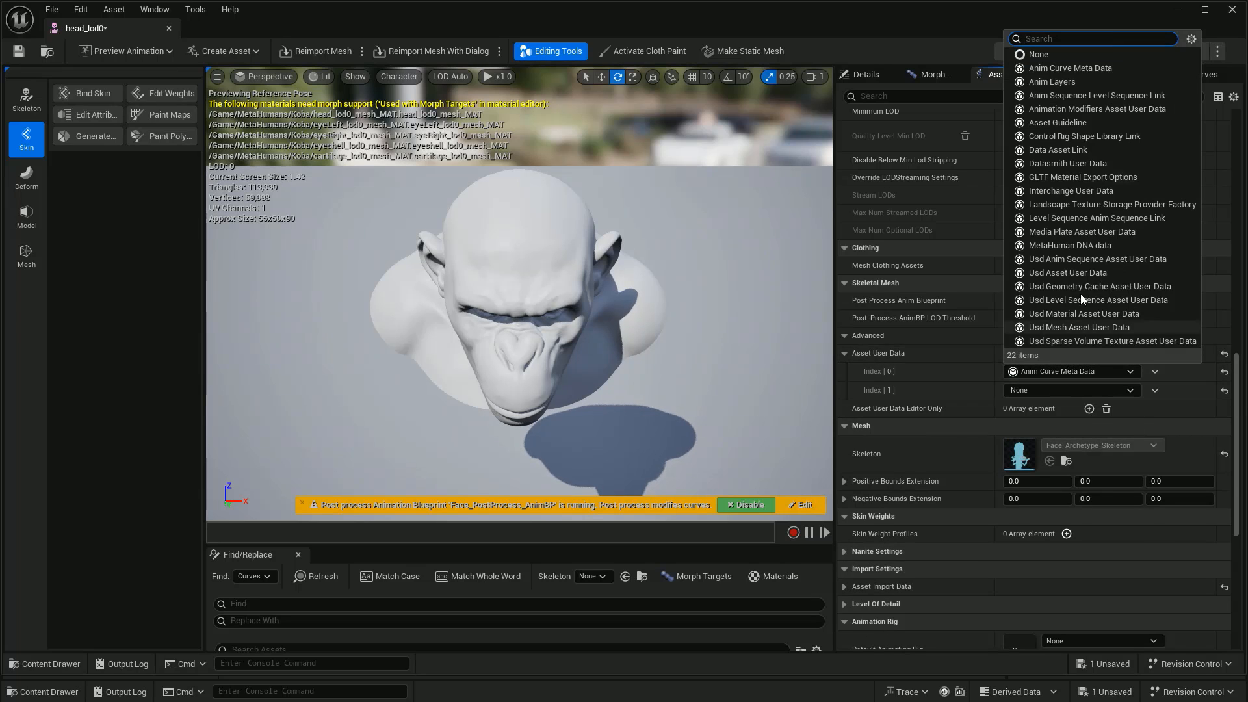
{"action": "left_click", "coordinate": [1057, 123]}
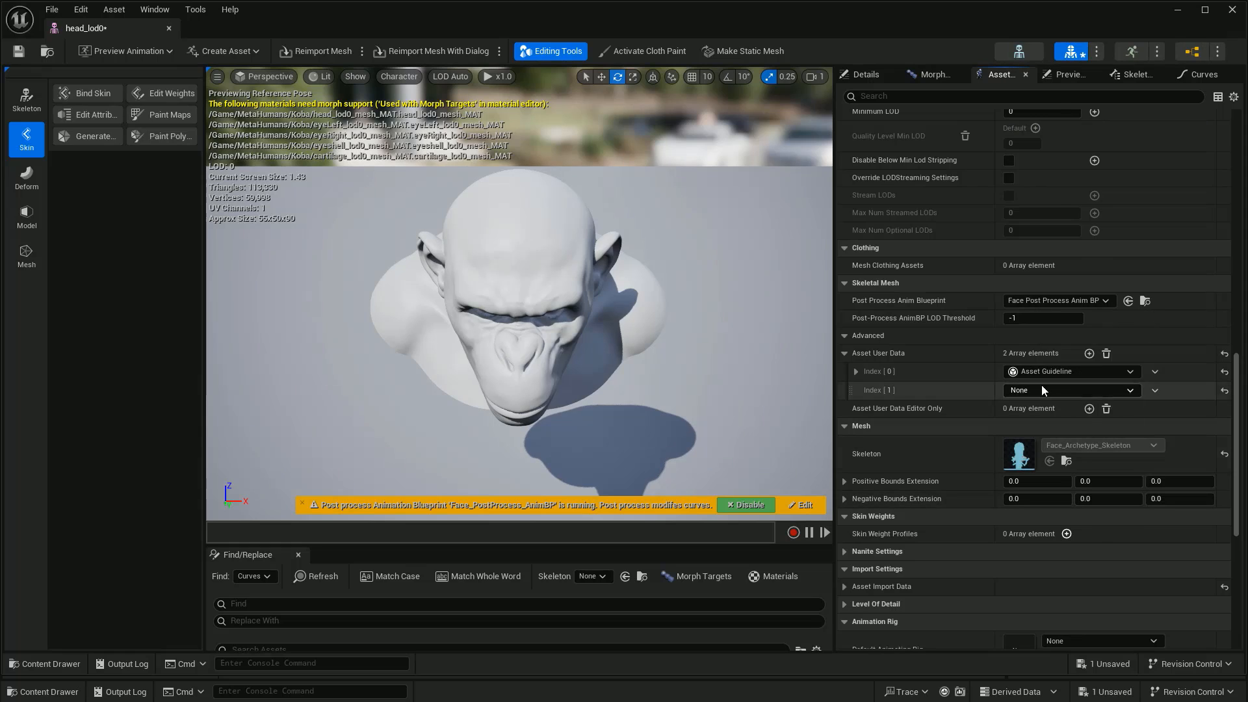
{"action": "scroll", "scroll_direction": "down", "scroll_amount": 3}
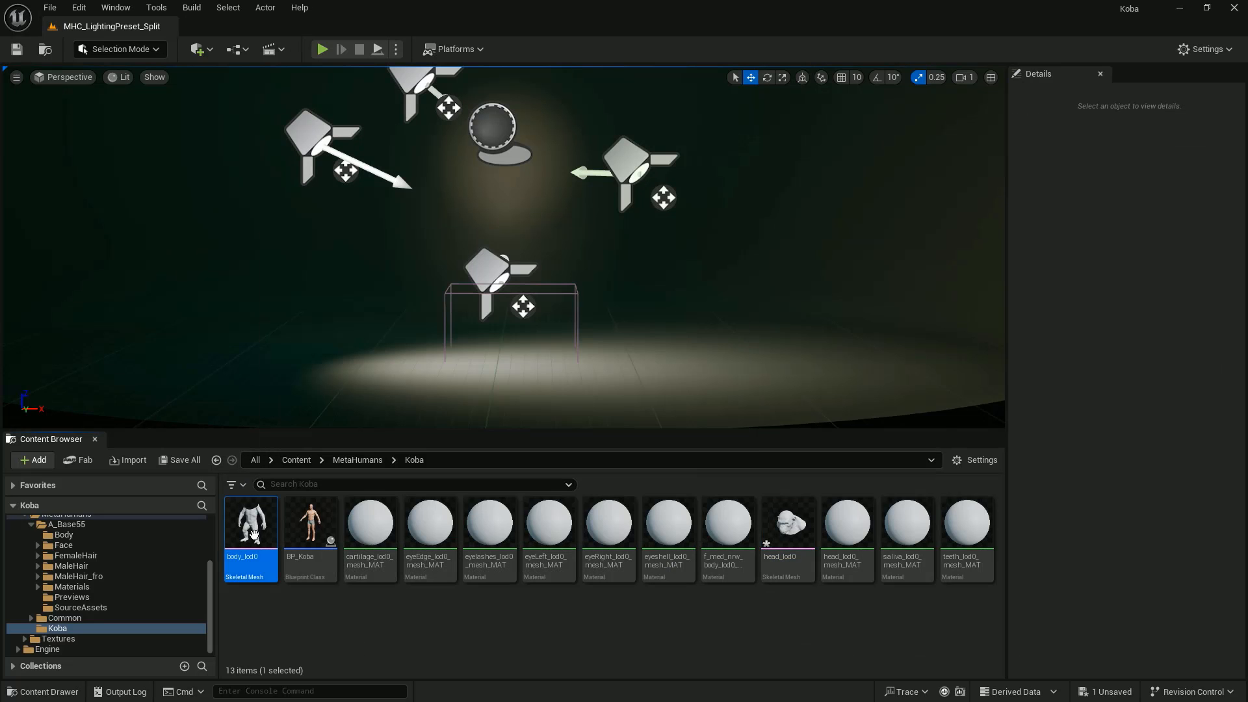
Step: Assign m_med_nrw_animbp_Cinematic as body_lod0's post-process anim blueprint and search 'meta' for BP_Koba
{"action": "double_click", "coordinate": [250, 522]}
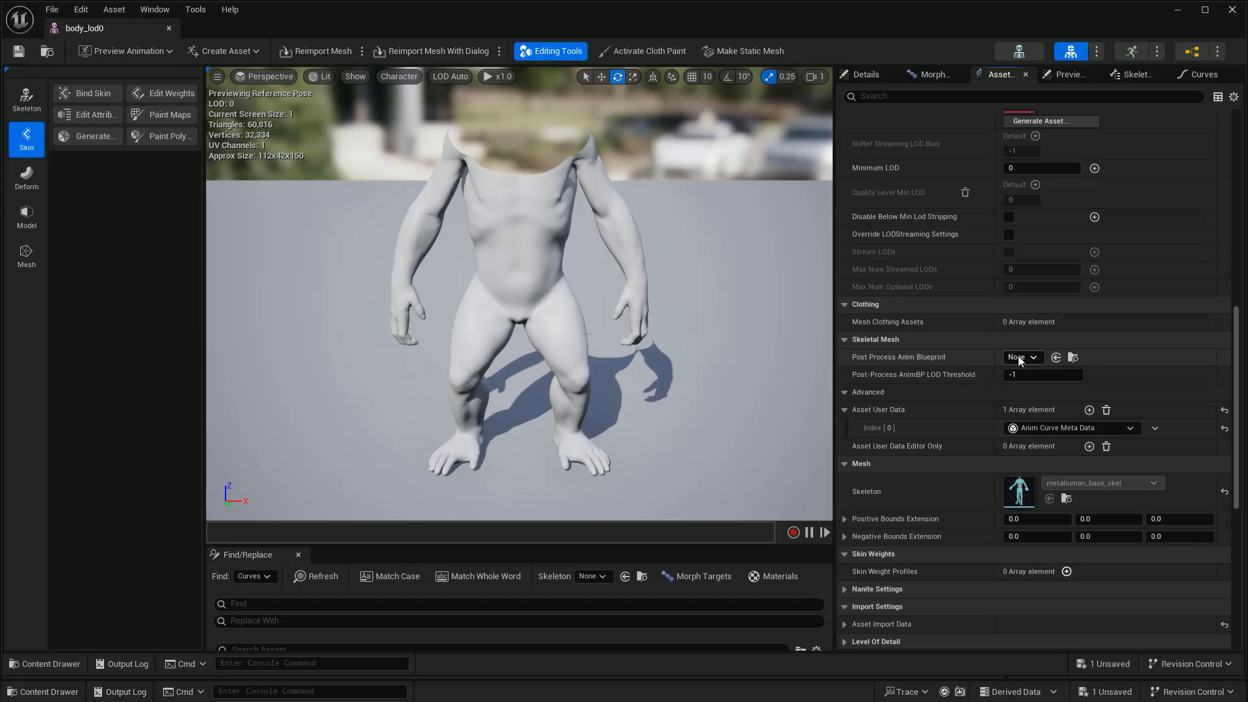
{"action": "left_click", "coordinate": [1022, 356]}
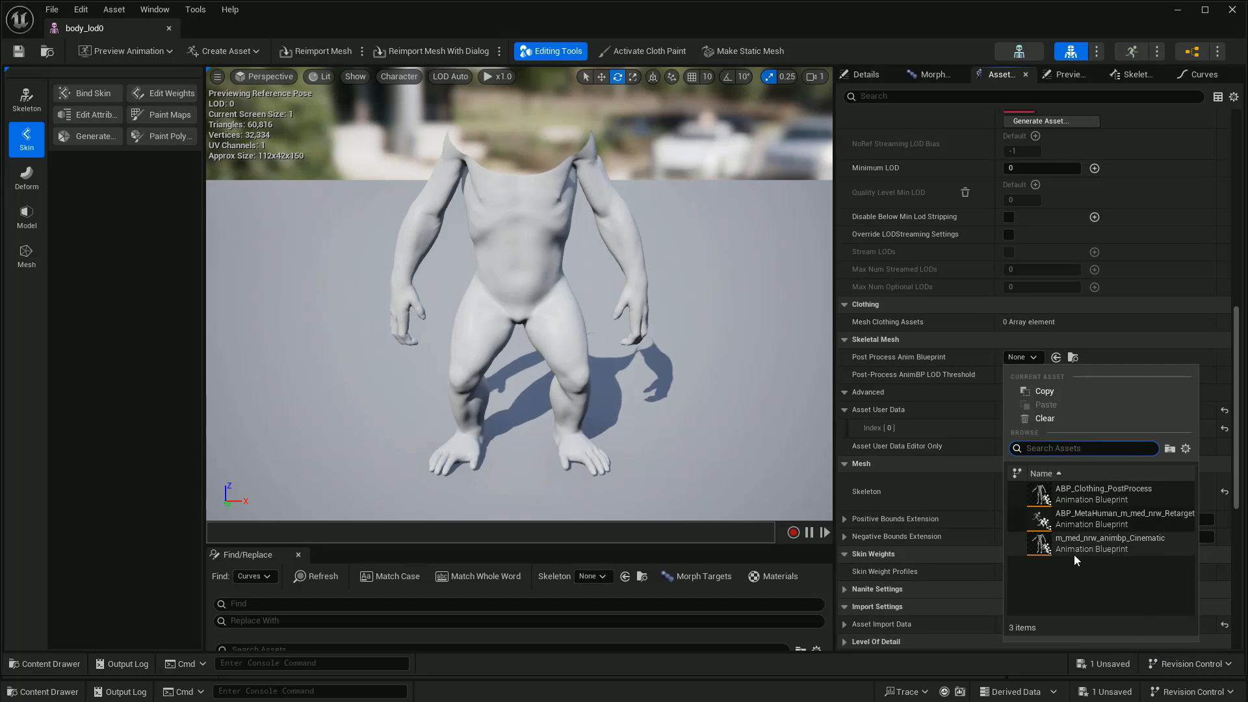
{"action": "left_click", "coordinate": [1109, 543]}
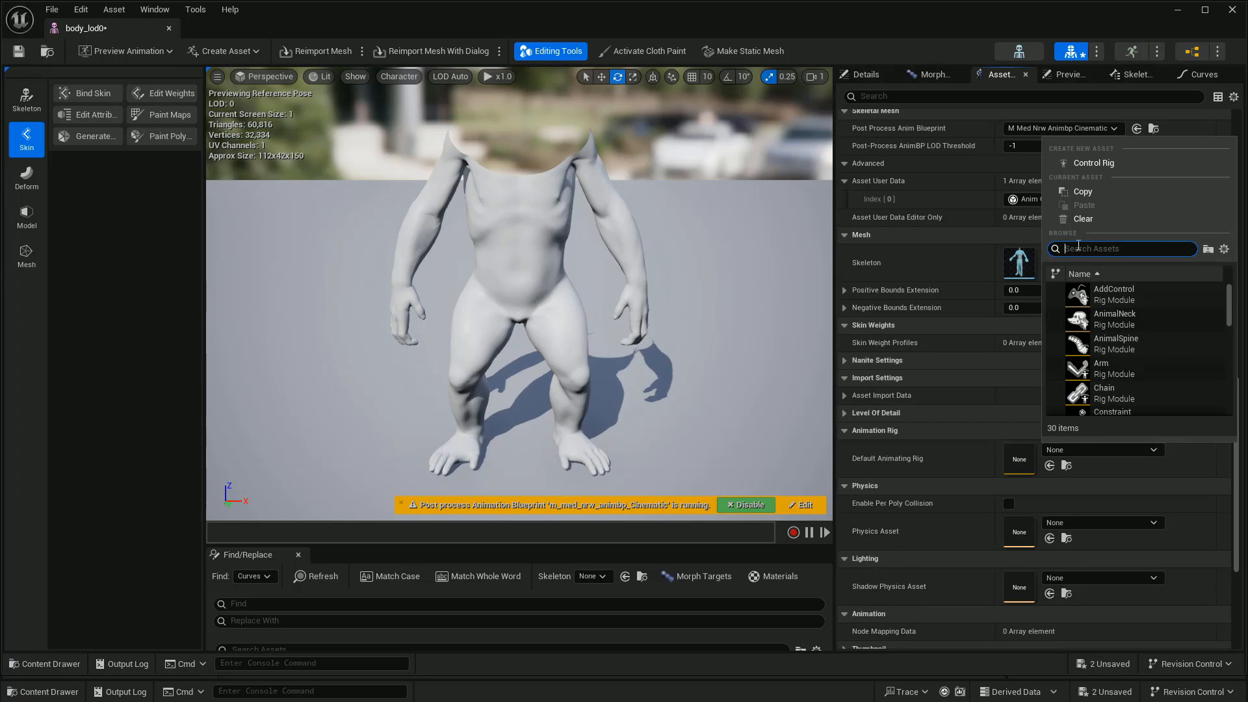
{"action": "type", "text": "meta"}
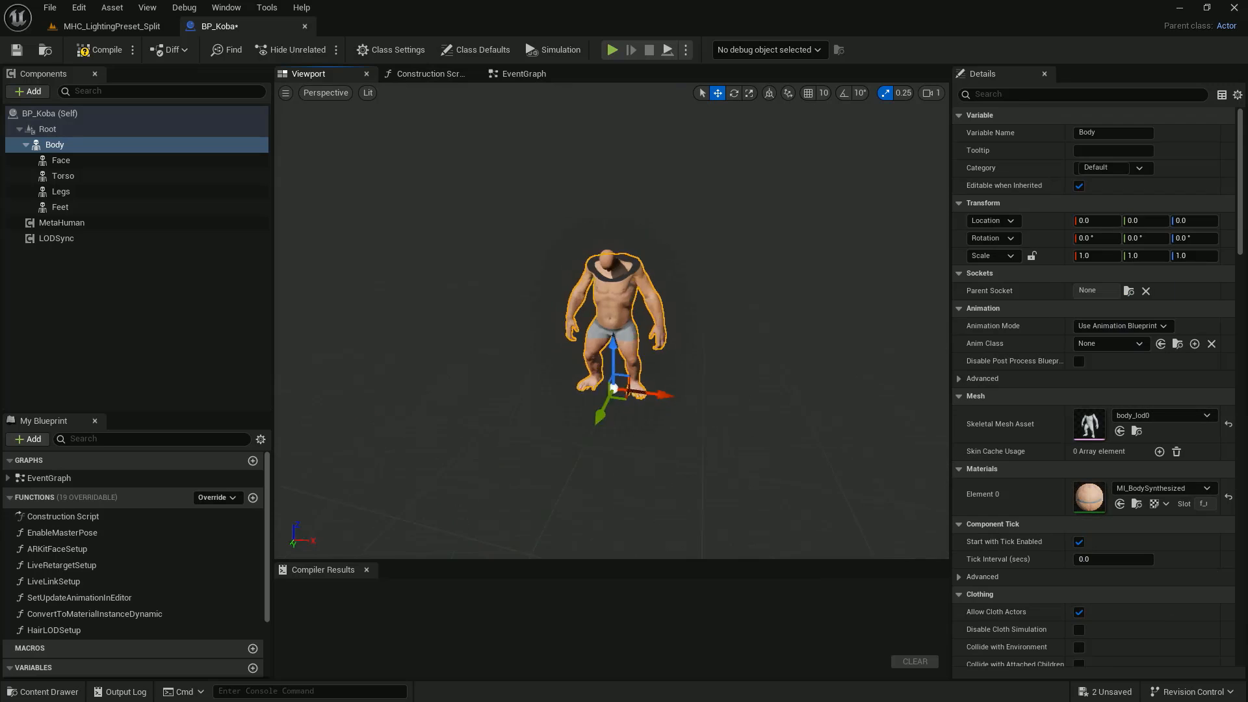
Step: Create a new level sequence from the toolbar, opening its save dialog in Content/Cinematic
{"action": "left_click", "coordinate": [60, 160]}
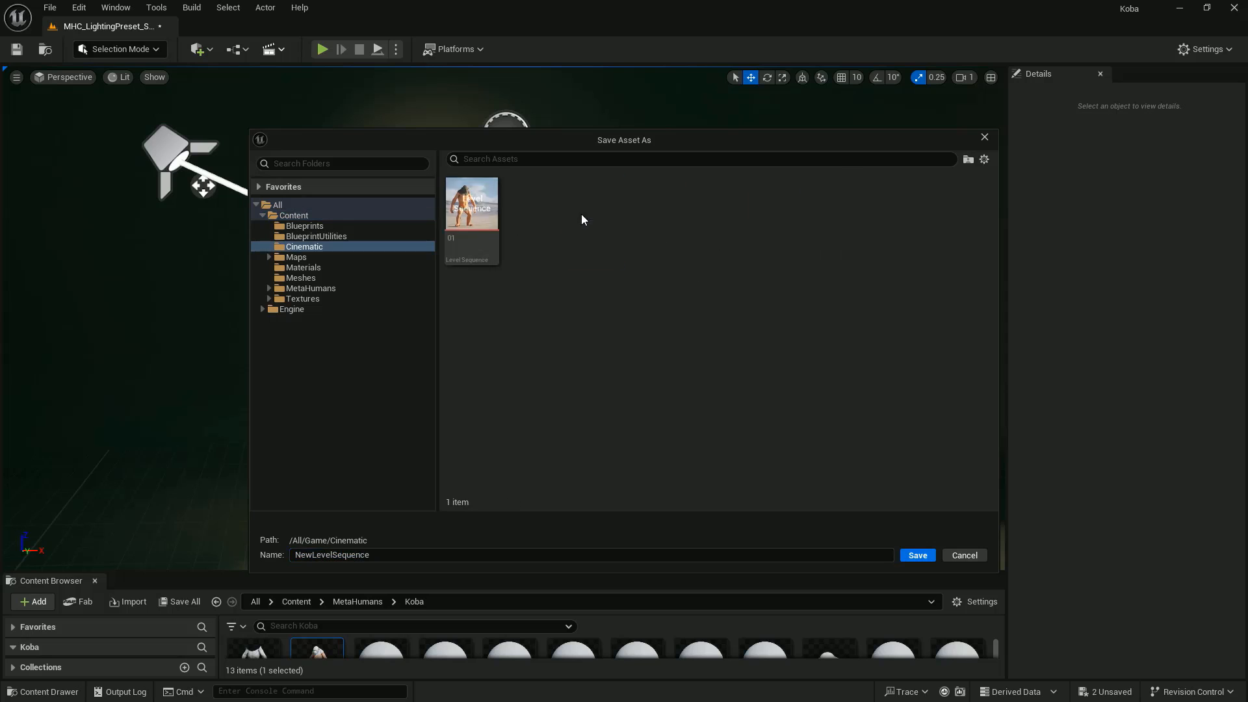
Step: Save the level sequence over the existing 01 in Cinematic, confirming the overwrite
{"action": "left_click", "coordinate": [916, 555]}
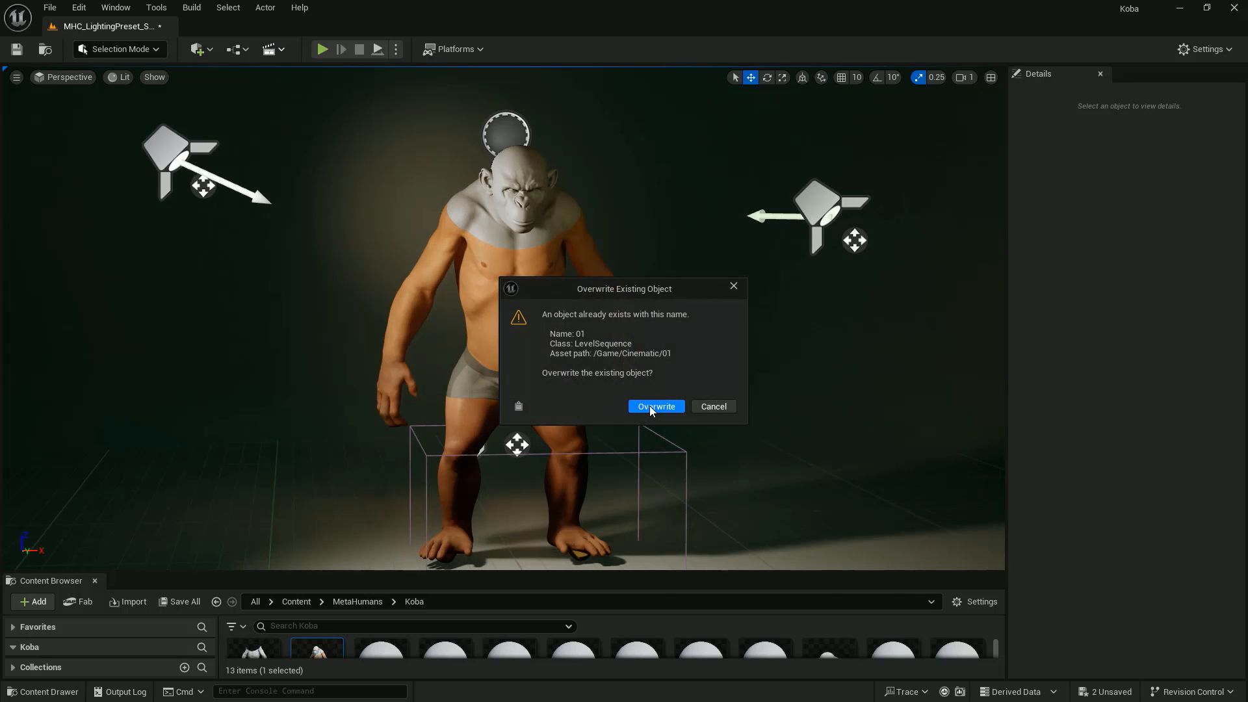
{"action": "left_click", "coordinate": [655, 407]}
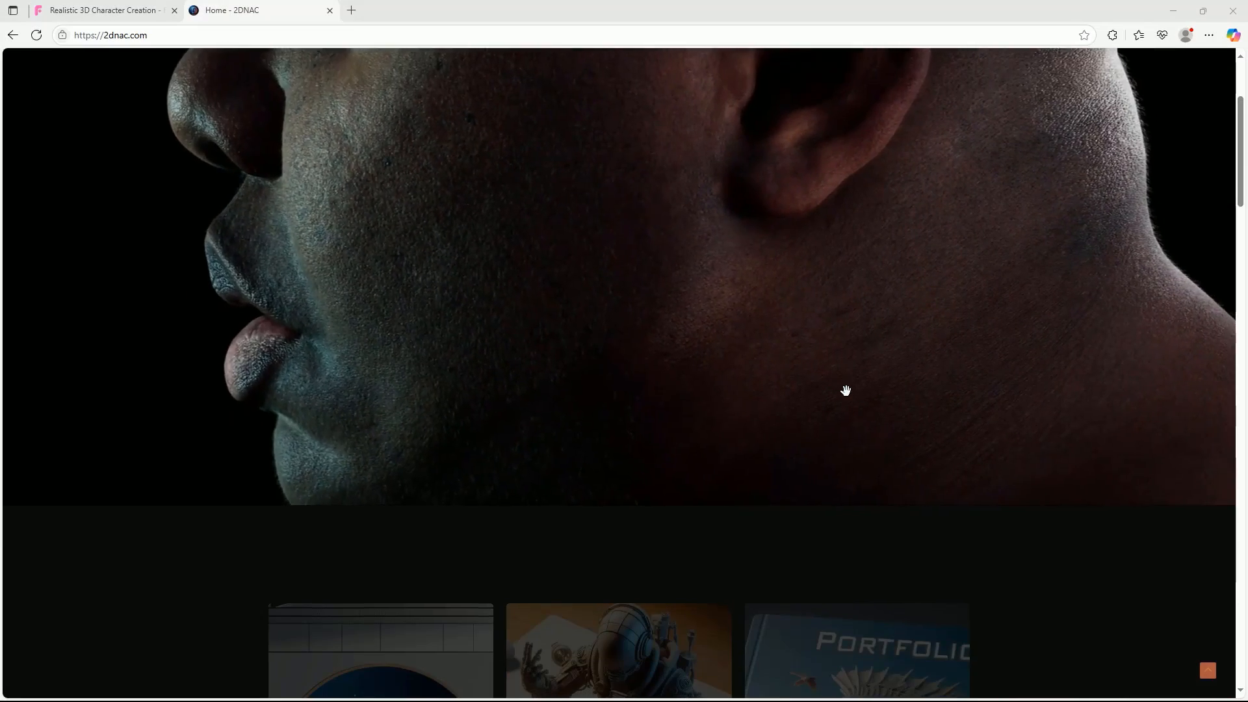
Step: Scroll the 2DNAC home page to its footer and switch to the FlippedNormals course tab
{"action": "scroll", "scroll_direction": "down", "scroll_amount": 3}
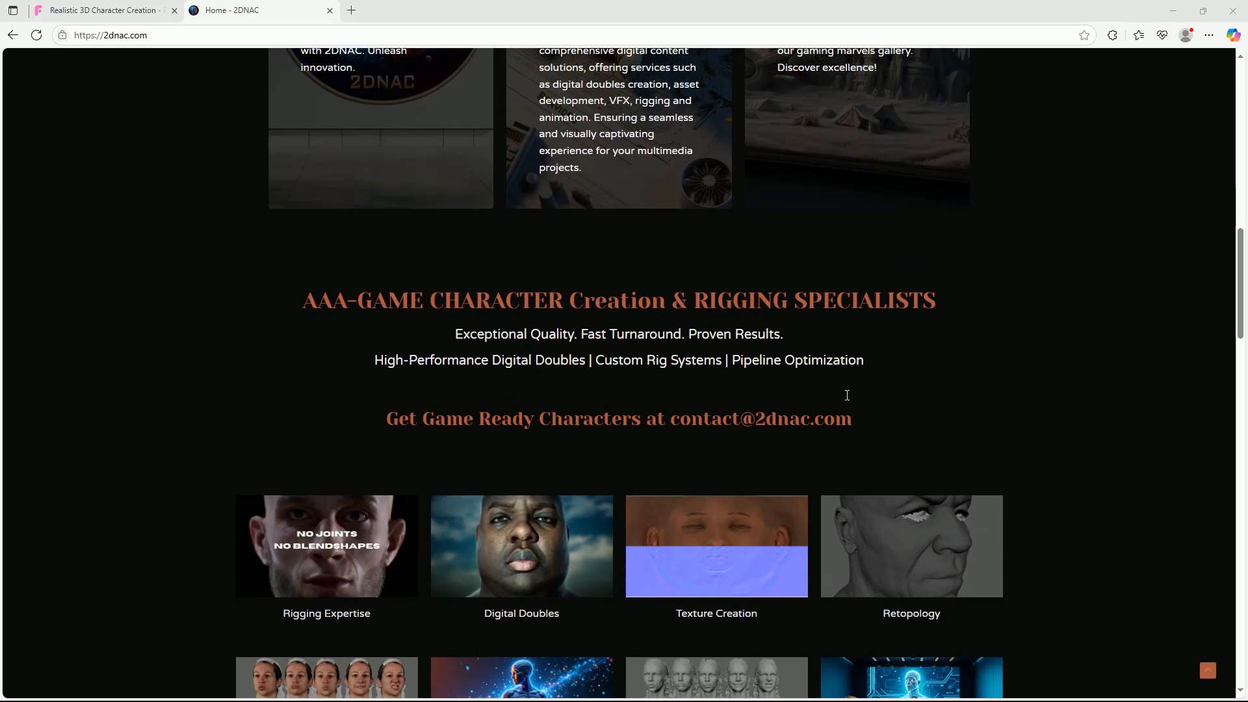
{"action": "scroll", "scroll_direction": "down", "scroll_amount": 3}
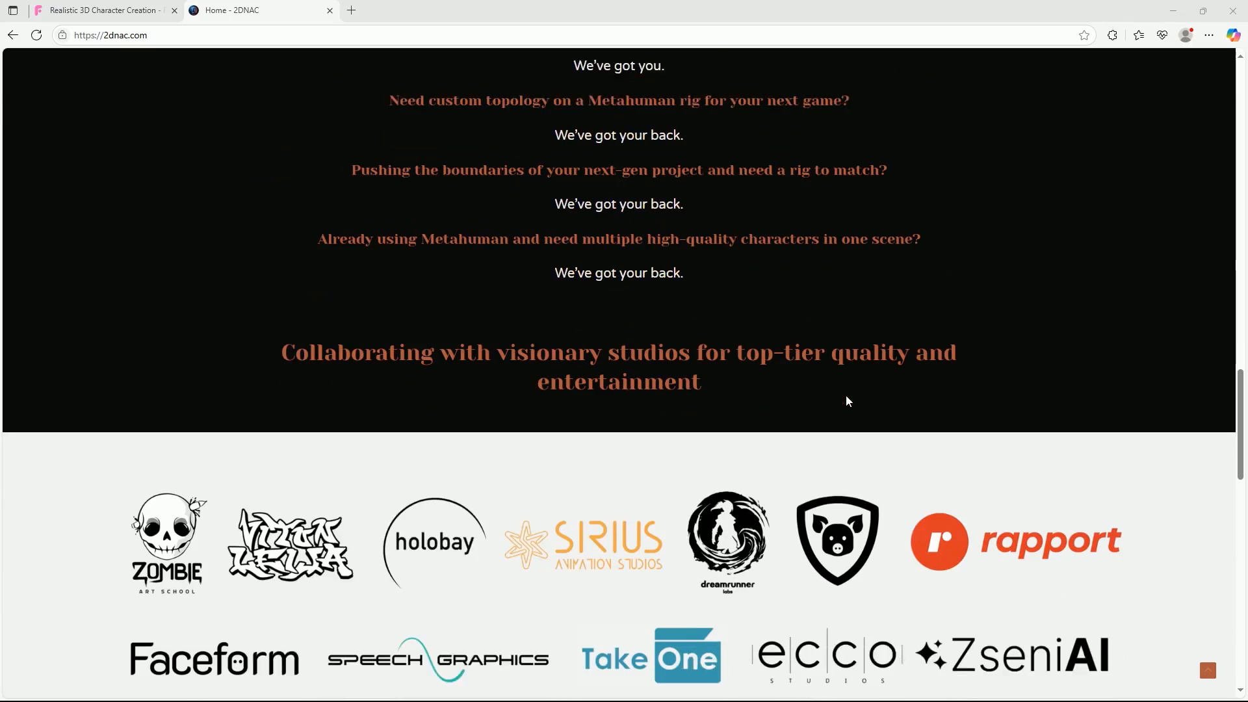
{"action": "scroll", "scroll_direction": "down", "scroll_amount": 3}
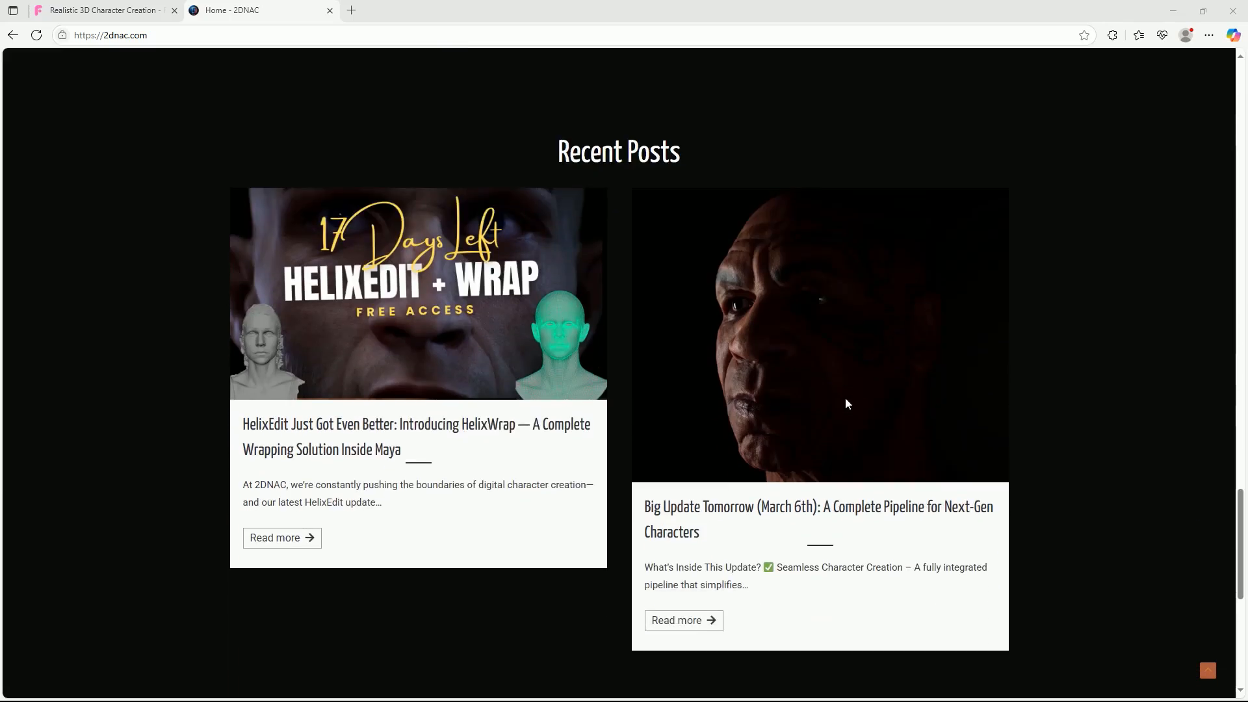
{"action": "scroll", "scroll_direction": "down", "scroll_amount": 3}
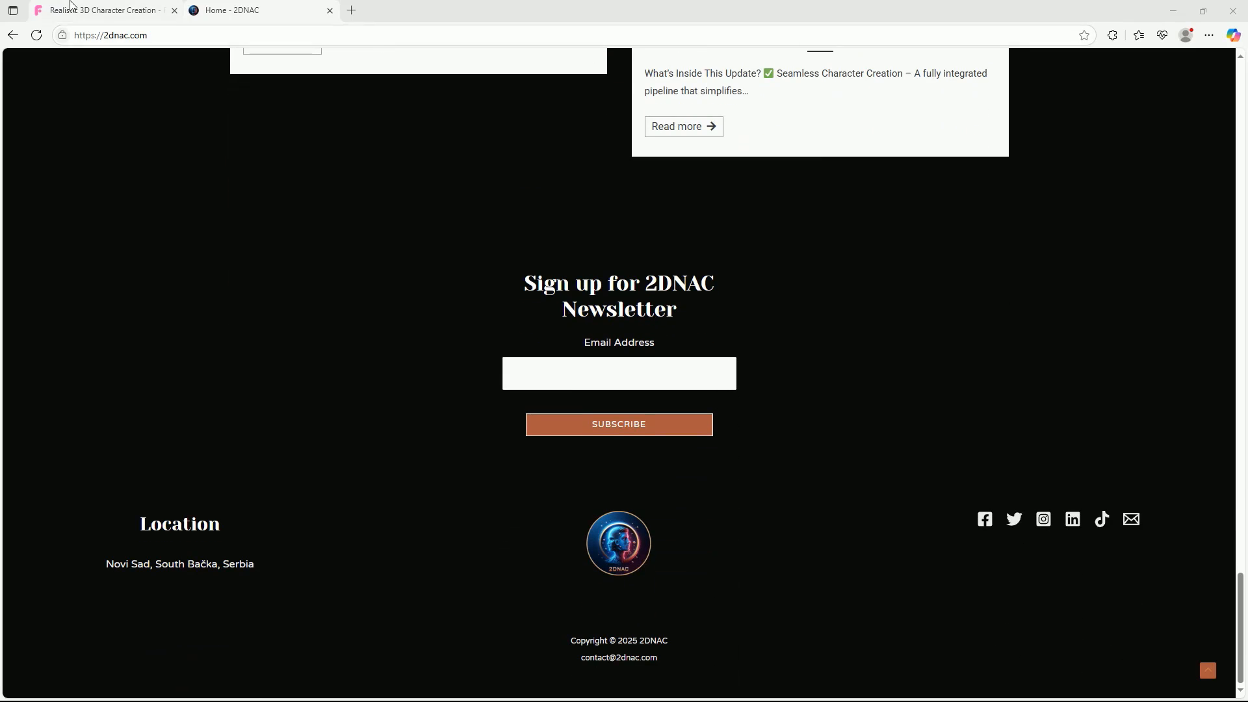
{"action": "left_click", "coordinate": [95, 11]}
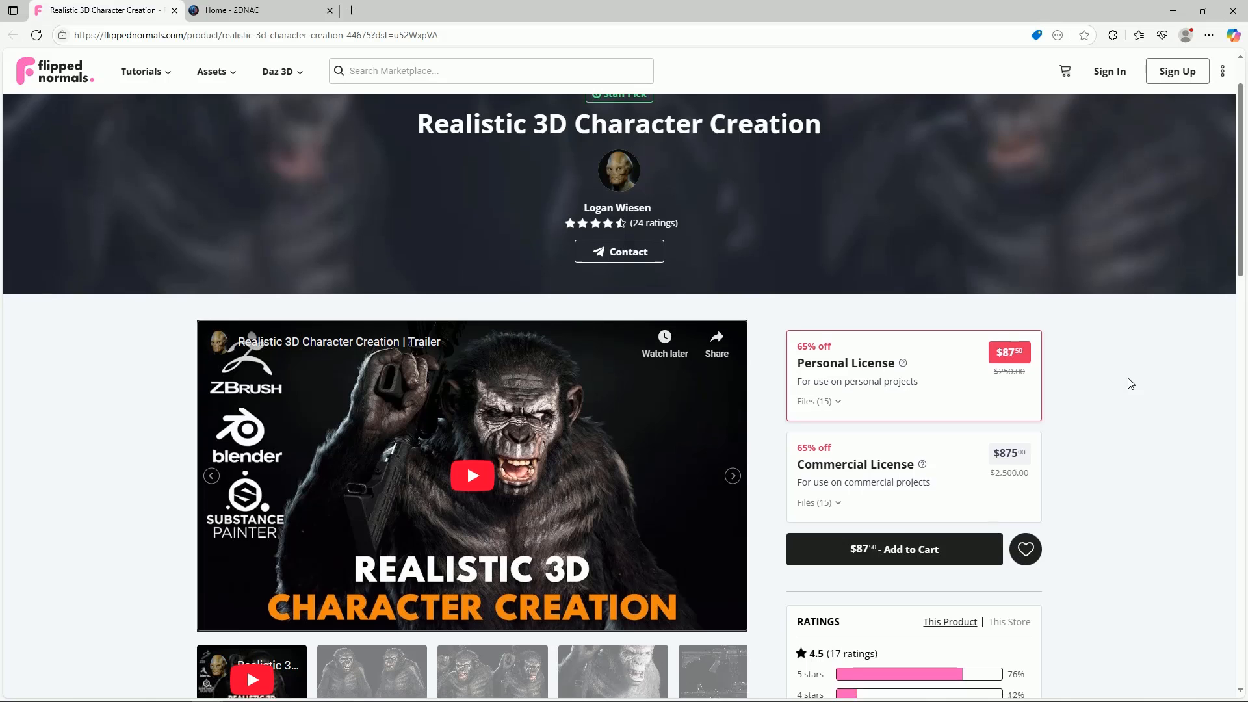
{"action": "scroll", "scroll_direction": "down", "scroll_amount": 3}
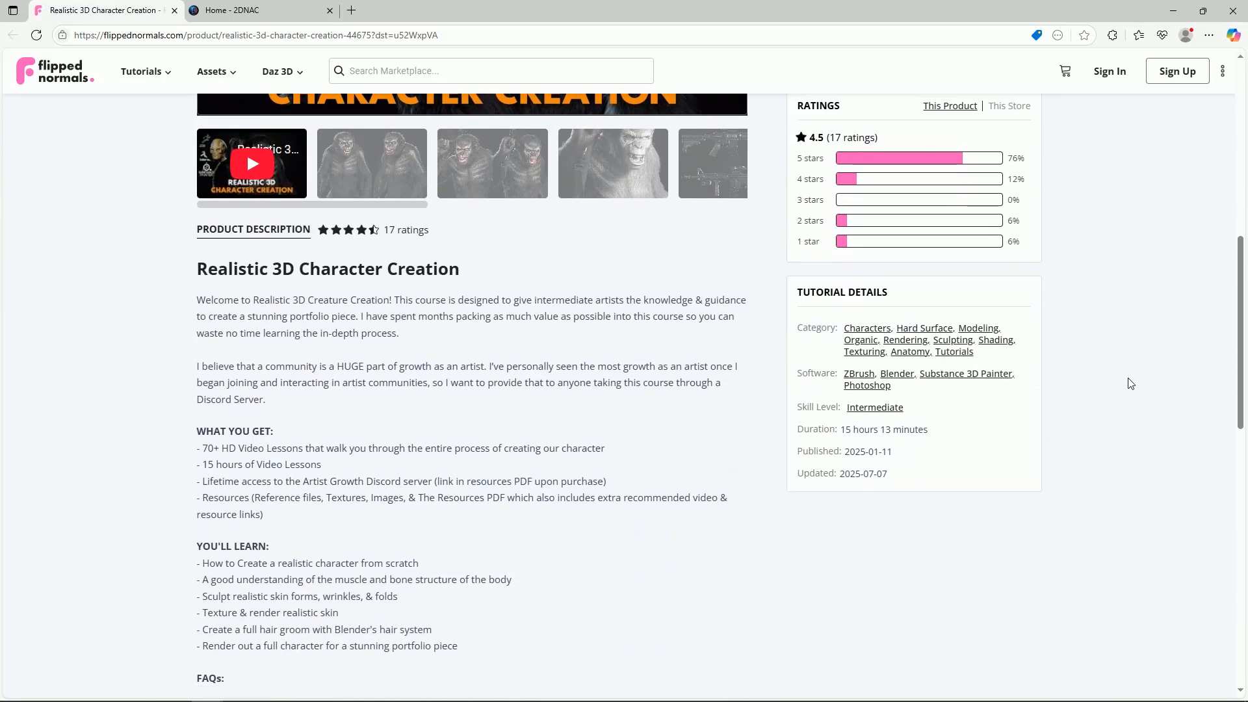
{"action": "scroll", "scroll_direction": "down", "scroll_amount": 3}
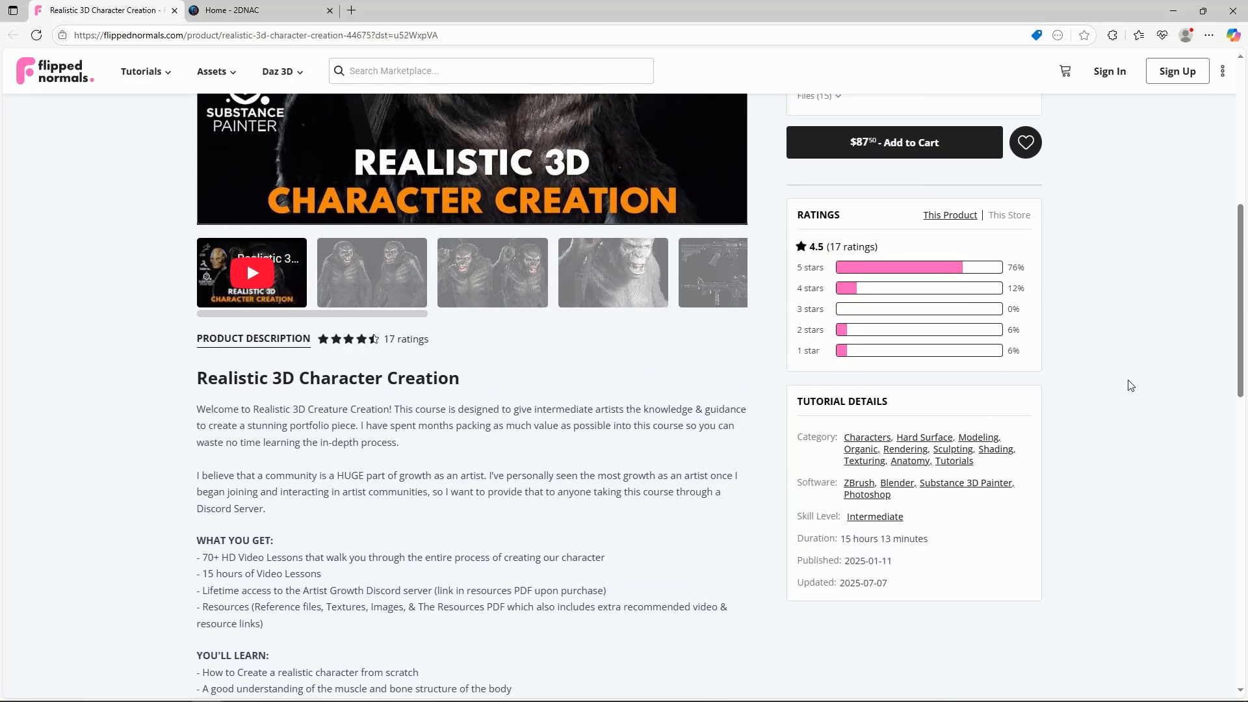
{"action": "scroll", "scroll_direction": "up", "scroll_amount": 3}
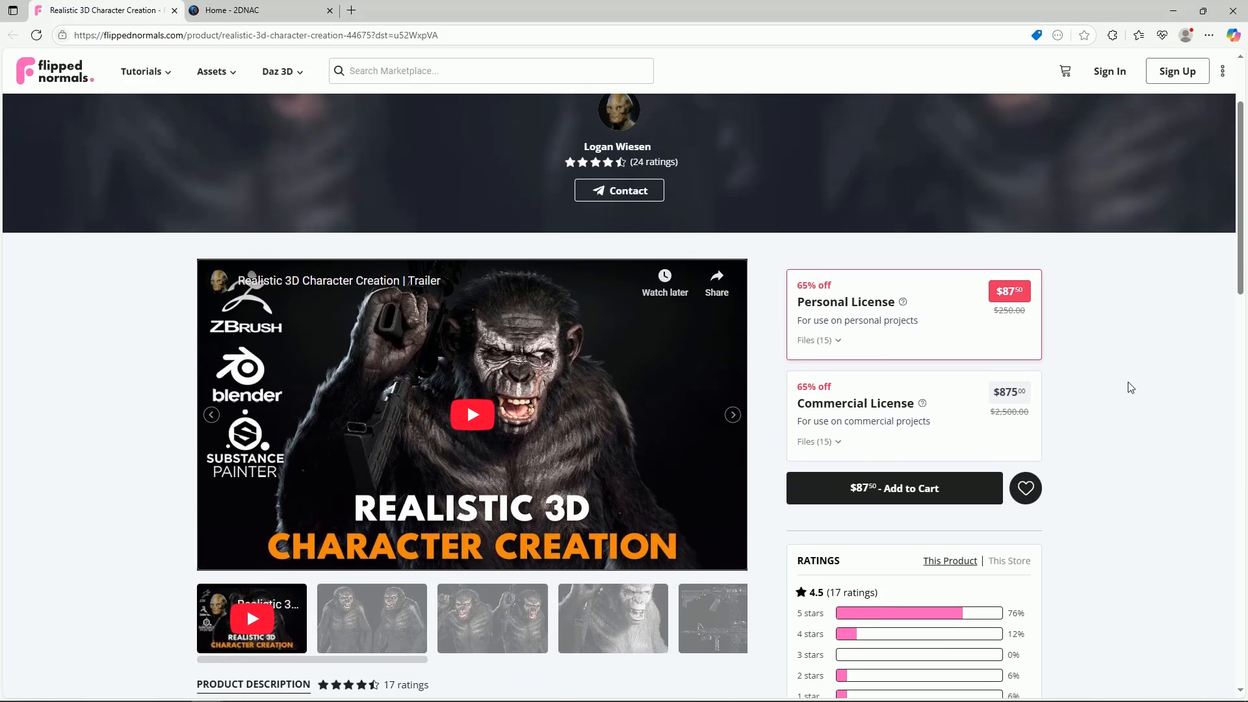